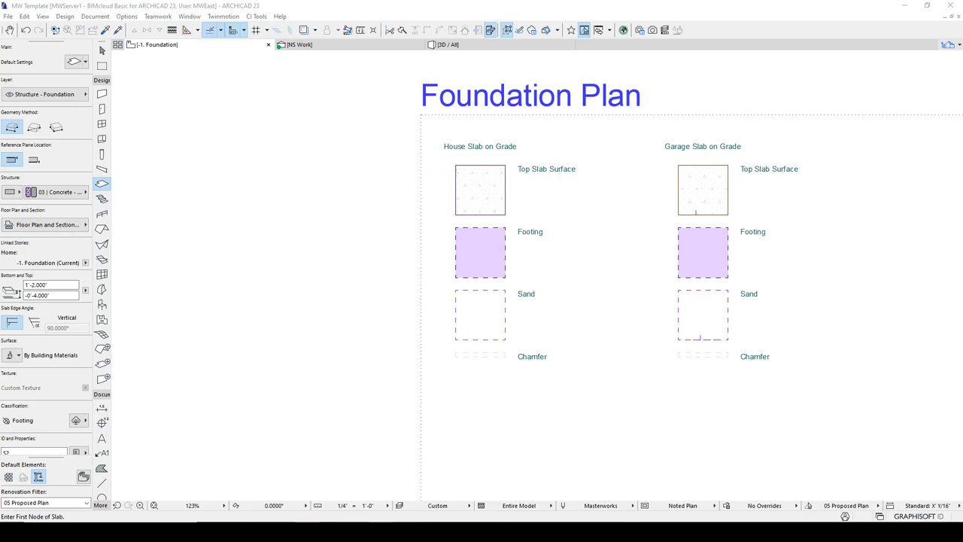
{"action": "mouse_move", "coordinate": [154, 479]}
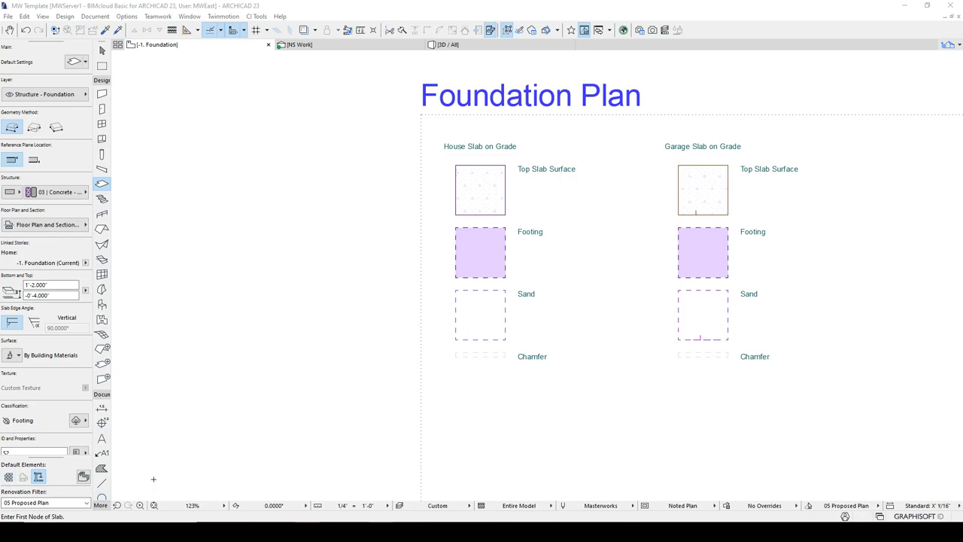
{"action": "mouse_move", "coordinate": [467, 294]}
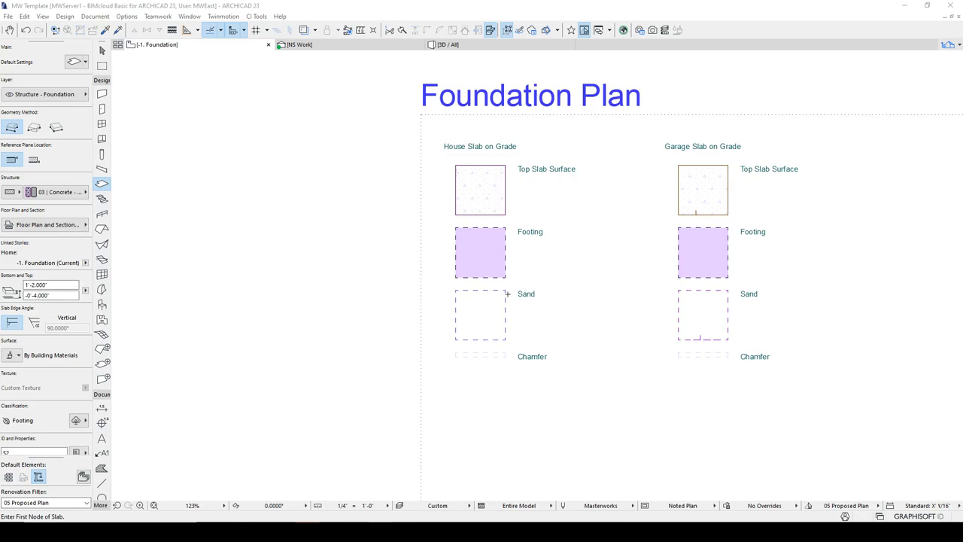
{"action": "mouse_move", "coordinate": [510, 180]}
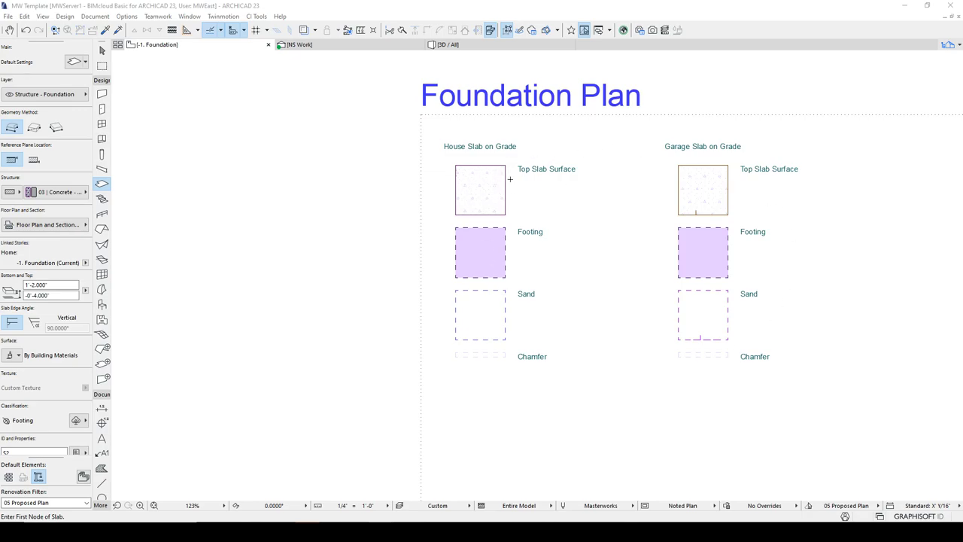
{"action": "mouse_move", "coordinate": [485, 190]}
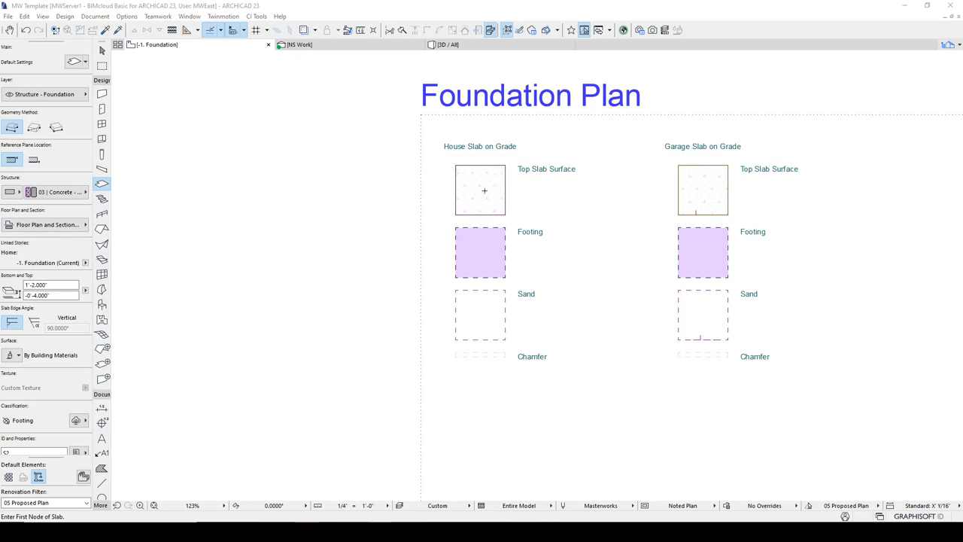
{"action": "mouse_move", "coordinate": [484, 243]}
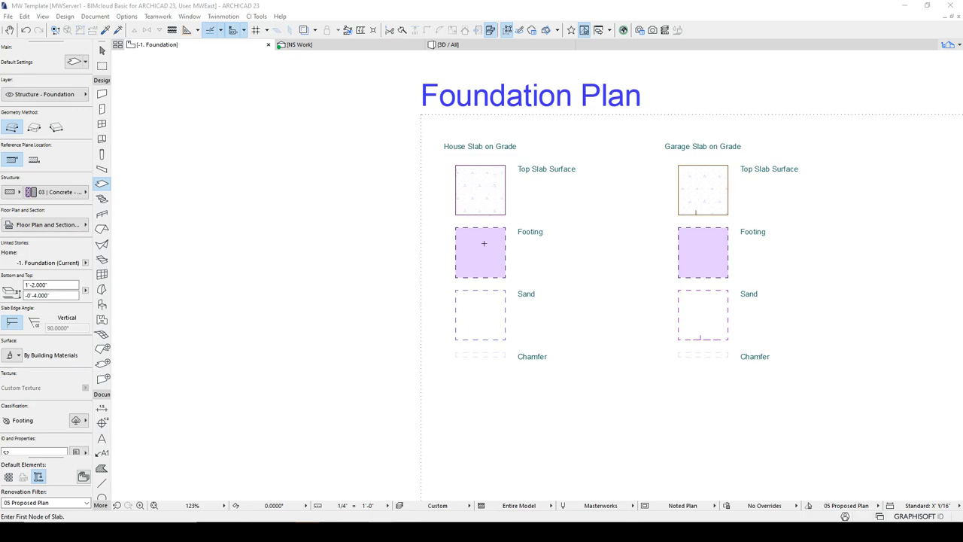
{"action": "mouse_move", "coordinate": [488, 266]}
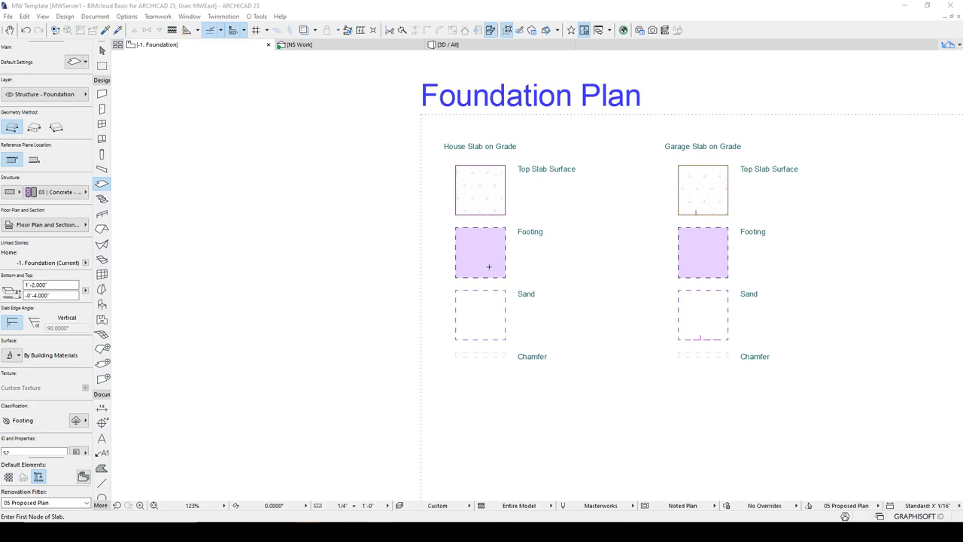
{"action": "mouse_move", "coordinate": [491, 355]}
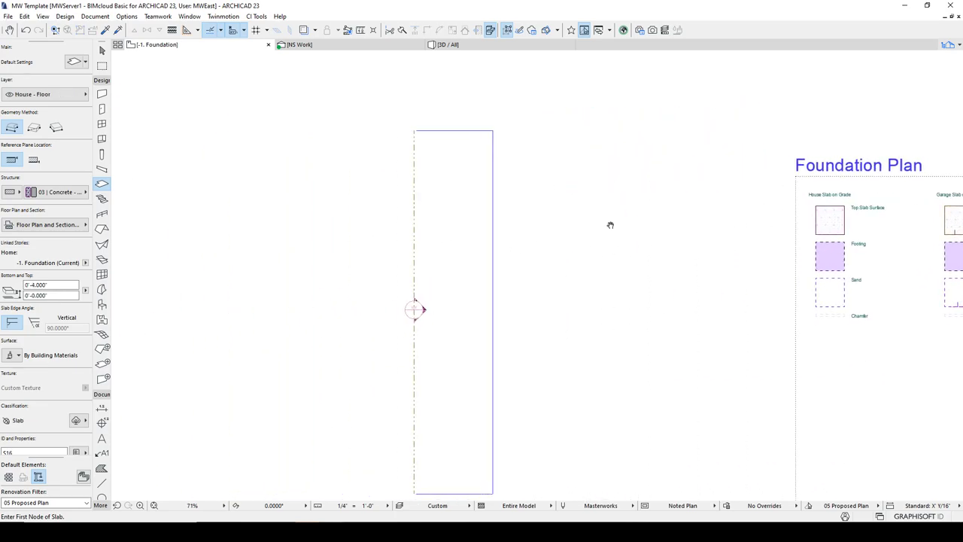
Place the footing slab's first corner and enter the 43 distance for the next edge
{"action": "left_click", "coordinate": [220, 197]}
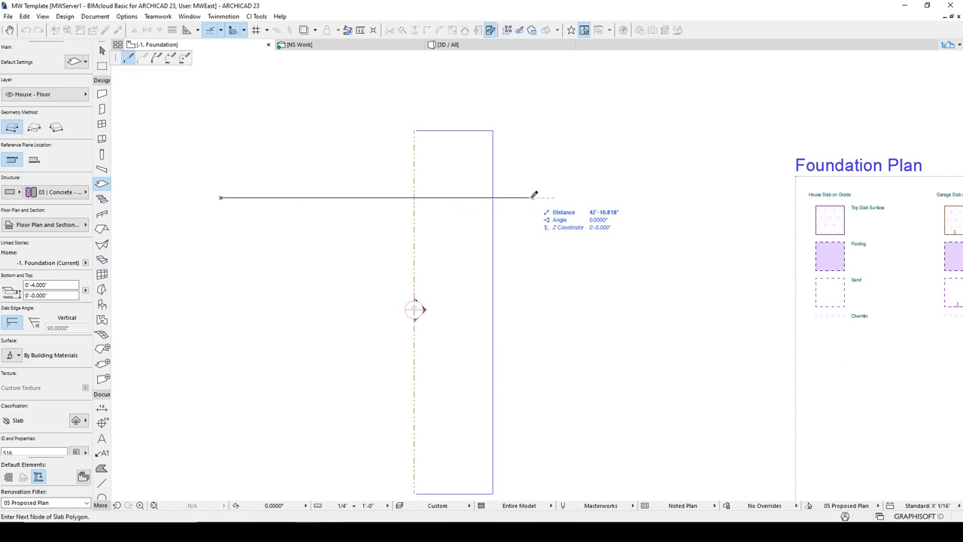
{"action": "type", "text": "43"}
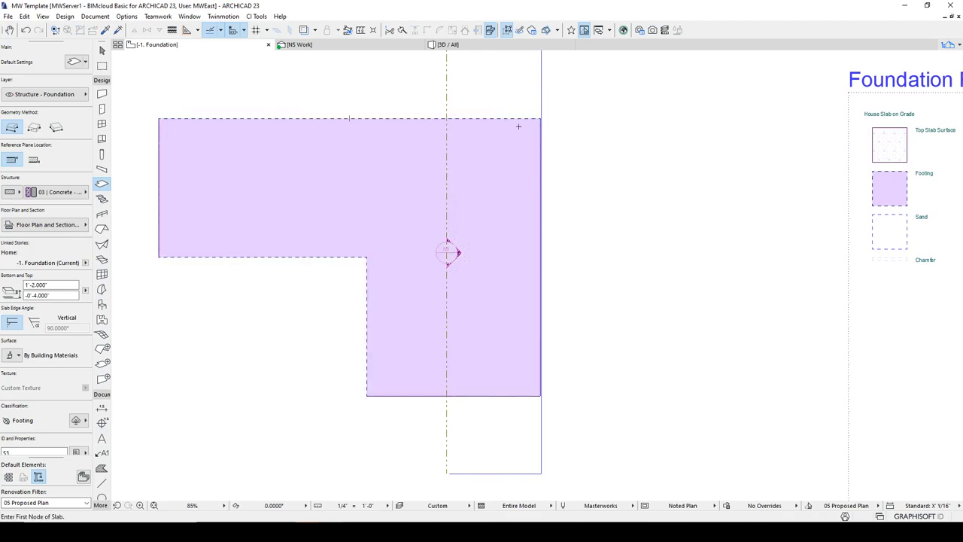
{"action": "mouse_move", "coordinate": [533, 117]}
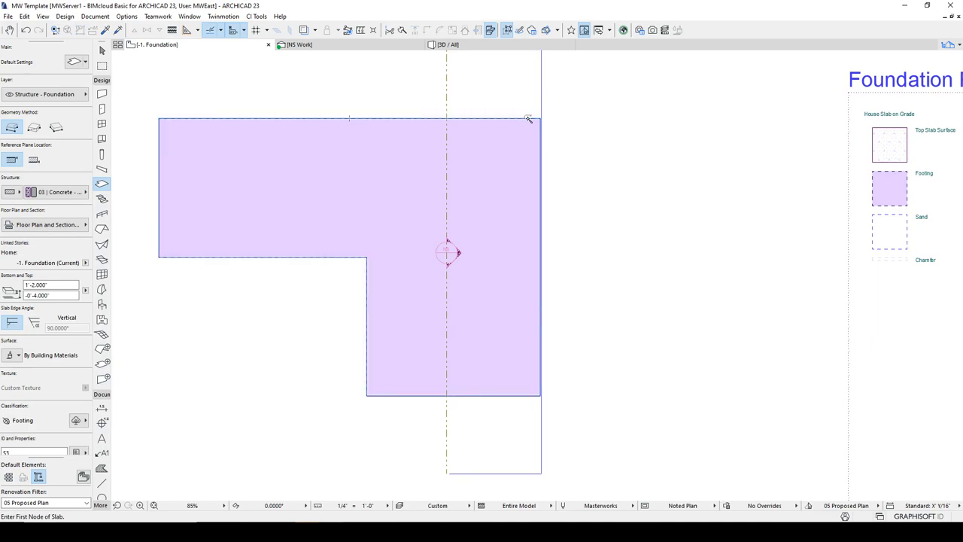
Select the footing slab and offset its edges inward to leave a perimeter band
{"action": "left_click", "coordinate": [529, 119]}
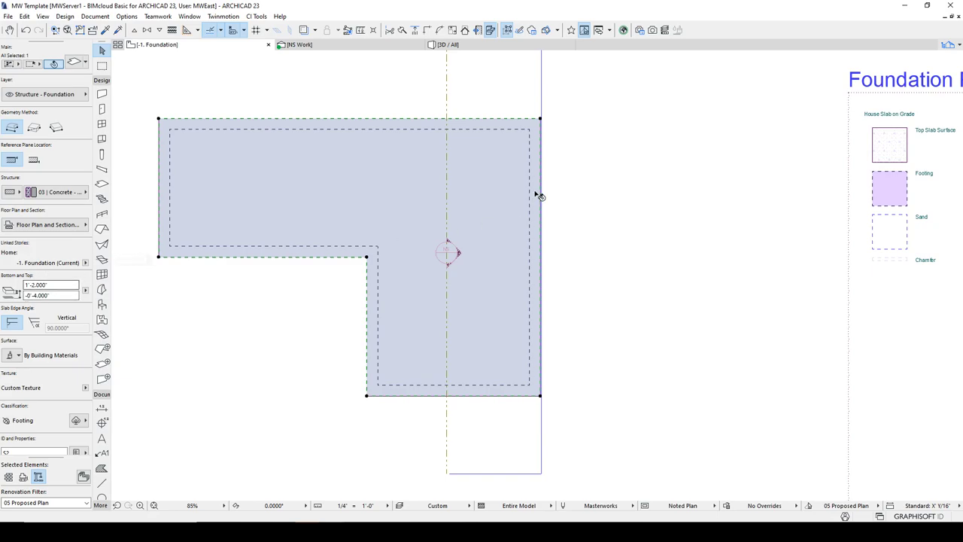
{"action": "left_click", "coordinate": [540, 120]}
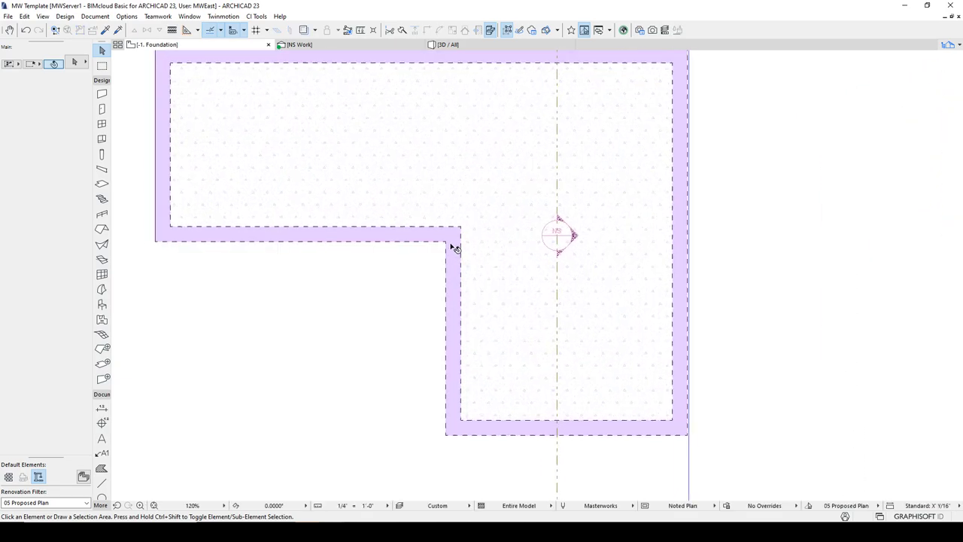
Select the perimeter footing strip to start drawing interior footing strips from it
{"action": "left_click", "coordinate": [449, 240]}
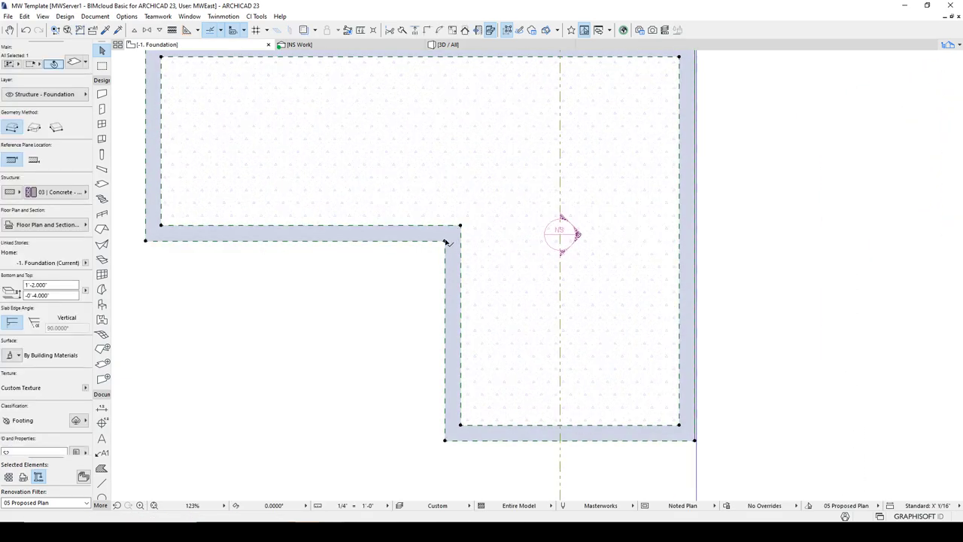
{"action": "left_click", "coordinate": [447, 241]}
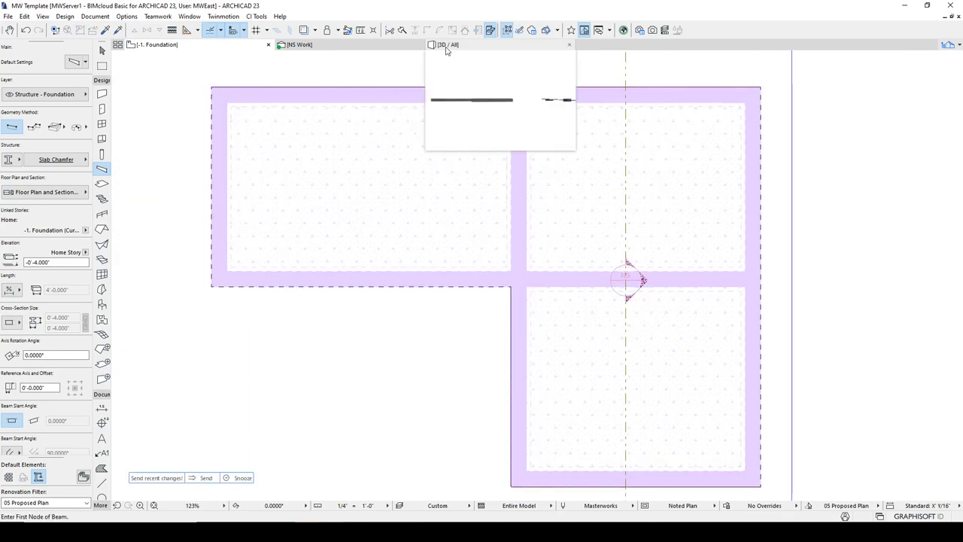
Select the section marker that cuts through the footings
{"action": "left_click", "coordinate": [448, 45]}
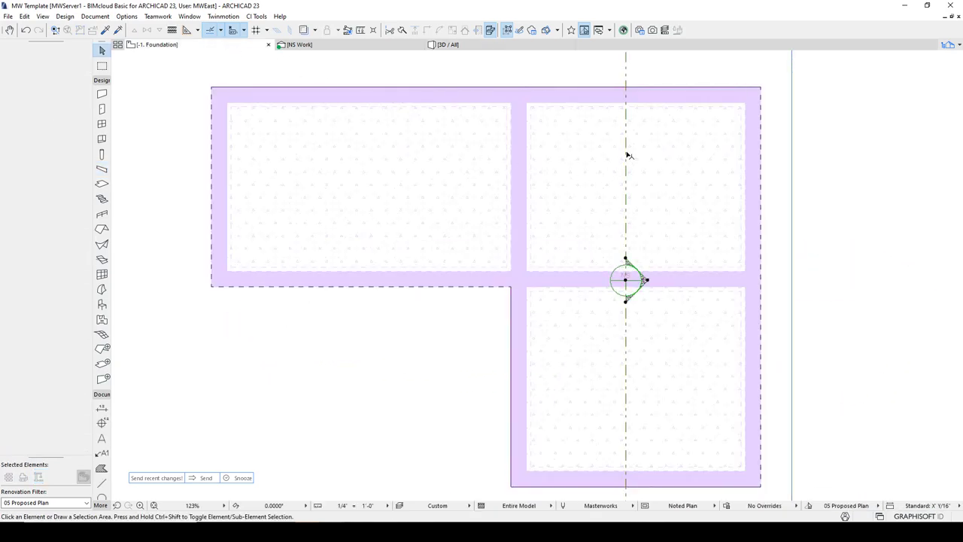
Open the section through the footings with current view settings and review the layer list
{"action": "right_click", "coordinate": [626, 280]}
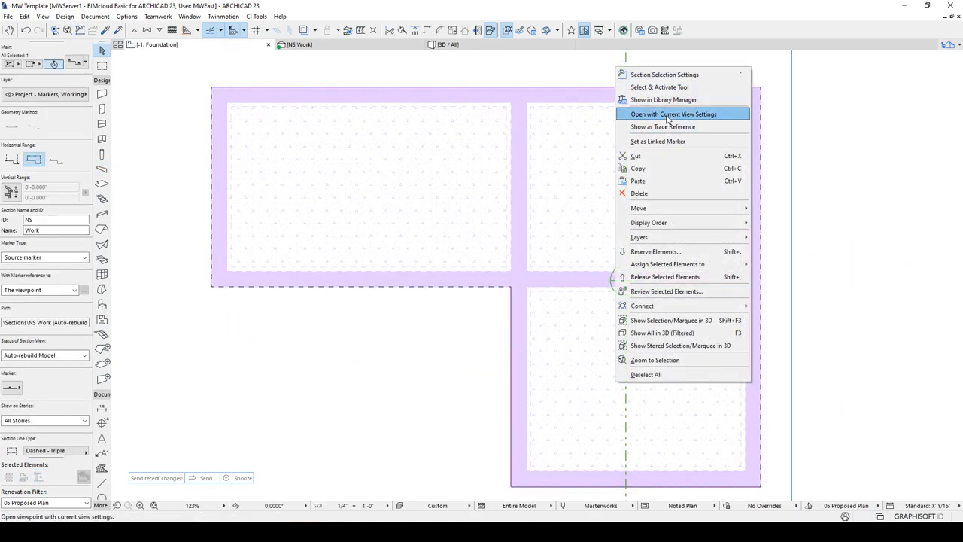
{"action": "left_click", "coordinate": [675, 114]}
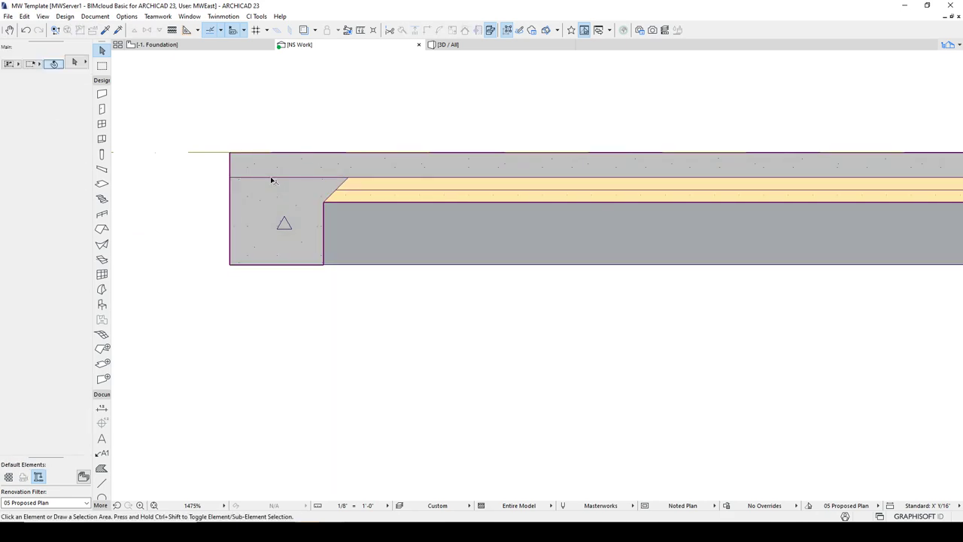
{"action": "scroll", "scroll_direction": "down", "scroll_amount": 3}
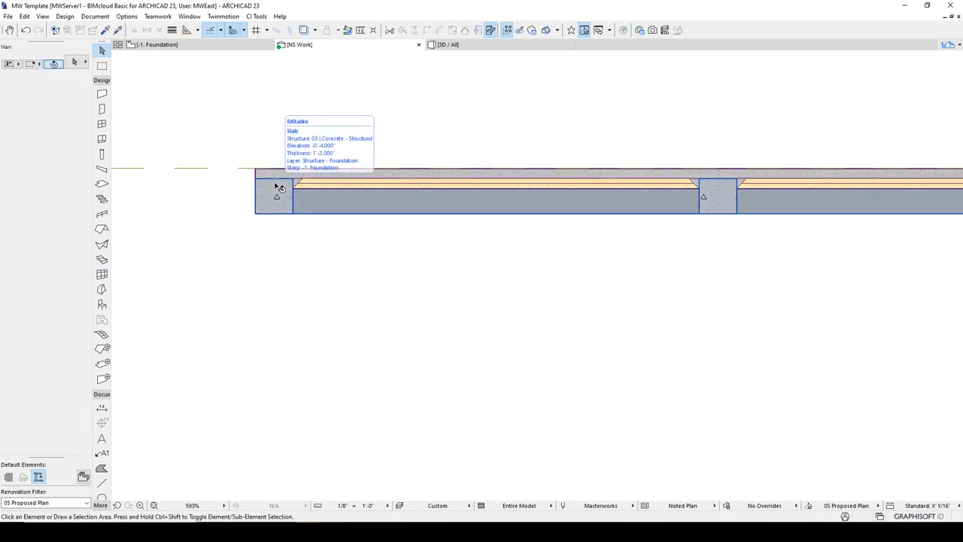
{"action": "left_click", "coordinate": [274, 196]}
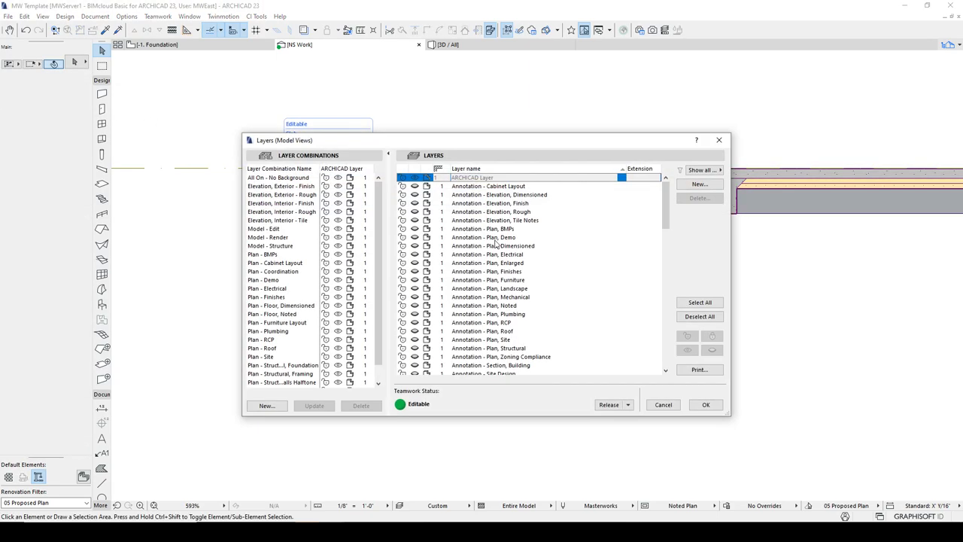
Pick the Structure - Foundation and Structure - Beams layers to adjust their intersection values
{"action": "scroll", "scroll_direction": "down", "scroll_amount": 3}
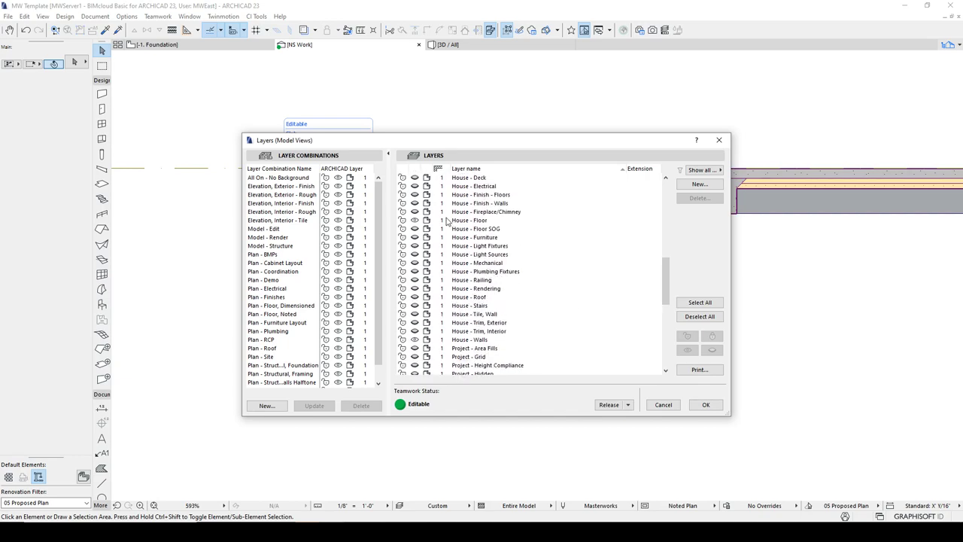
{"action": "scroll", "scroll_direction": "down", "scroll_amount": 3}
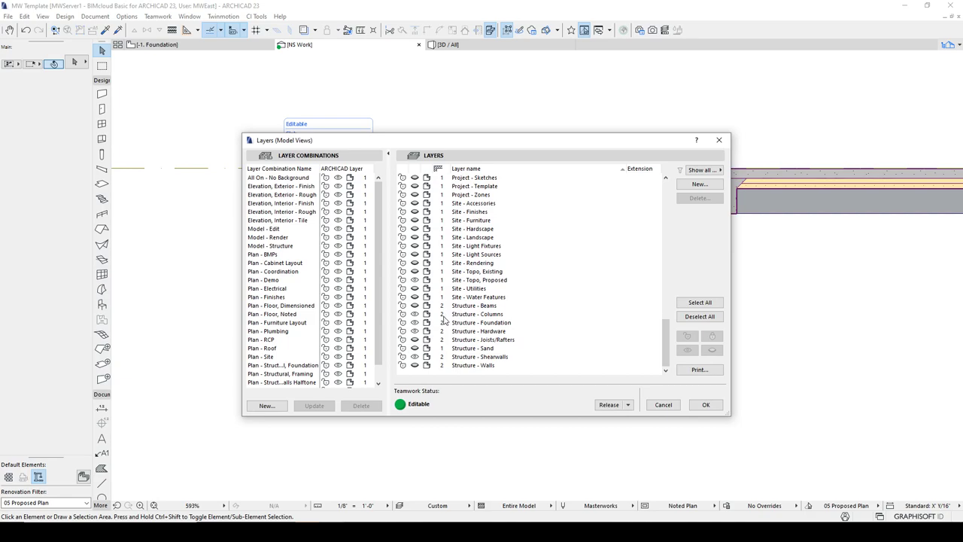
{"action": "left_click", "coordinate": [482, 322]}
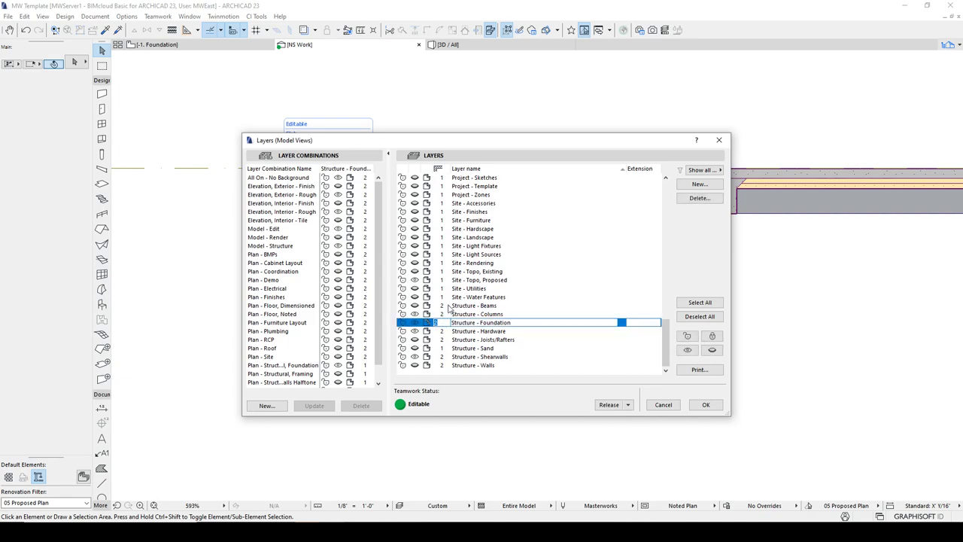
{"action": "left_click", "coordinate": [481, 304]}
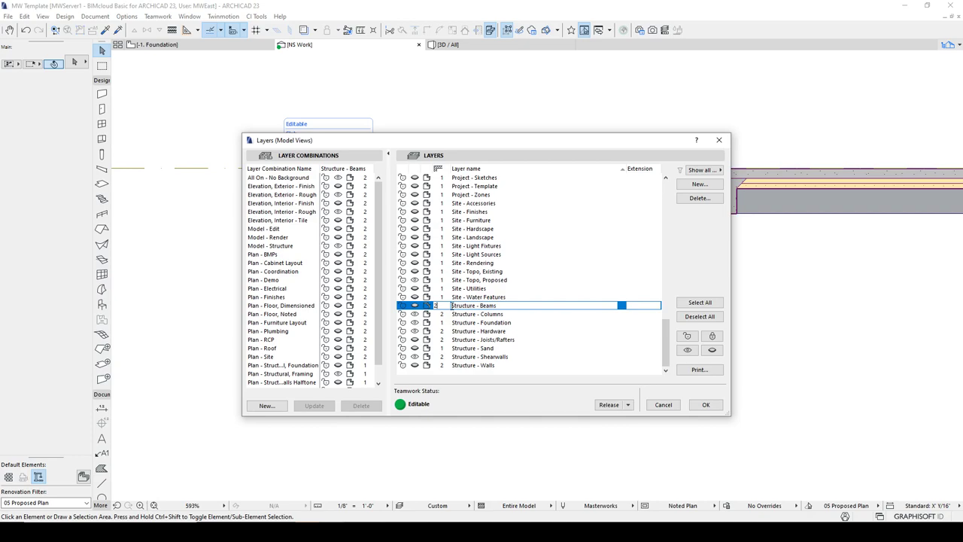
{"action": "mouse_move", "coordinate": [443, 334]}
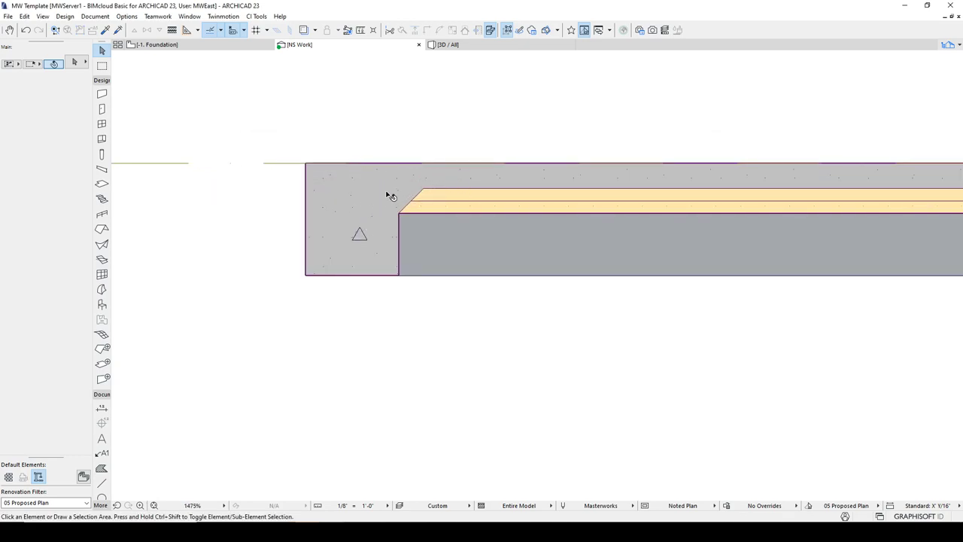
Select the footing and add the slab to check how they meet in the section
{"action": "left_click", "coordinate": [419, 199]}
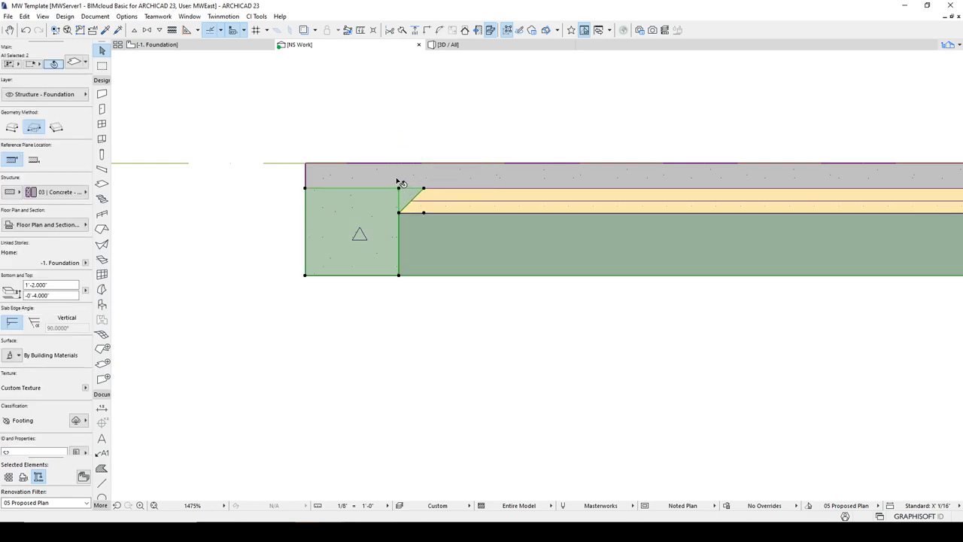
{"action": "left_click", "coordinate": [421, 178]}
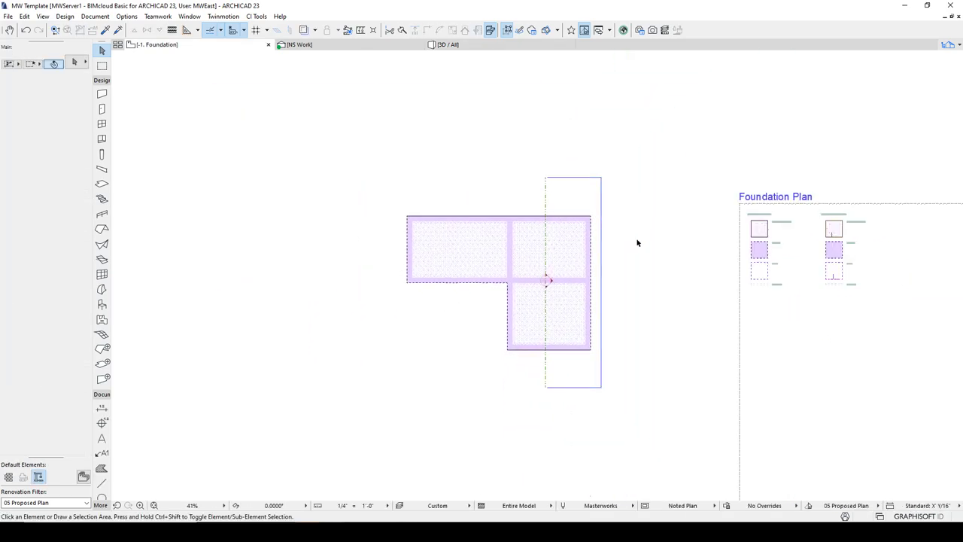
{"action": "mouse_move", "coordinate": [103, 334]}
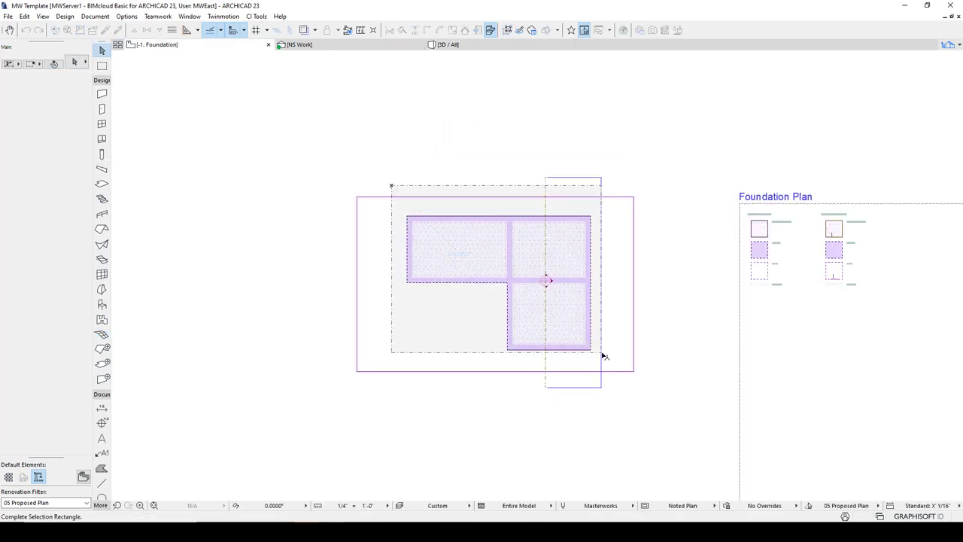
Marquee-select the whole footing layout and start Solid Element Operations on it
{"action": "left_click_drag", "start_coordinate": [391, 185], "coordinate": [605, 355]}
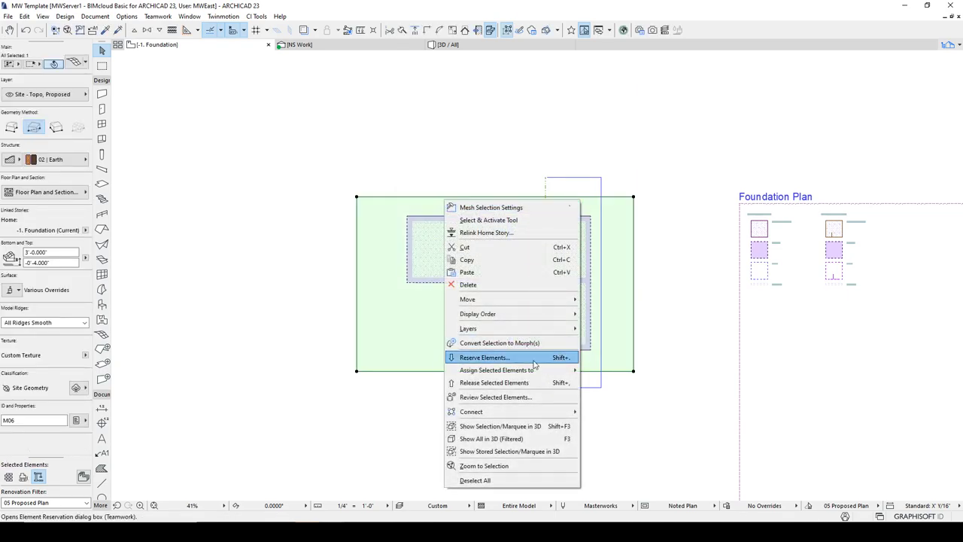
{"action": "mouse_move", "coordinate": [472, 413]}
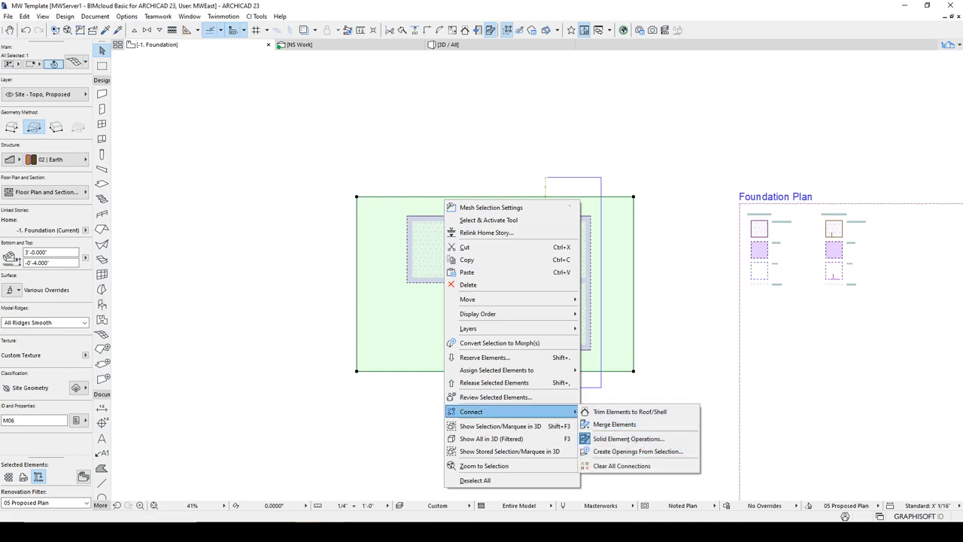
{"action": "left_click", "coordinate": [628, 440]}
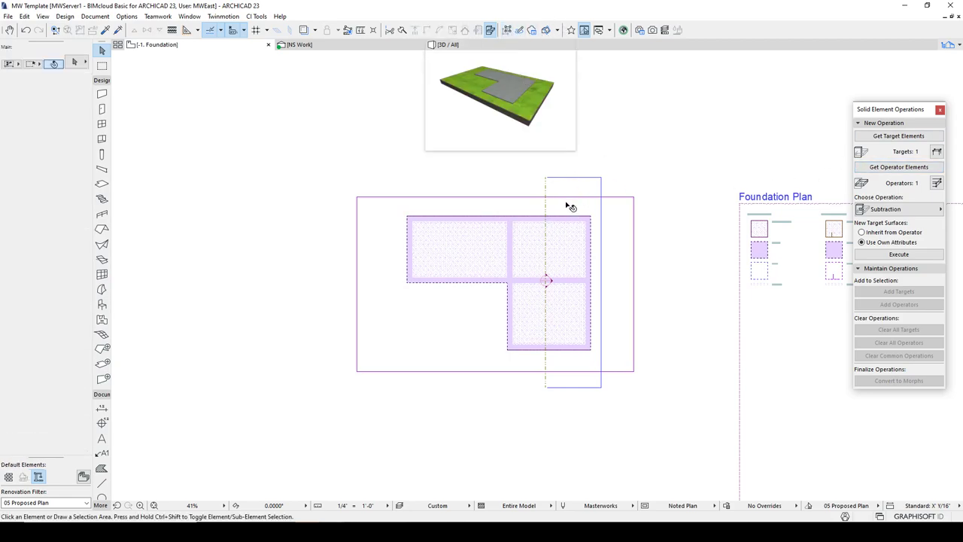
Execute the subtraction, then view the cut earth in 3D and in the NS Work section
{"action": "left_click", "coordinate": [899, 166]}
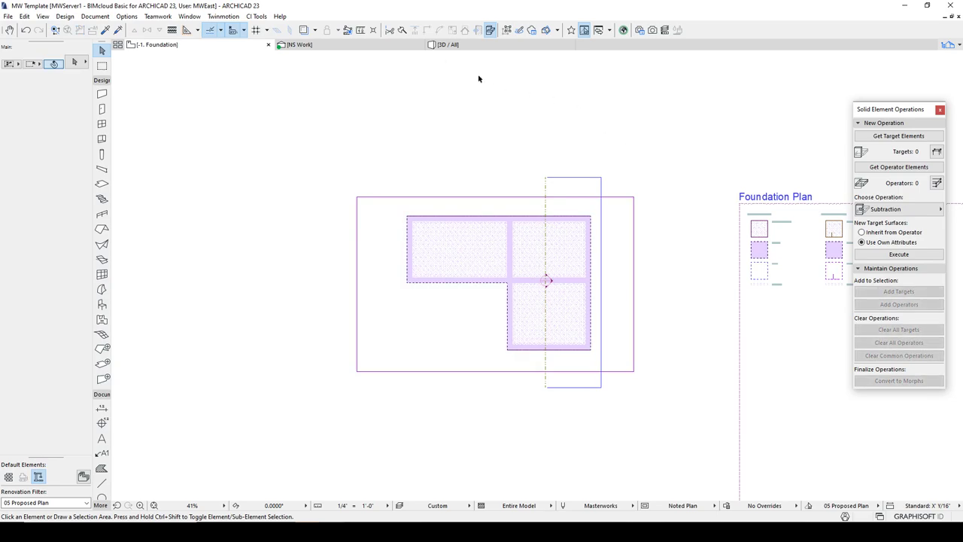
{"action": "left_click", "coordinate": [449, 45]}
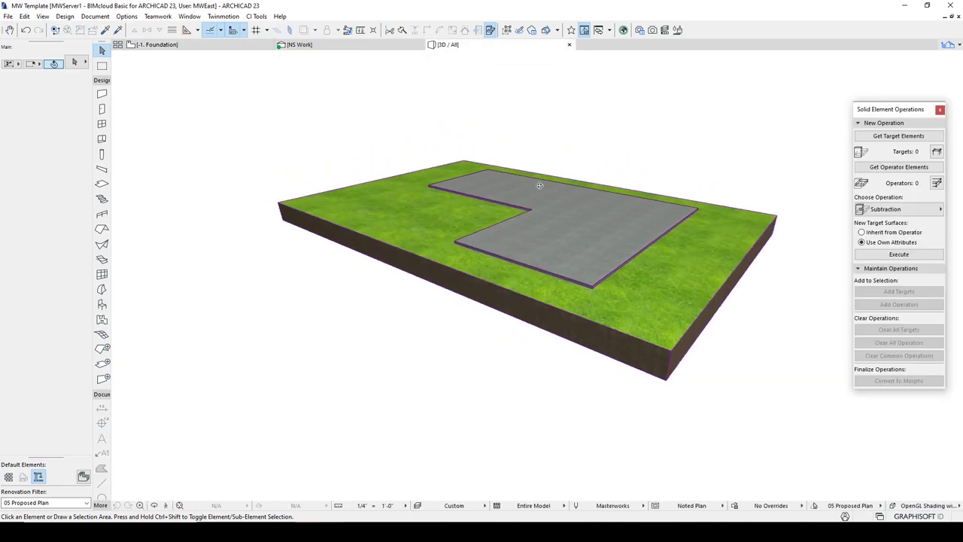
{"action": "left_click", "coordinate": [298, 45]}
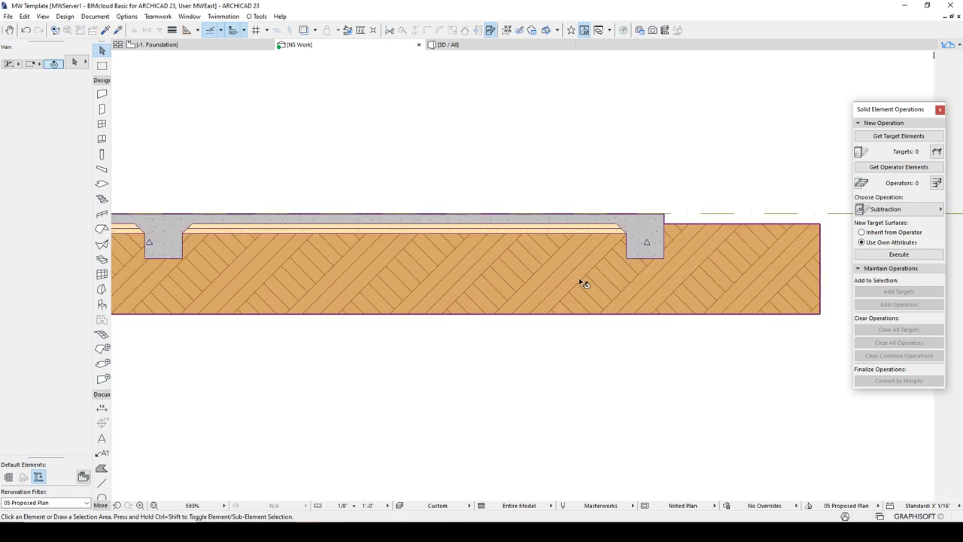
{"action": "scroll", "scroll_direction": "down", "scroll_amount": 3}
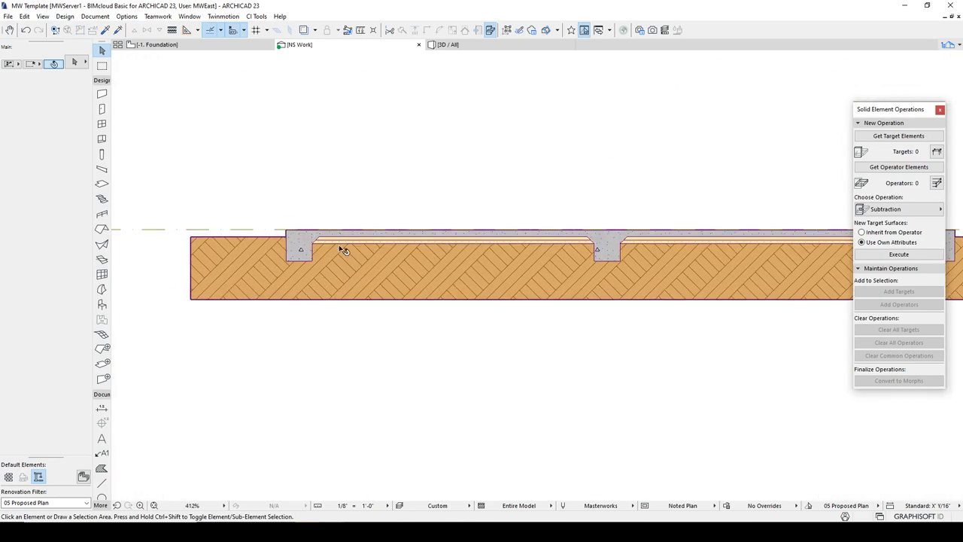
{"action": "mouse_move", "coordinate": [645, 226]}
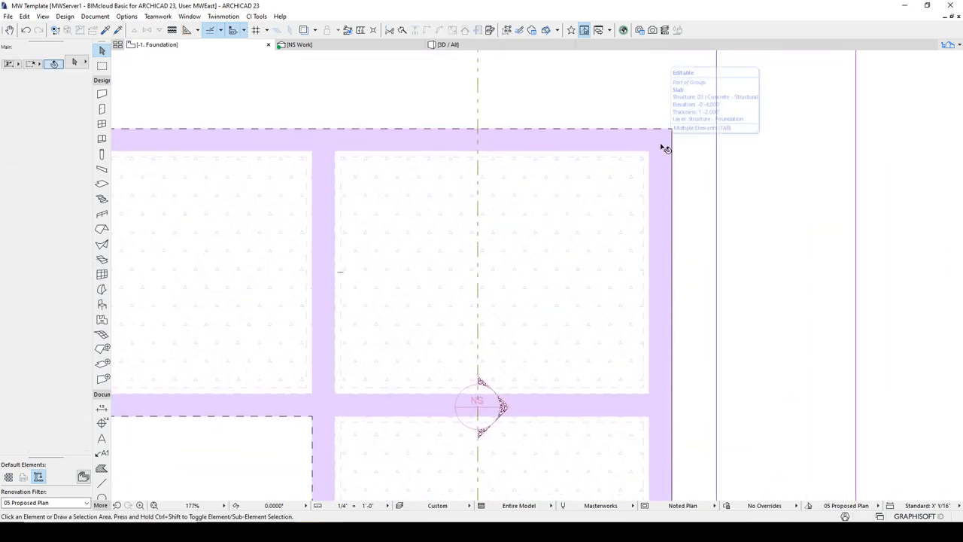
Zoom around the section marker on the Foundation plan
{"action": "left_click", "coordinate": [665, 147]}
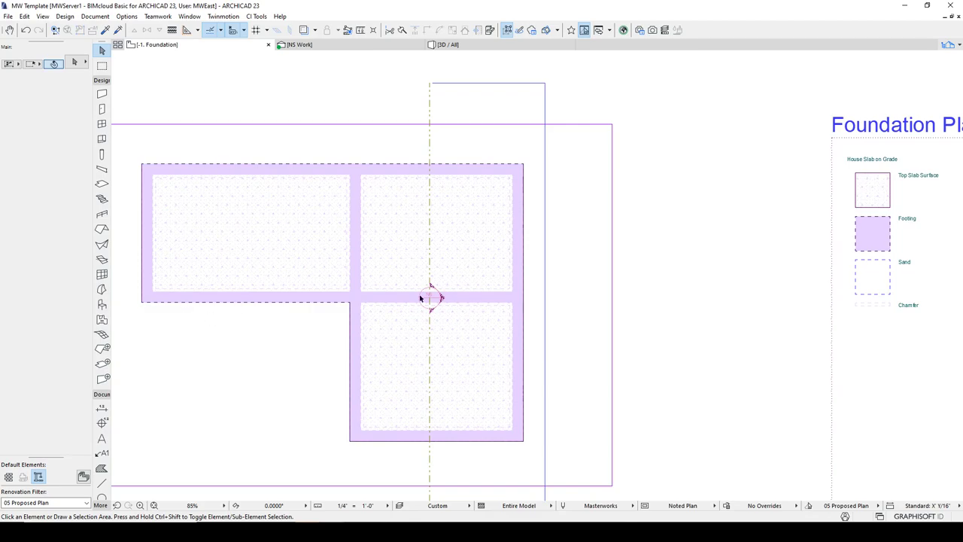
{"action": "mouse_move", "coordinate": [542, 203]}
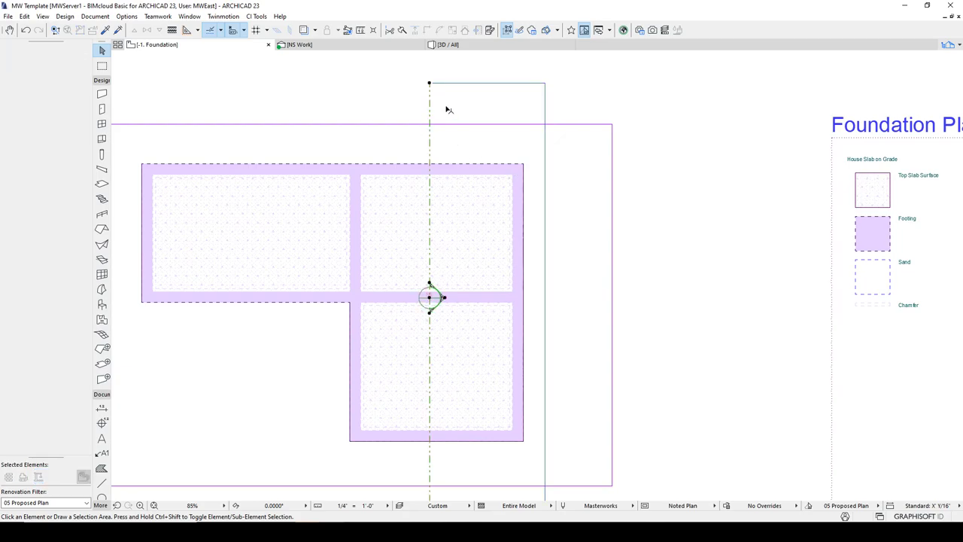
In Section Selection Settings, set Fill Cut Surfaces with to Own Surface Colors (Non-Shaded)
{"action": "right_click", "coordinate": [429, 298]}
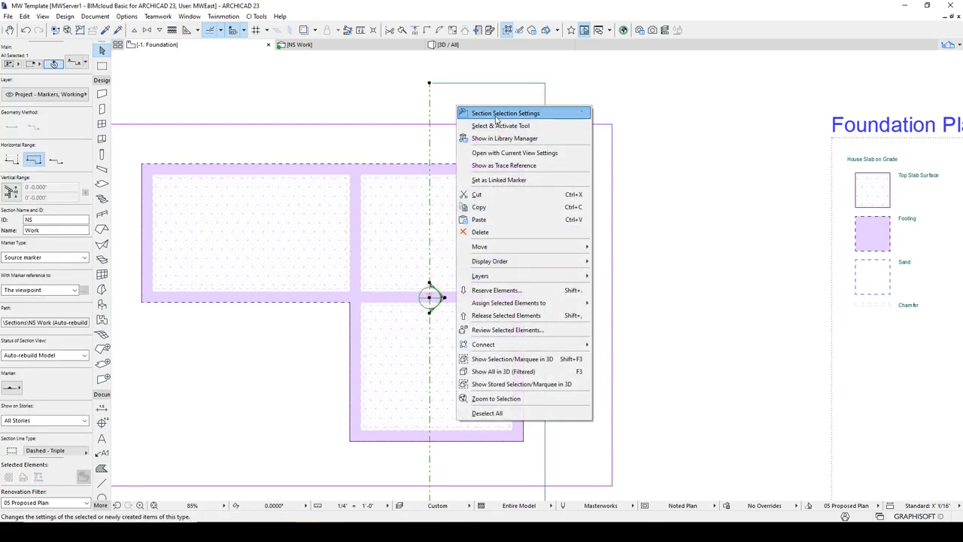
{"action": "left_click", "coordinate": [506, 113]}
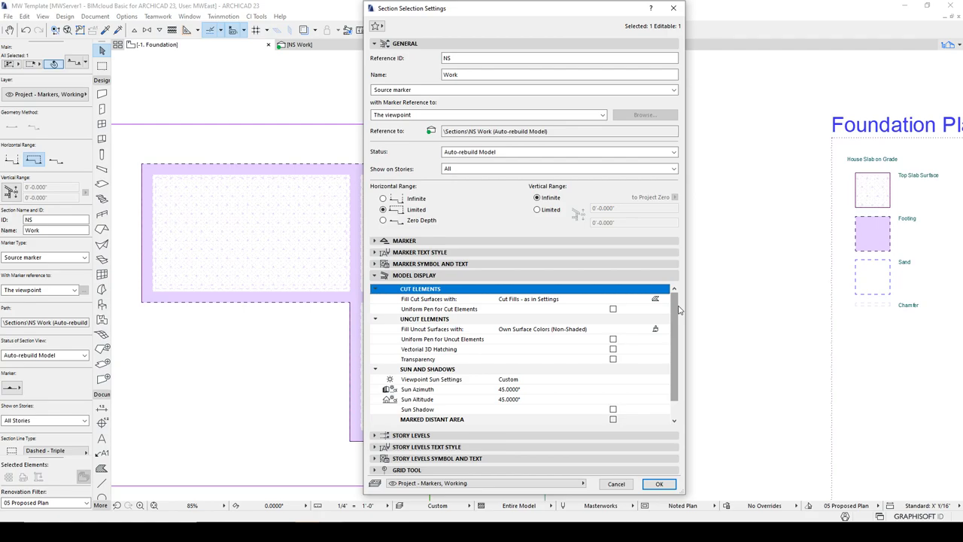
{"action": "mouse_move", "coordinate": [634, 328]}
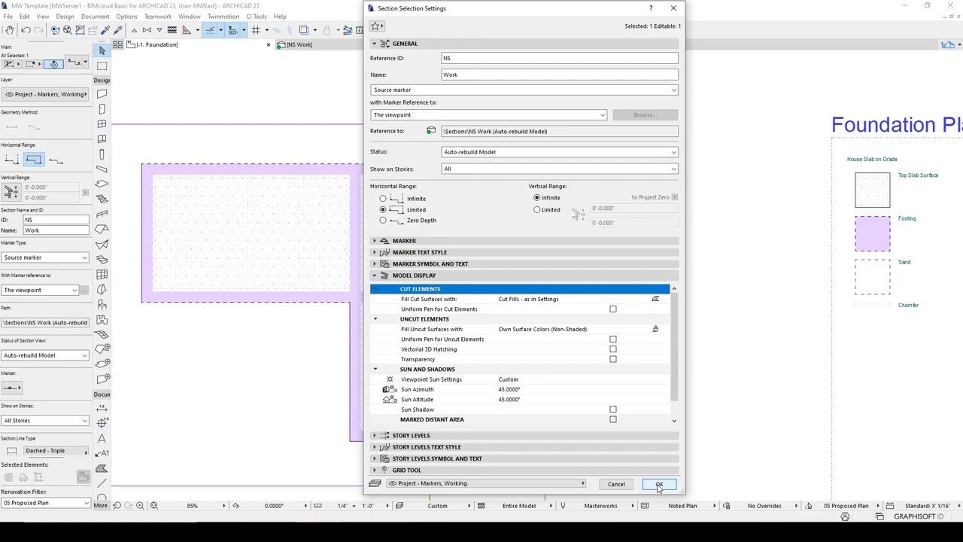
{"action": "left_click", "coordinate": [666, 298]}
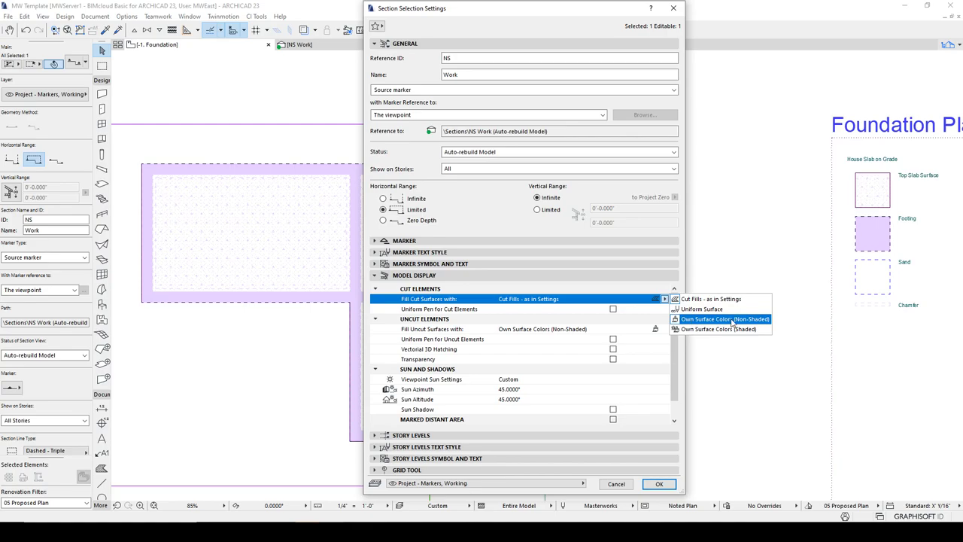
{"action": "left_click", "coordinate": [726, 319]}
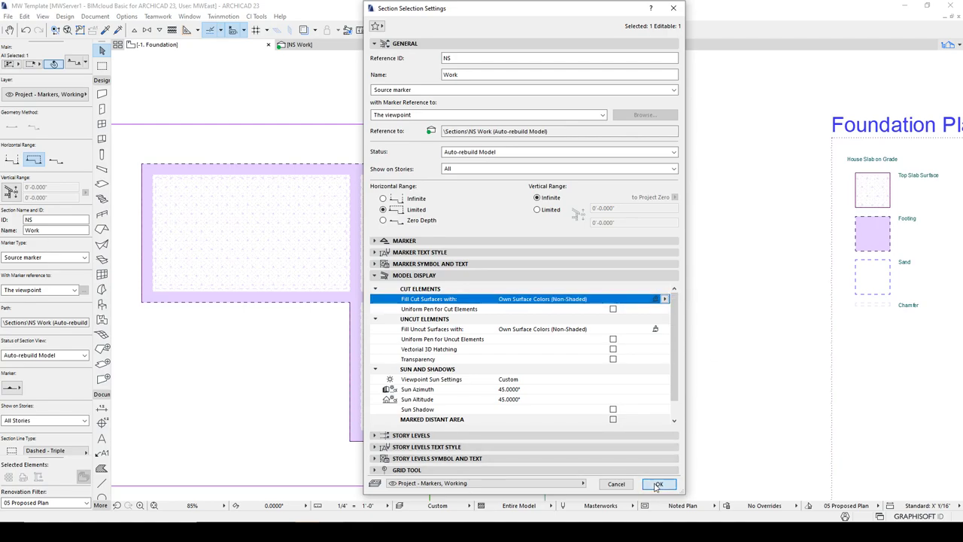
Confirm the cut fill settings, select the house footing and pick the Structure - Foundation layer
{"action": "left_click", "coordinate": [660, 485]}
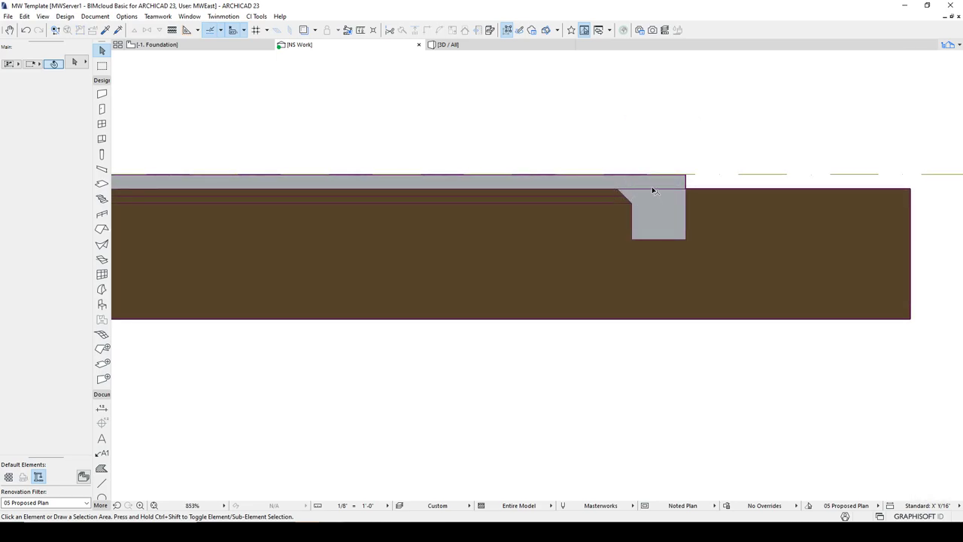
{"action": "left_click", "coordinate": [647, 186]}
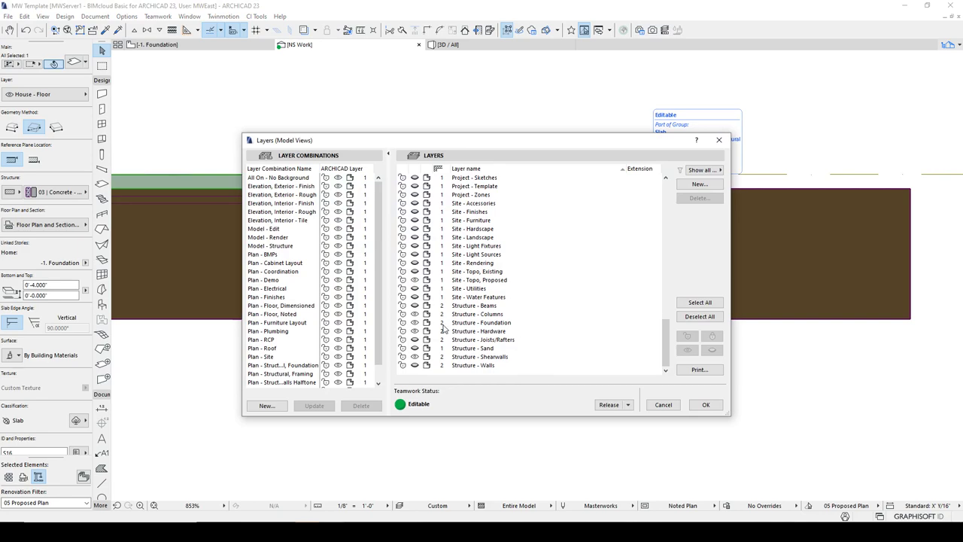
{"action": "left_click", "coordinate": [481, 323]}
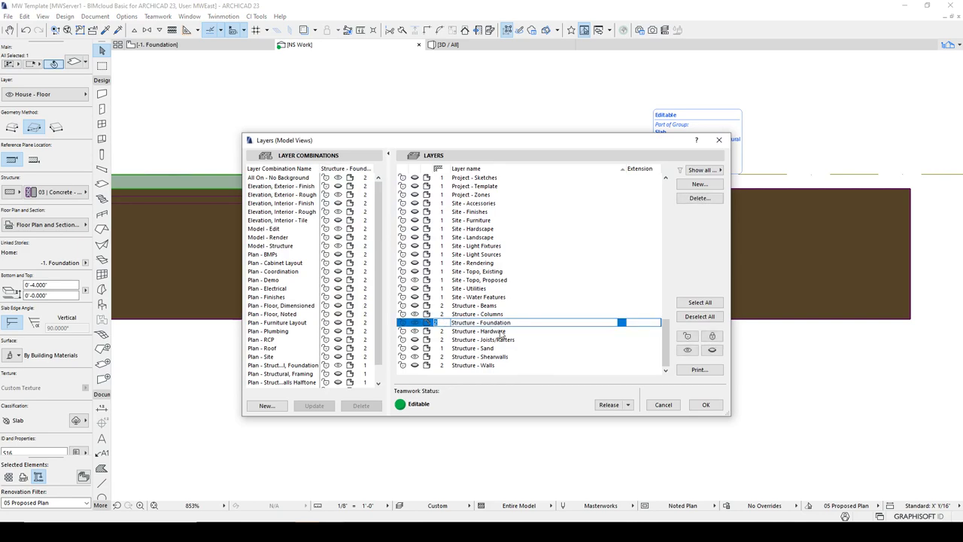
{"action": "left_click", "coordinate": [704, 403]}
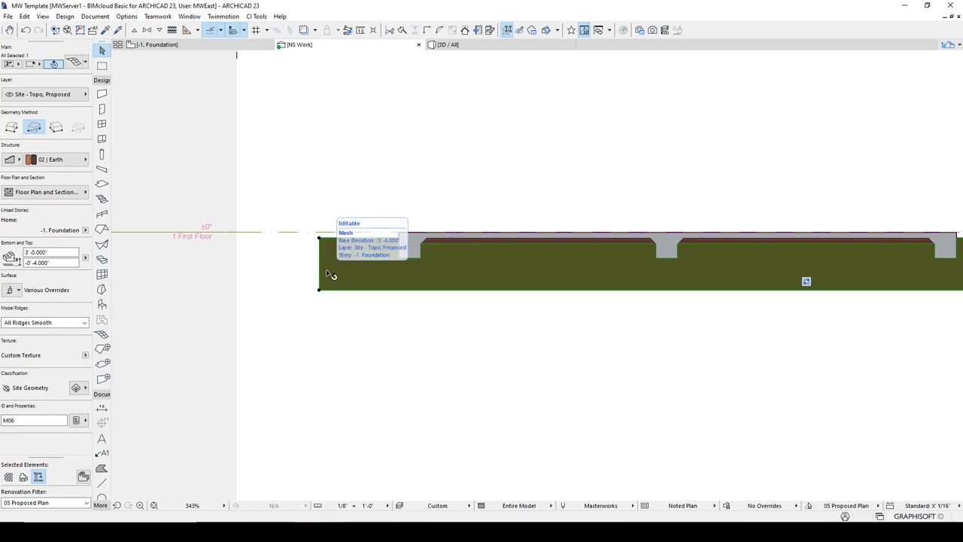
{"action": "mouse_move", "coordinate": [369, 273]}
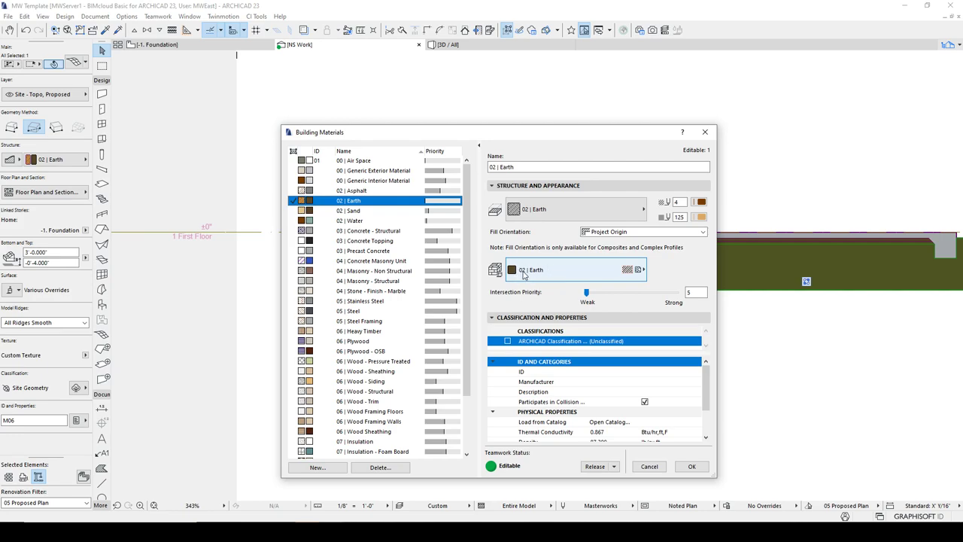
{"action": "mouse_move", "coordinate": [617, 277]}
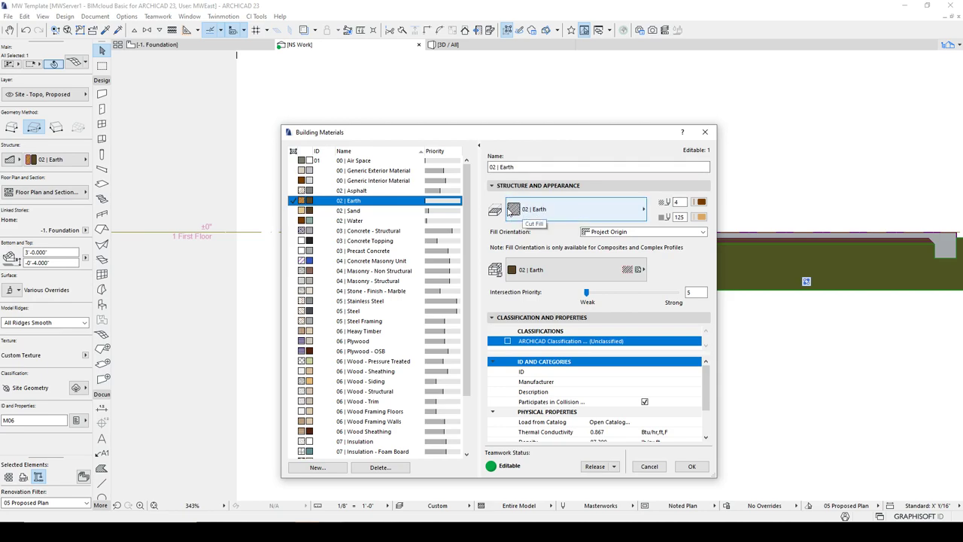
Select the 02 | Earth building material to inspect its cut fill and surface
{"action": "left_click", "coordinate": [515, 209]}
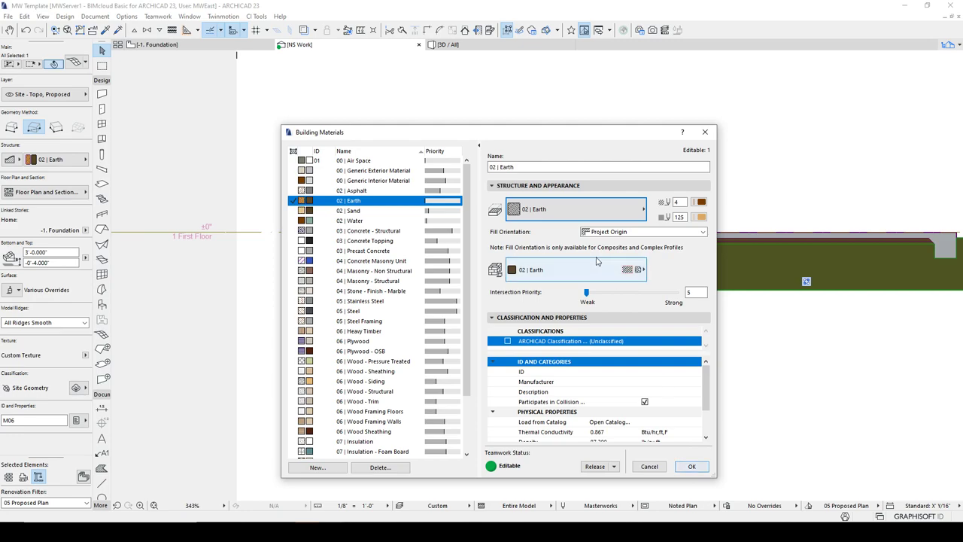
{"action": "mouse_move", "coordinate": [578, 211]}
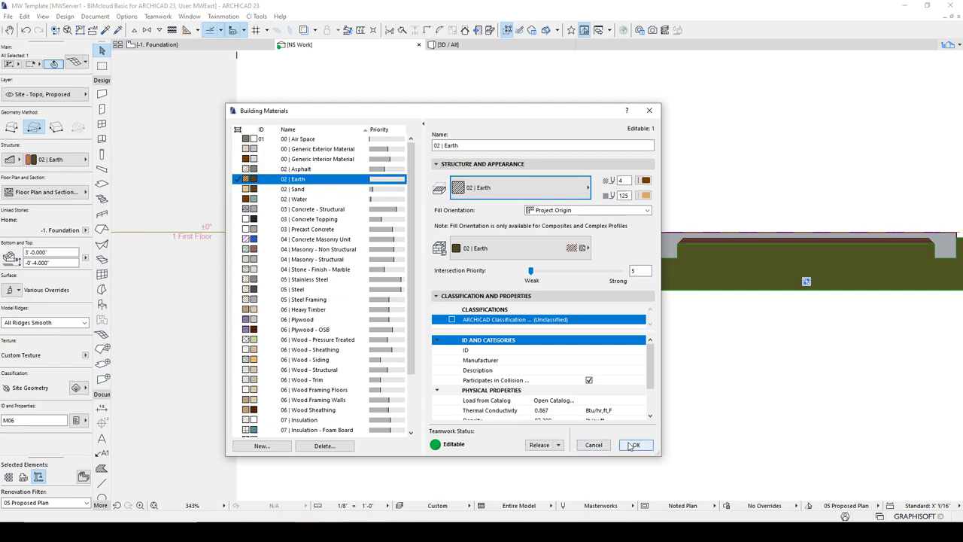
Accept the Earth material, review the 03 | Concrete - Structural surface and confirm it
{"action": "left_click", "coordinate": [635, 445]}
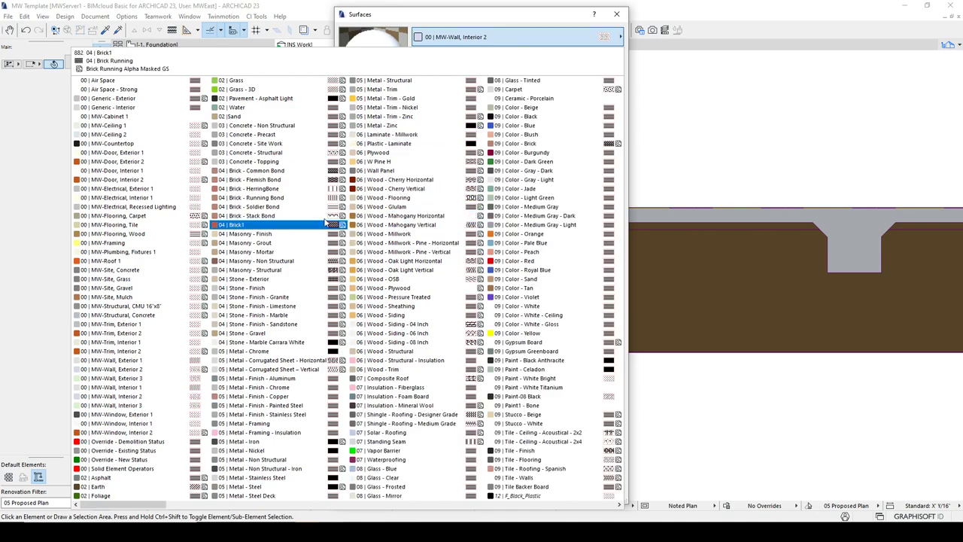
{"action": "left_click", "coordinate": [250, 152]}
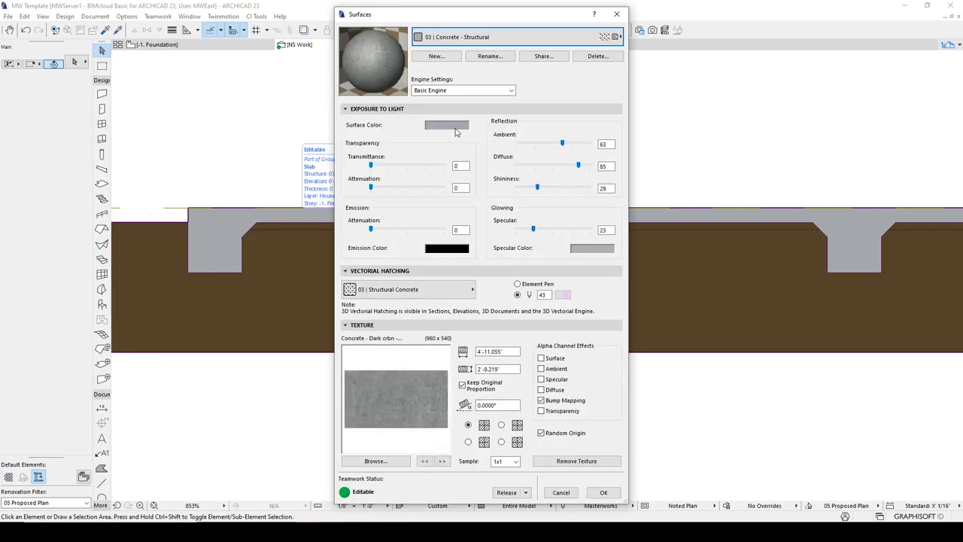
{"action": "mouse_move", "coordinate": [450, 126]}
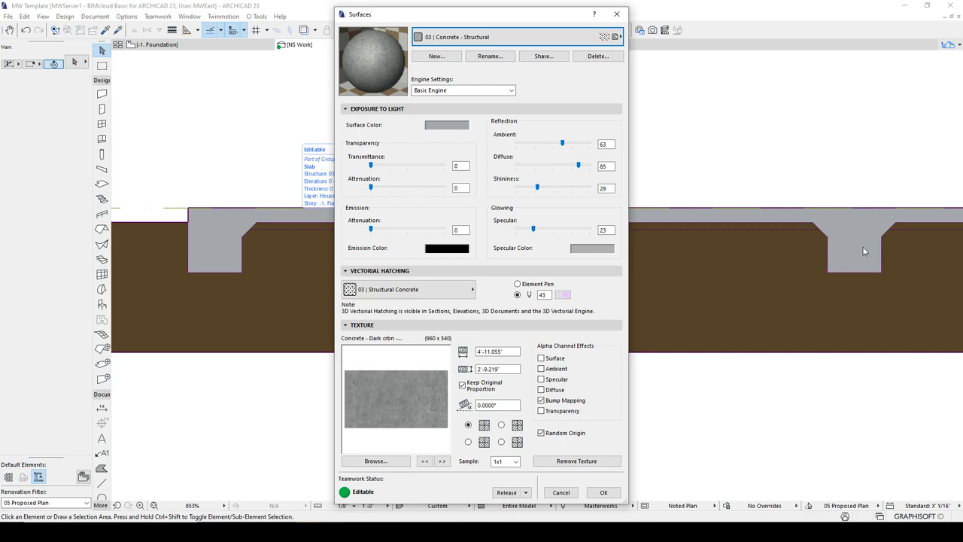
{"action": "mouse_move", "coordinate": [803, 223]}
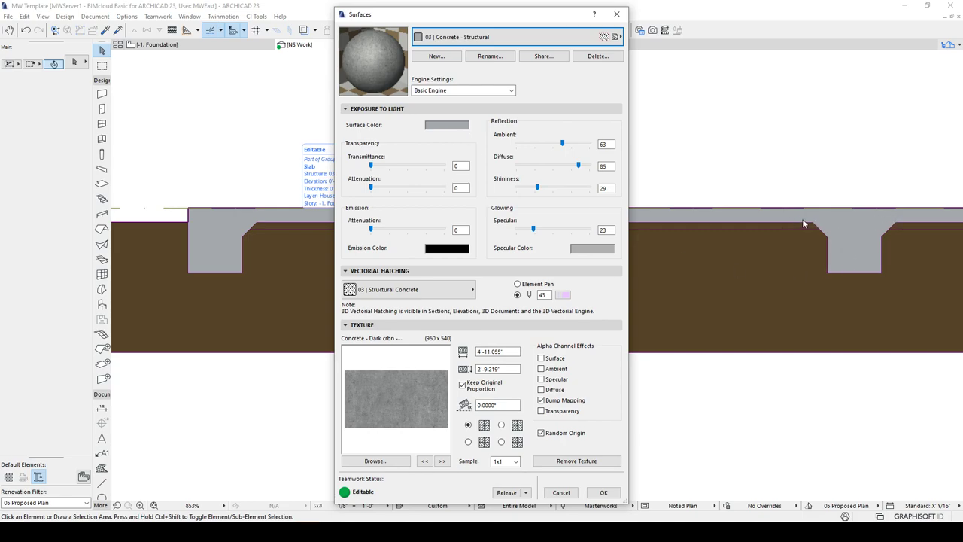
{"action": "mouse_move", "coordinate": [876, 224]}
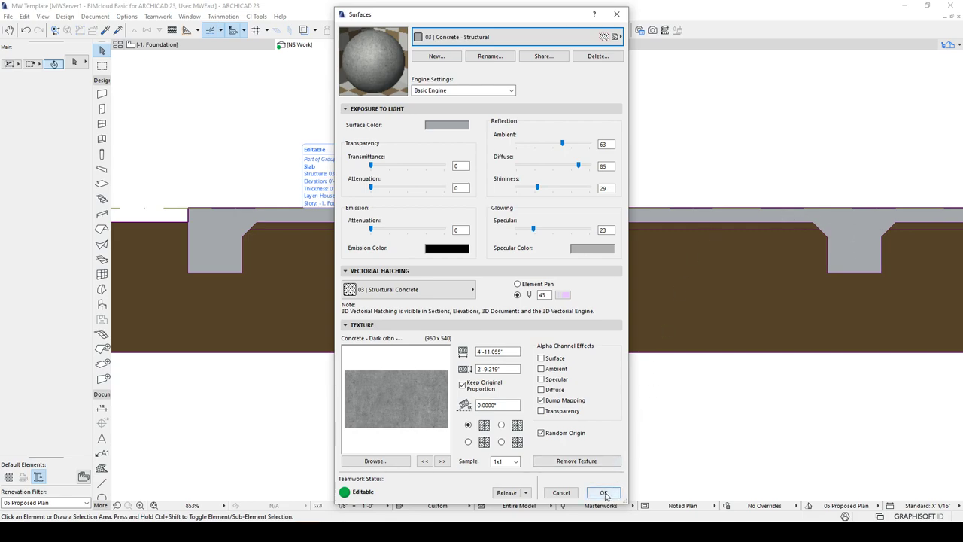
{"action": "left_click", "coordinate": [606, 492]}
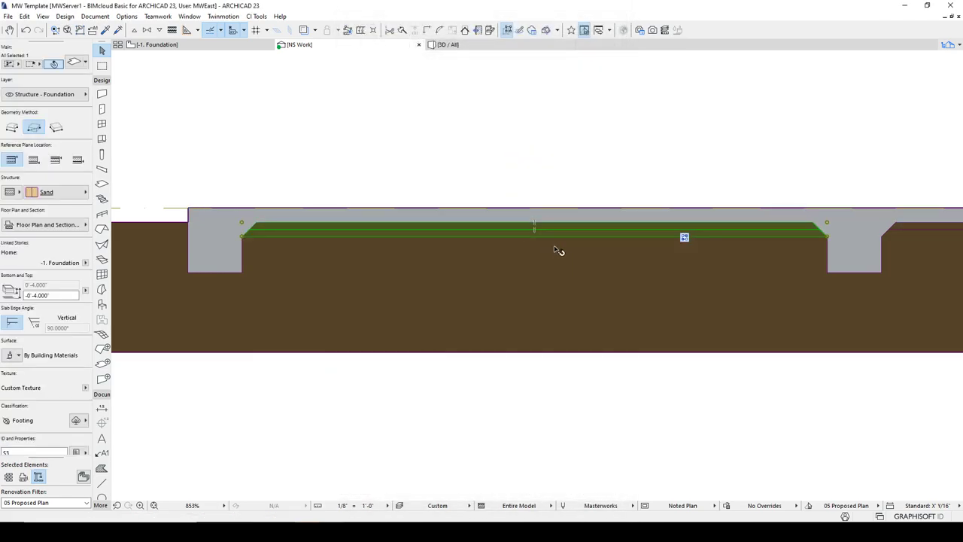
Set the 02 | Sand building material's Cut Fill to 02 | Sand and confirm
{"action": "left_click", "coordinate": [46, 193]}
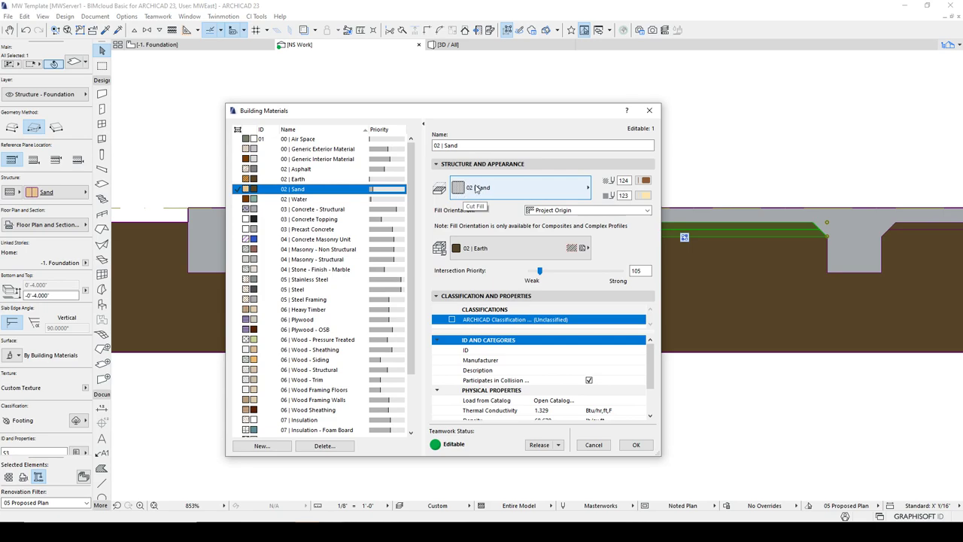
{"action": "mouse_move", "coordinate": [489, 183]}
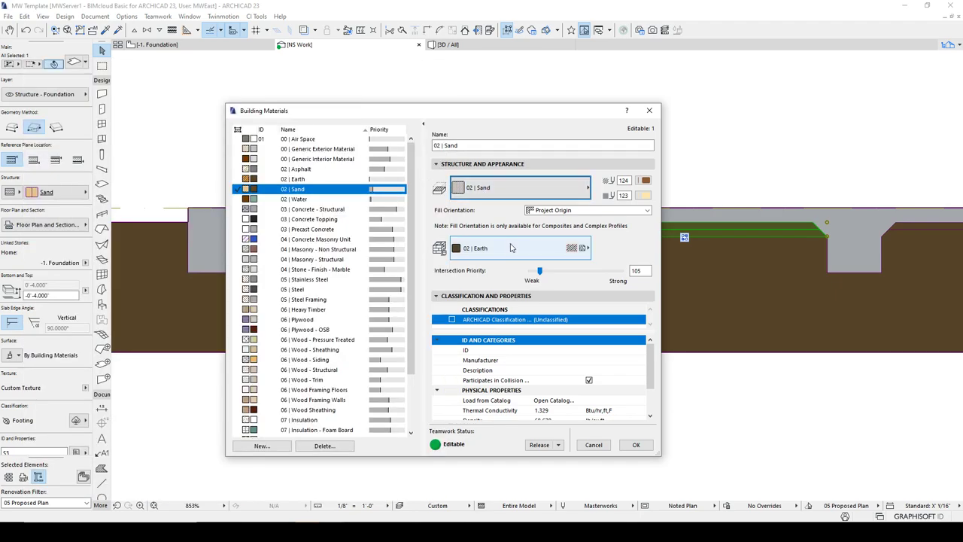
{"action": "mouse_move", "coordinate": [485, 253]}
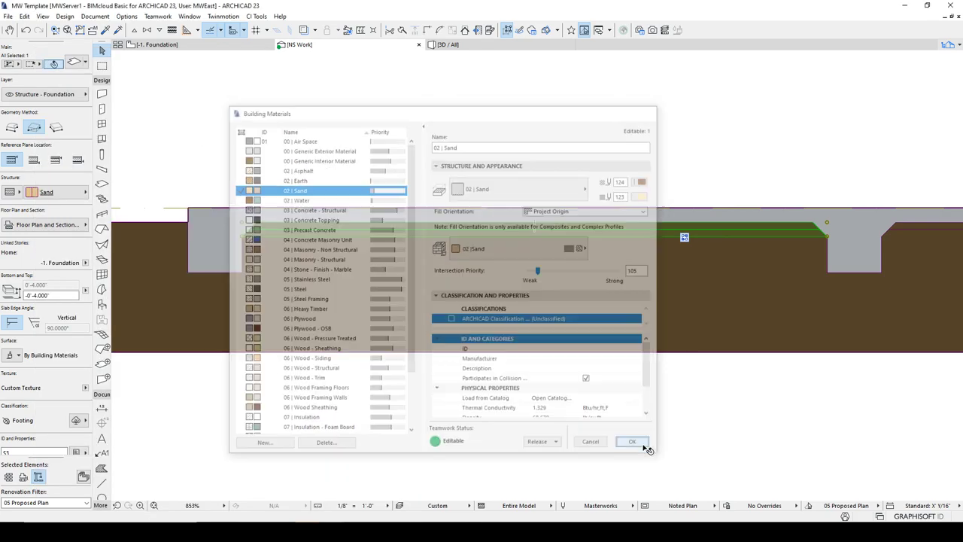
{"action": "left_click", "coordinate": [632, 443]}
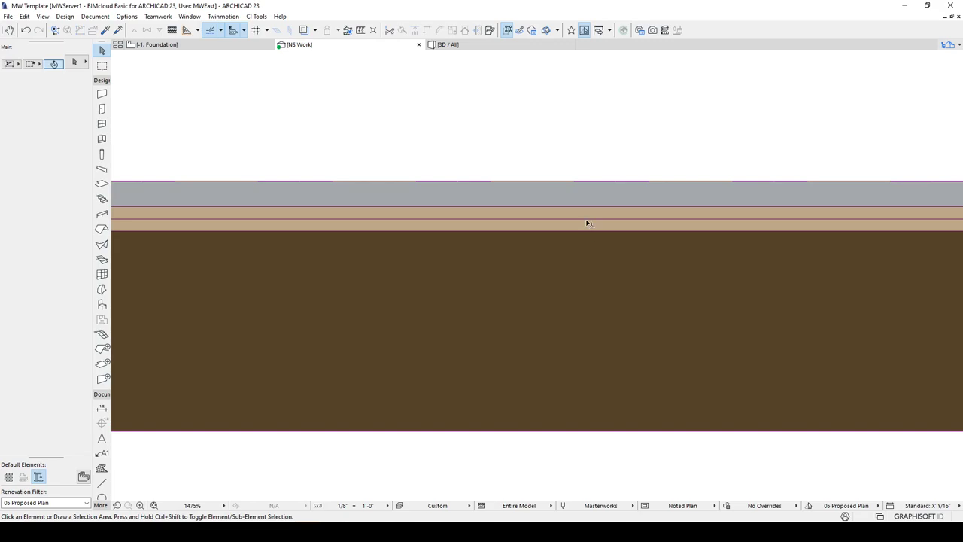
Close Building Materials again and select the House - Floor concrete slab above the sand
{"action": "left_click", "coordinate": [587, 223]}
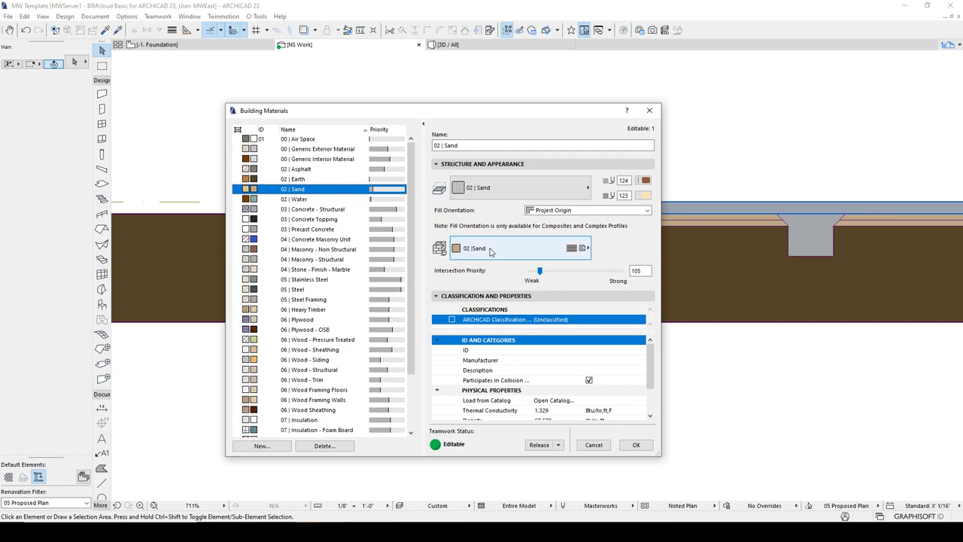
{"action": "mouse_move", "coordinate": [490, 249]}
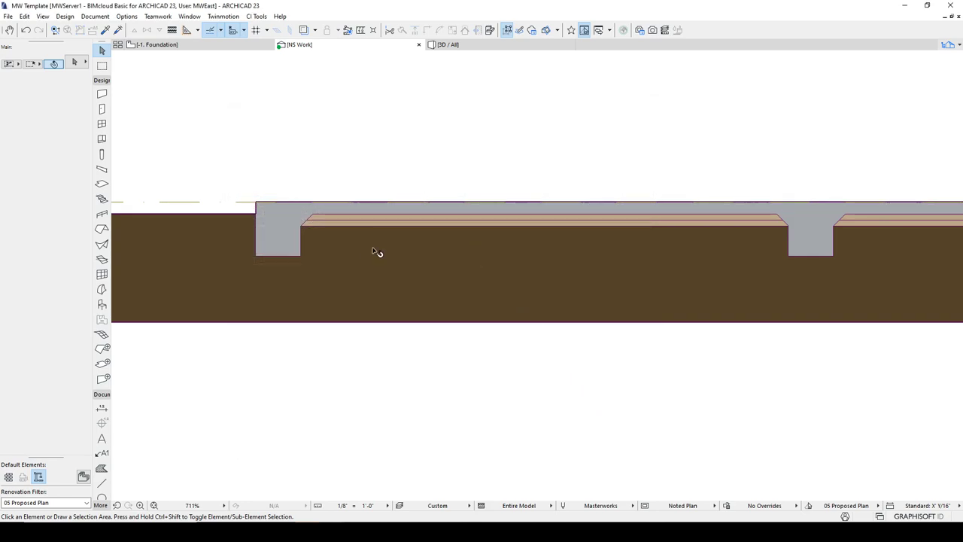
{"action": "left_click", "coordinate": [526, 204]}
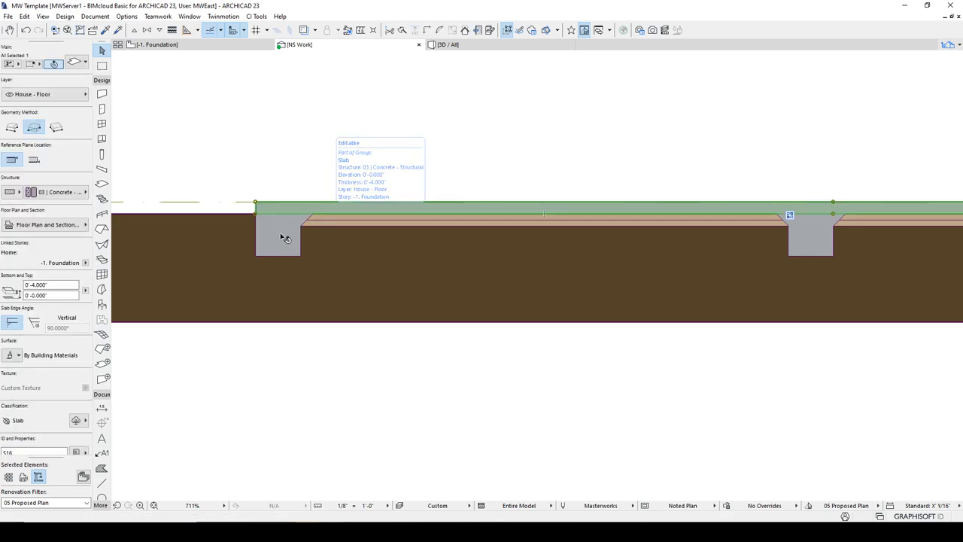
{"action": "mouse_move", "coordinate": [356, 204]}
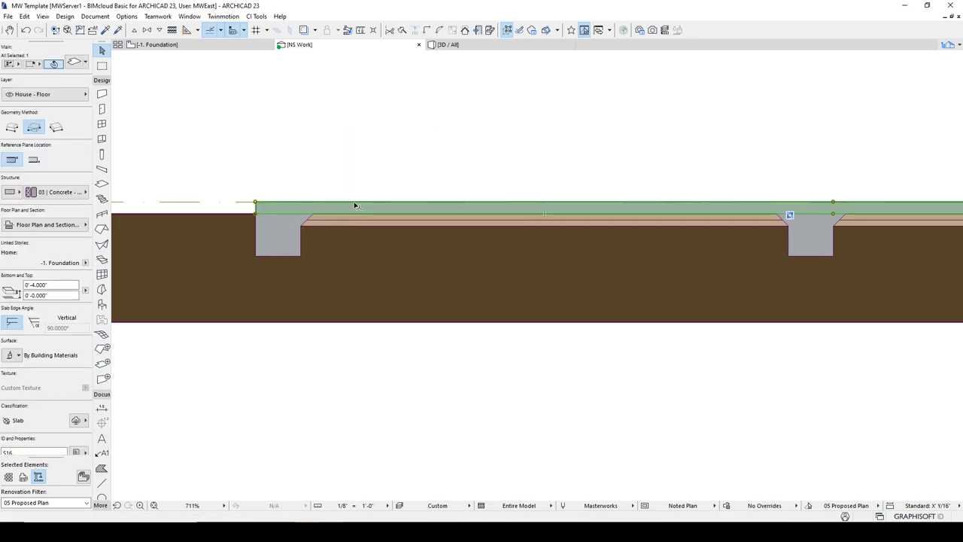
{"action": "mouse_move", "coordinate": [356, 205]}
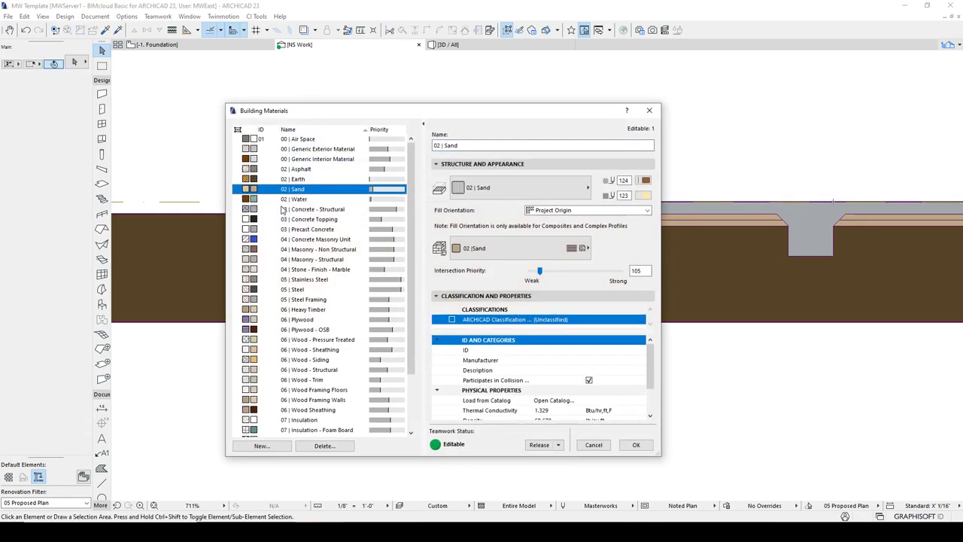
Select 02 | Sand in Building Materials to reach its surface settings
{"action": "left_click", "coordinate": [519, 187]}
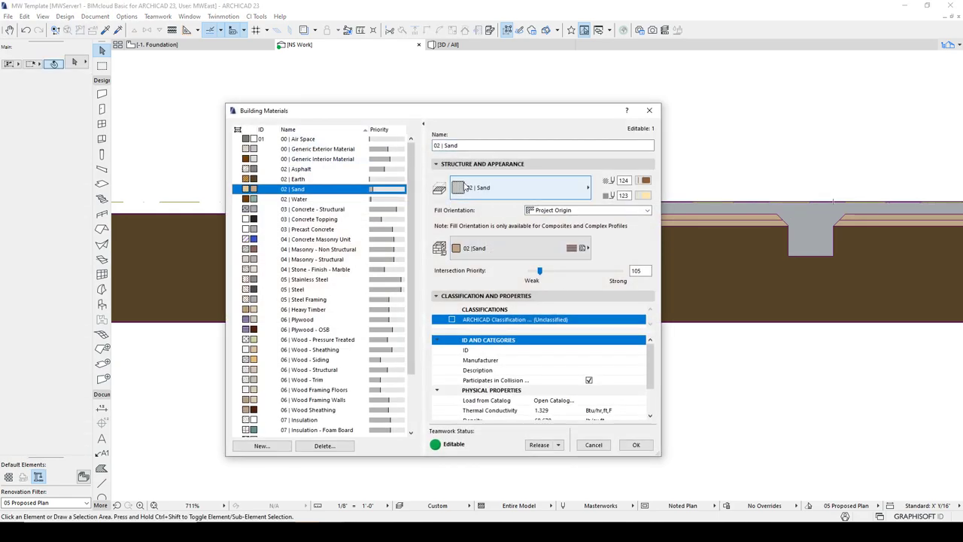
{"action": "mouse_move", "coordinate": [479, 187]}
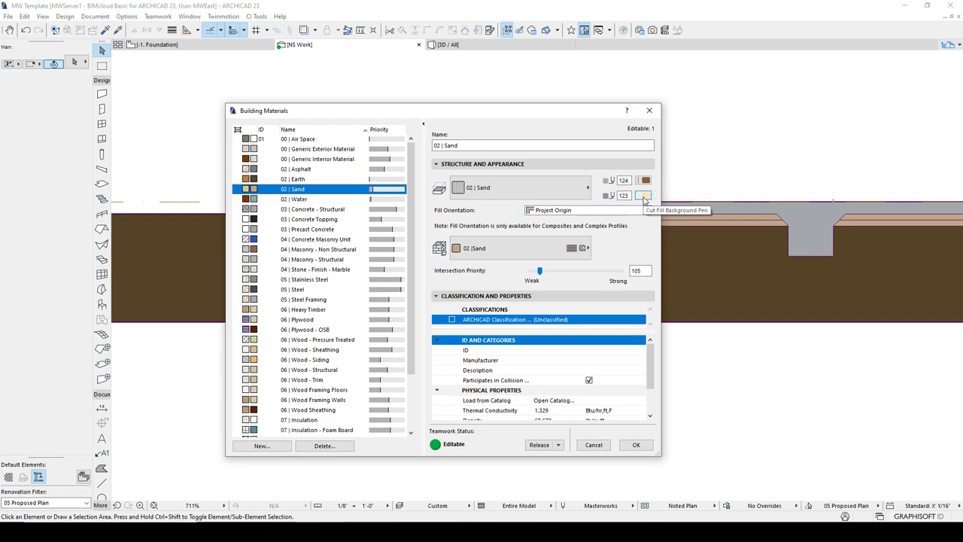
{"action": "mouse_move", "coordinate": [644, 181]}
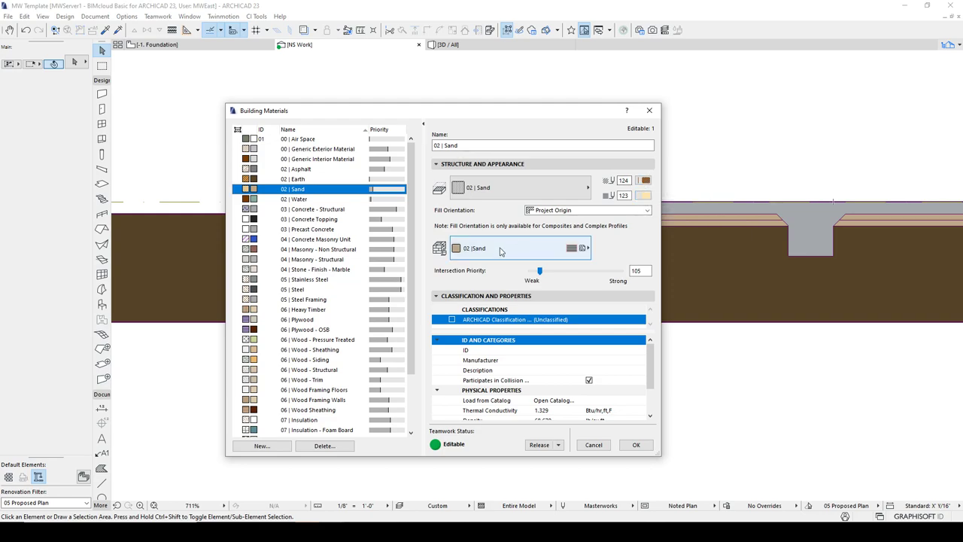
{"action": "mouse_move", "coordinate": [500, 250]}
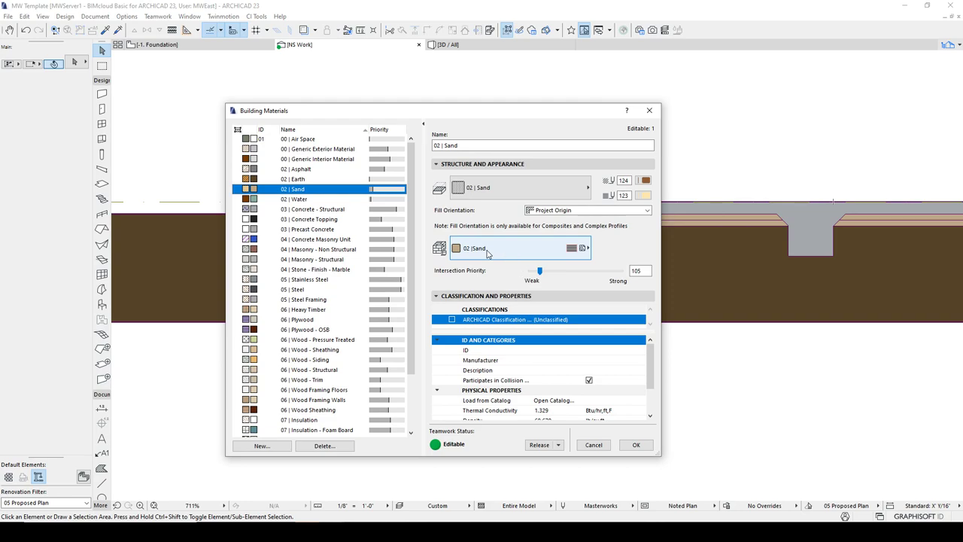
{"action": "mouse_move", "coordinate": [476, 256]}
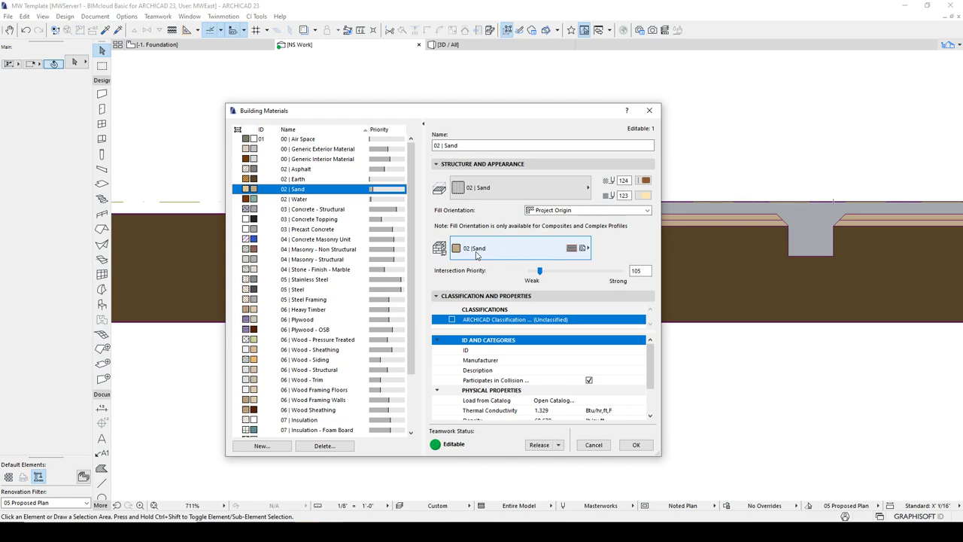
{"action": "mouse_move", "coordinate": [467, 240]}
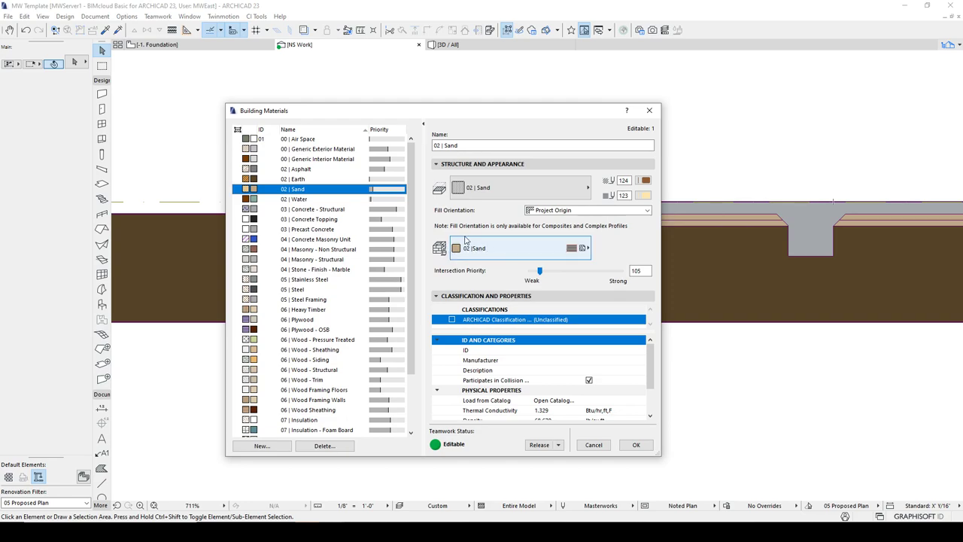
{"action": "mouse_move", "coordinate": [470, 253]}
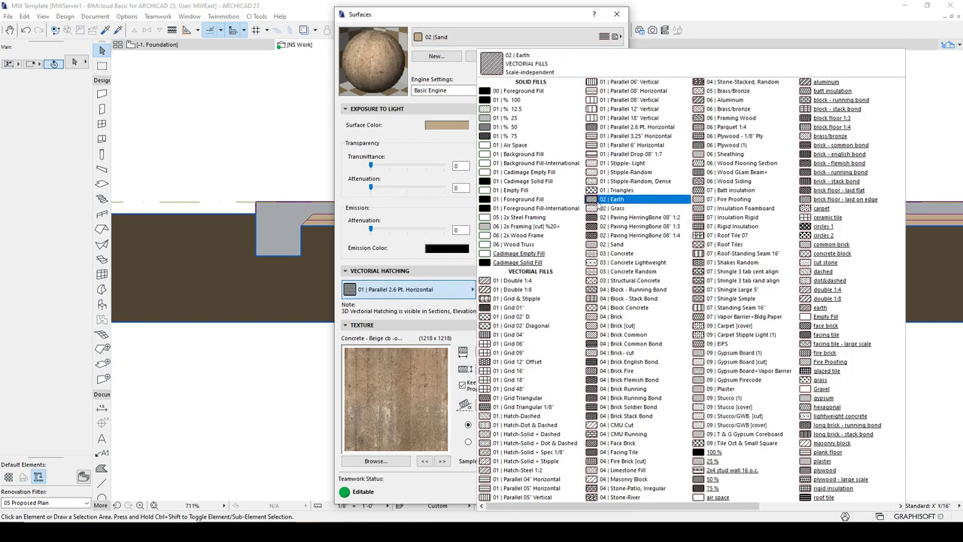
Give the Sand surface the 02 | Sand vectorial hatch instead of random stipple and confirm
{"action": "left_click", "coordinate": [629, 172]}
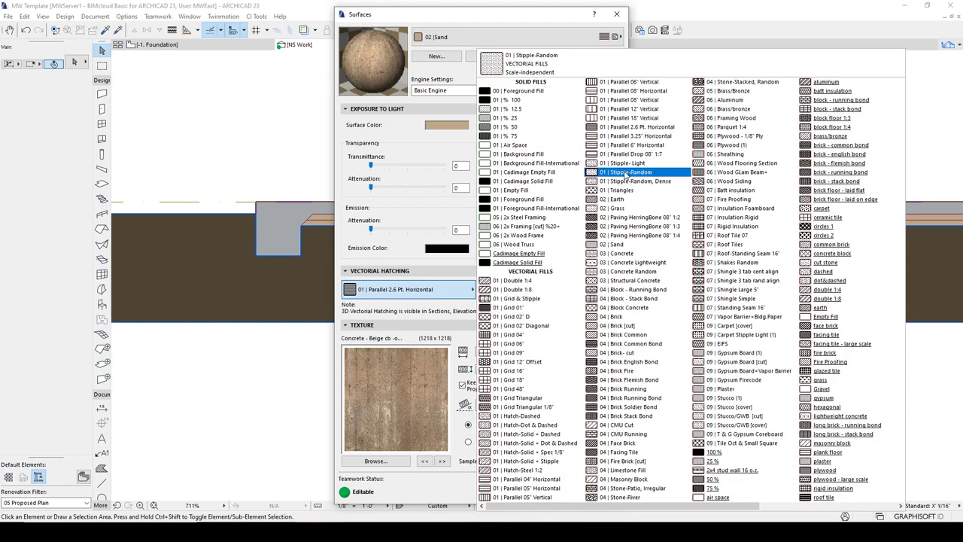
{"action": "left_click", "coordinate": [618, 244]}
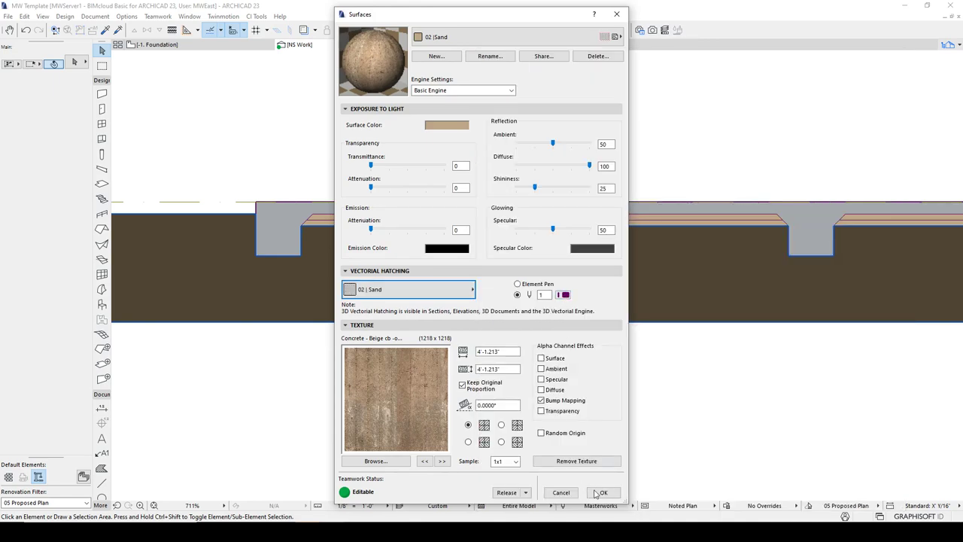
{"action": "left_click", "coordinate": [602, 492]}
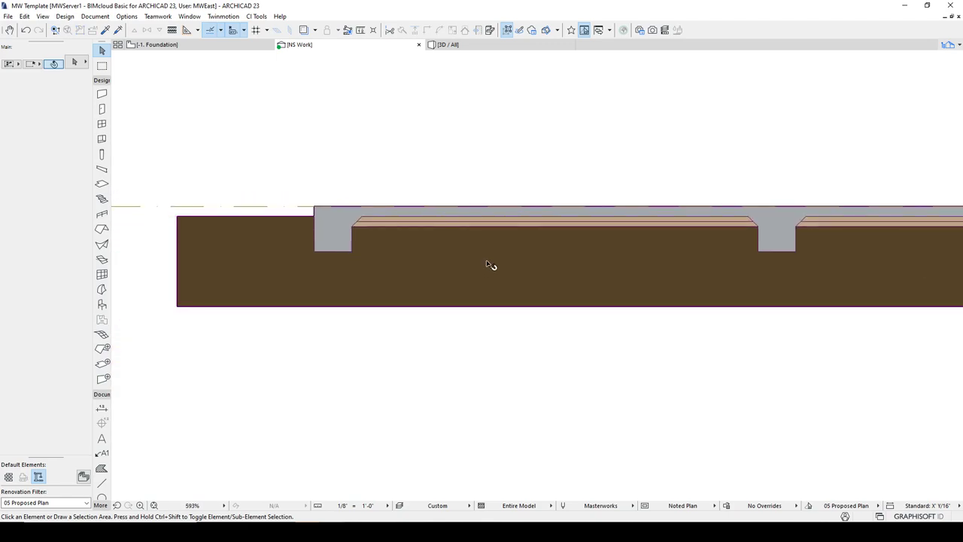
{"action": "mouse_move", "coordinate": [322, 127]}
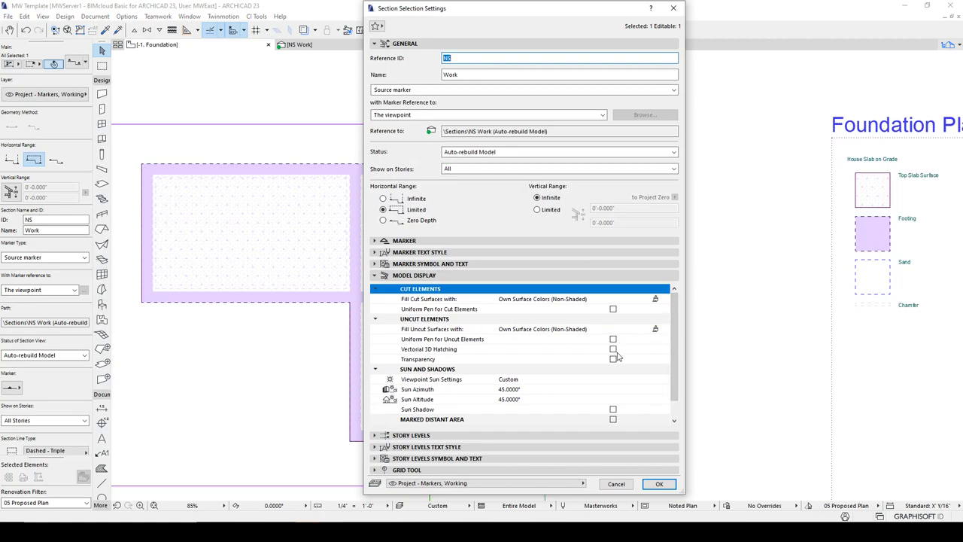
Set the section's Fill Cut Surfaces with to Own Surface Colors (Shaded) and confirm
{"action": "left_click", "coordinate": [613, 350]}
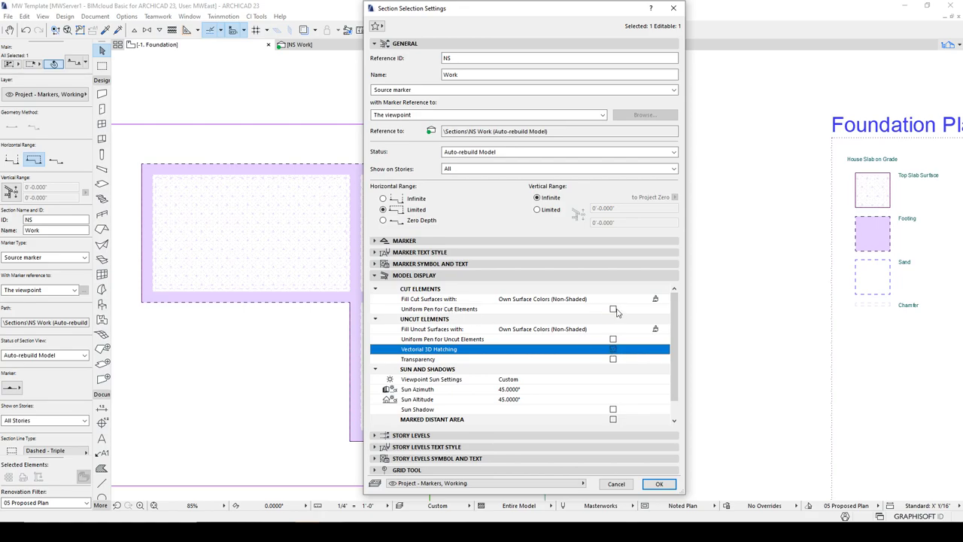
{"action": "left_click", "coordinate": [655, 298]}
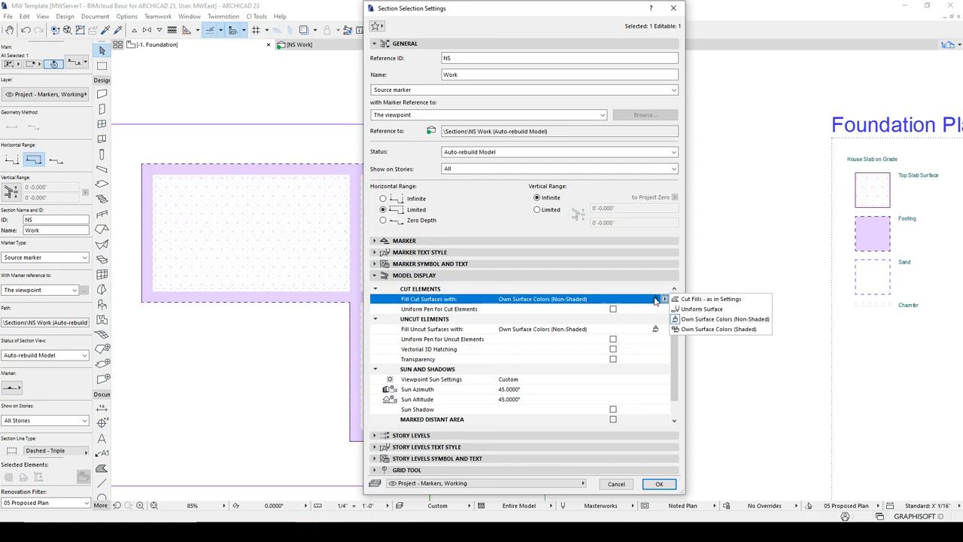
{"action": "left_click", "coordinate": [702, 308]}
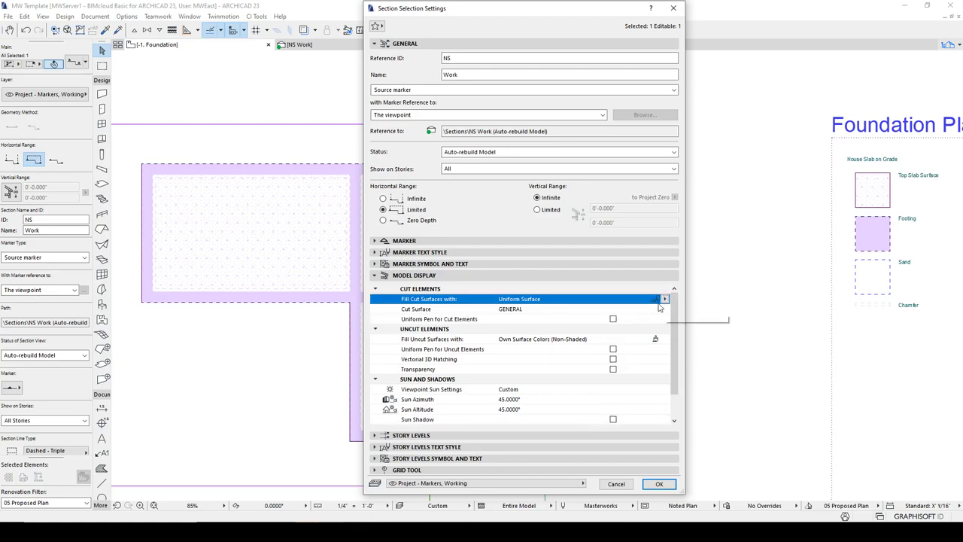
{"action": "left_click", "coordinate": [664, 298]}
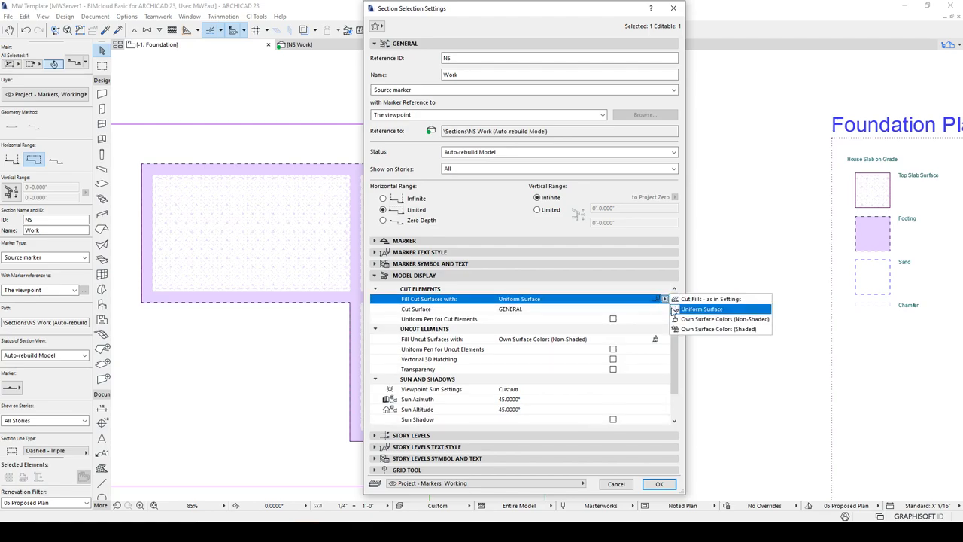
{"action": "left_click", "coordinate": [726, 319]}
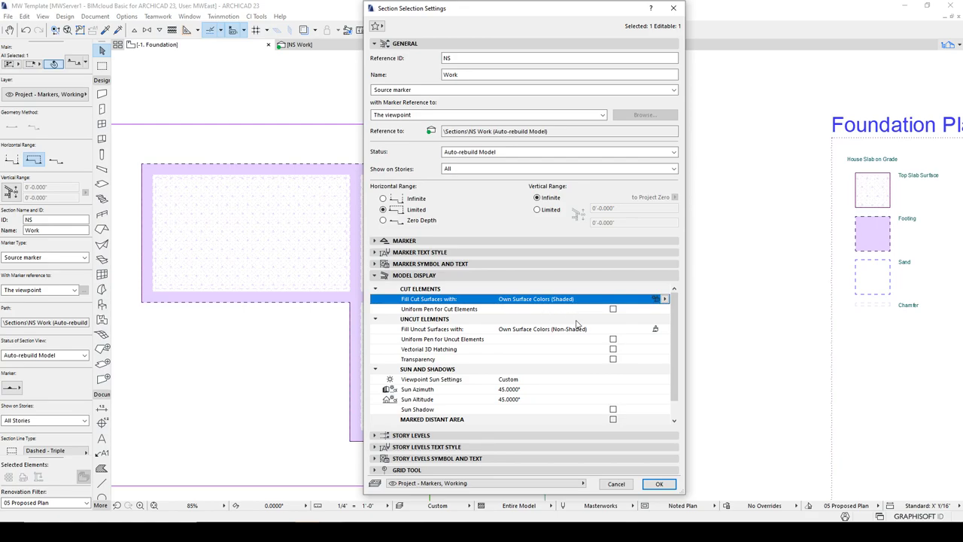
{"action": "left_click", "coordinate": [660, 484]}
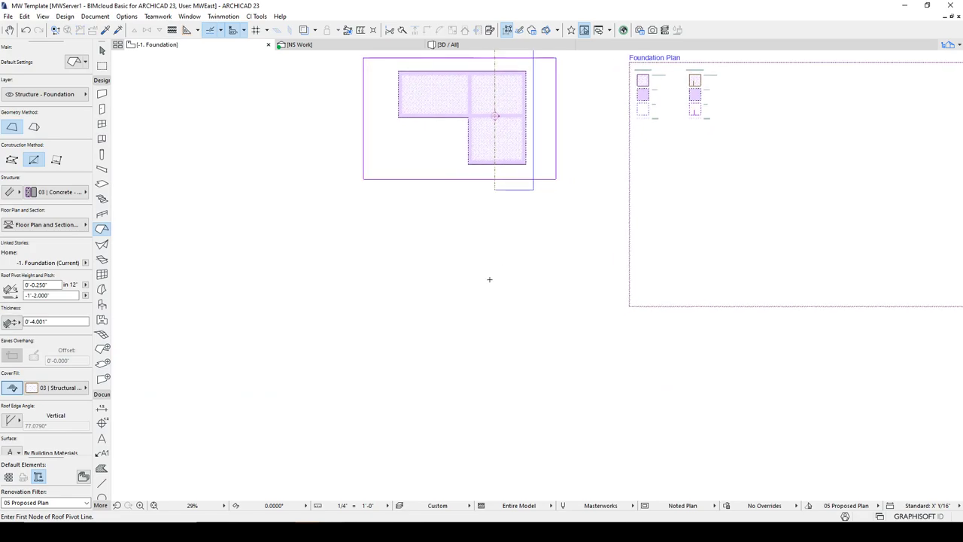
Select the square pad footing on the foundation plan for the sloped roof element
{"action": "left_click", "coordinate": [490, 278]}
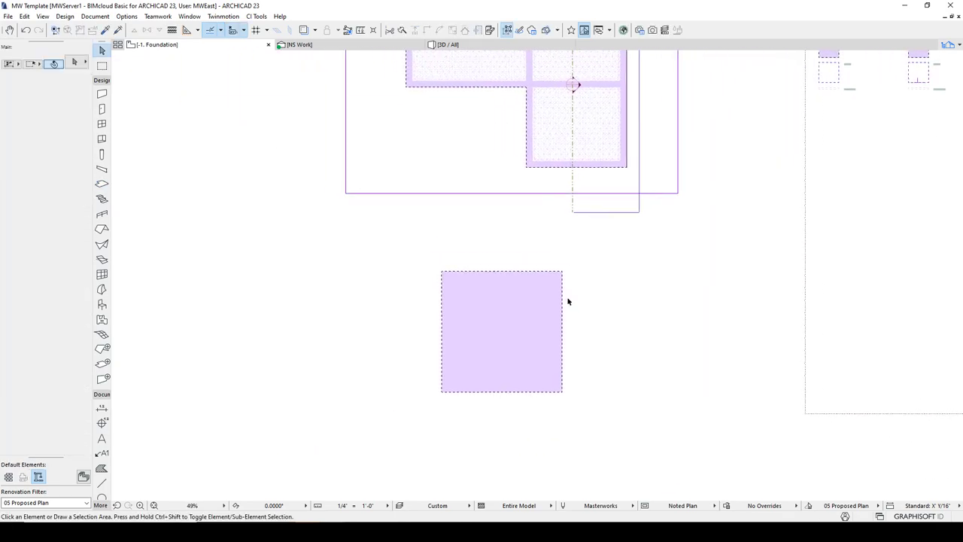
{"action": "left_click", "coordinate": [501, 331]}
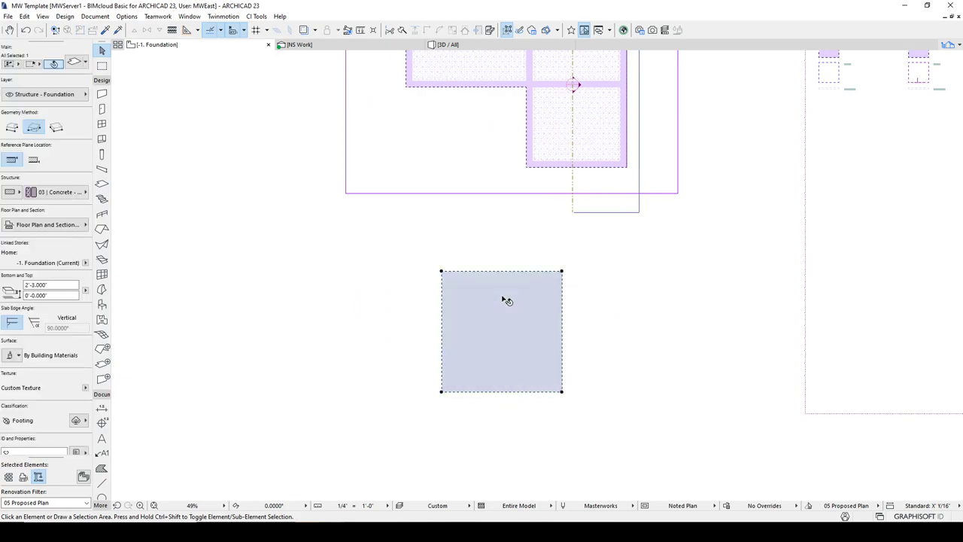
{"action": "mouse_move", "coordinate": [542, 353]}
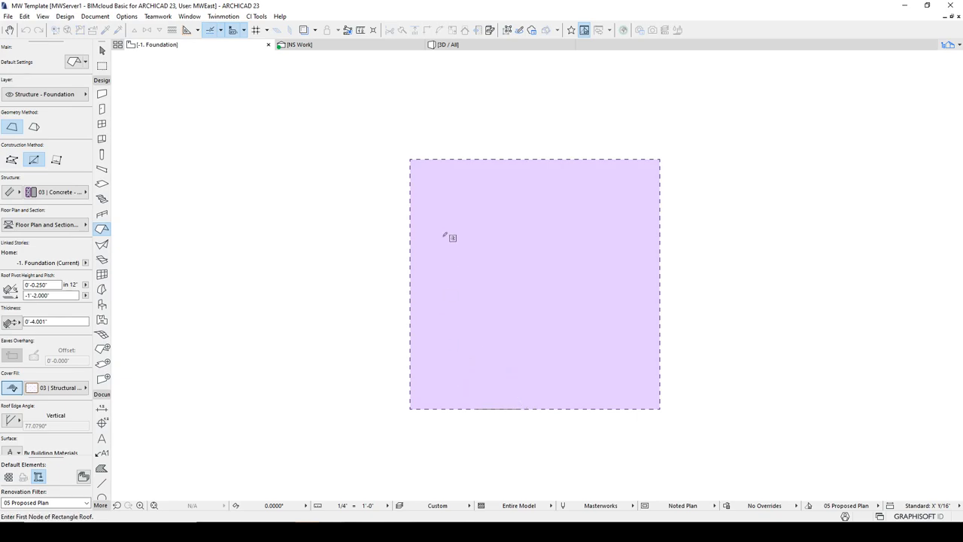
{"action": "mouse_move", "coordinate": [454, 158]}
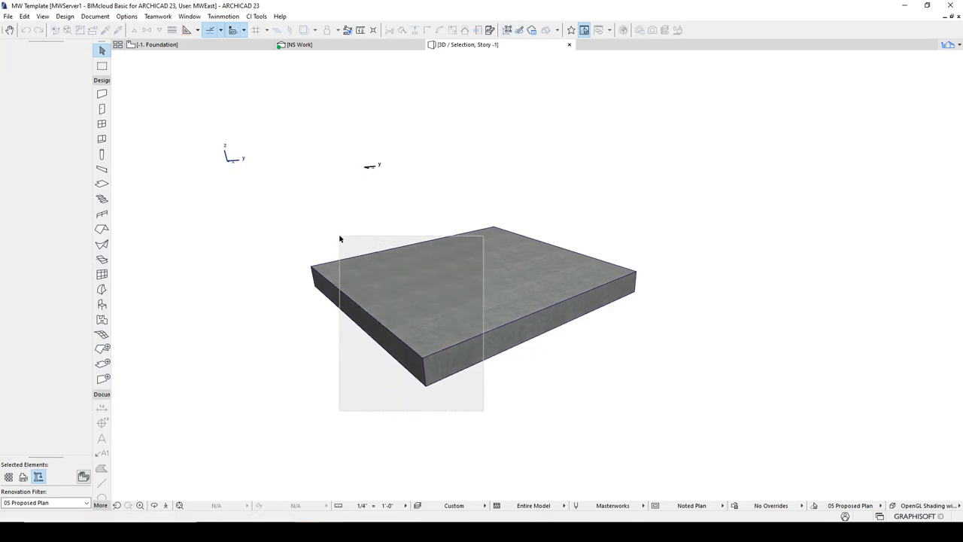
Draw a rectangular roof over the pad footing in plan and enter its second dimension in the Tracker
{"action": "left_click", "coordinate": [474, 286]}
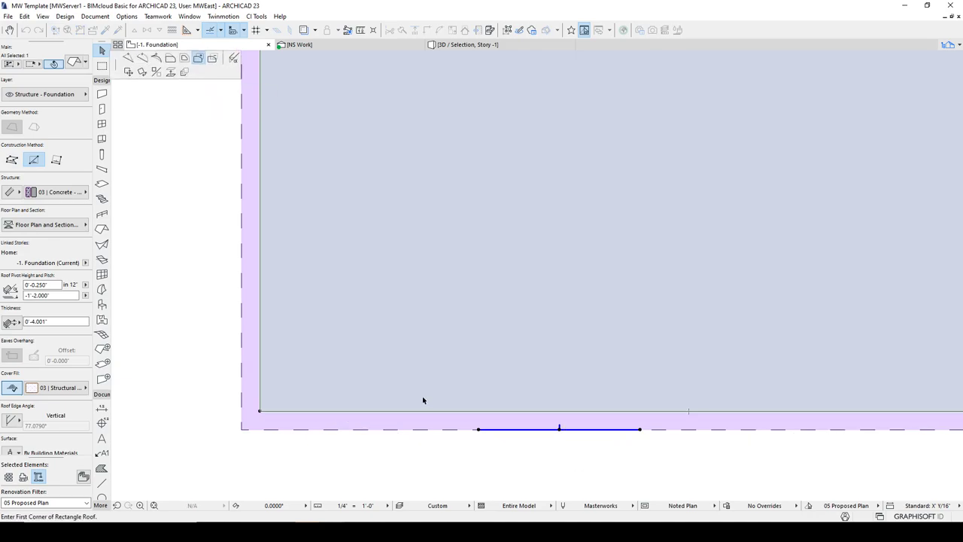
{"action": "mouse_move", "coordinate": [295, 413]}
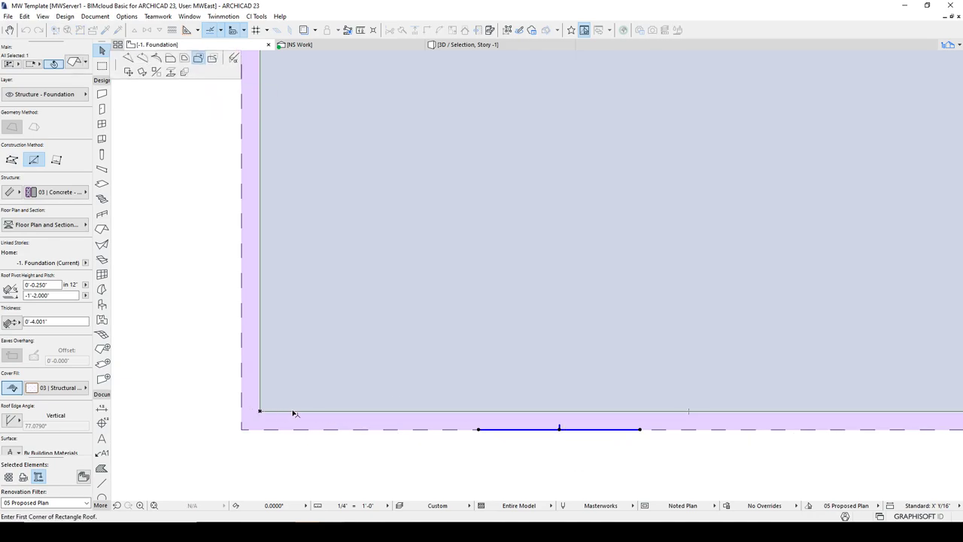
{"action": "mouse_move", "coordinate": [319, 413]}
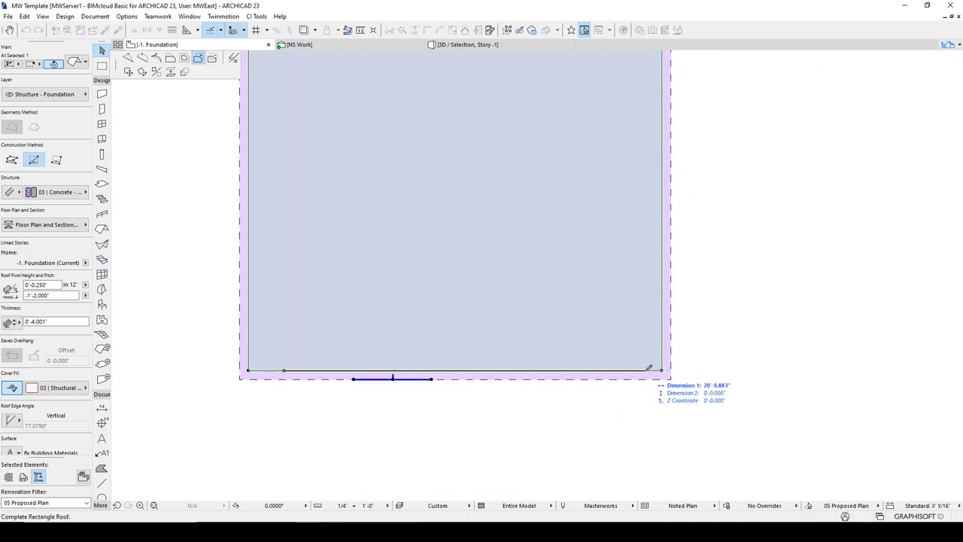
{"action": "left_click_drag", "start_coordinate": [650, 367], "coordinate": [663, 367]}
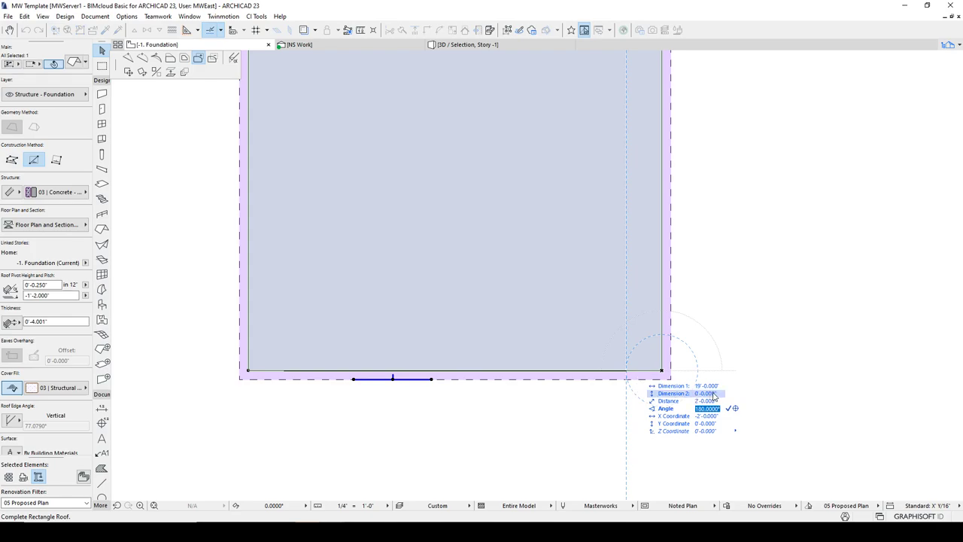
{"action": "left_click", "coordinate": [706, 393]}
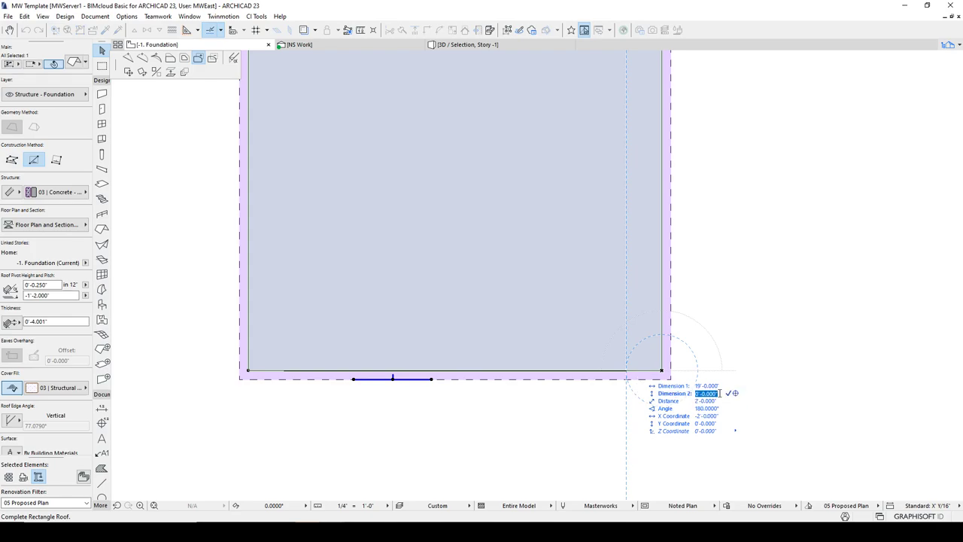
{"action": "type", "text": "1"}
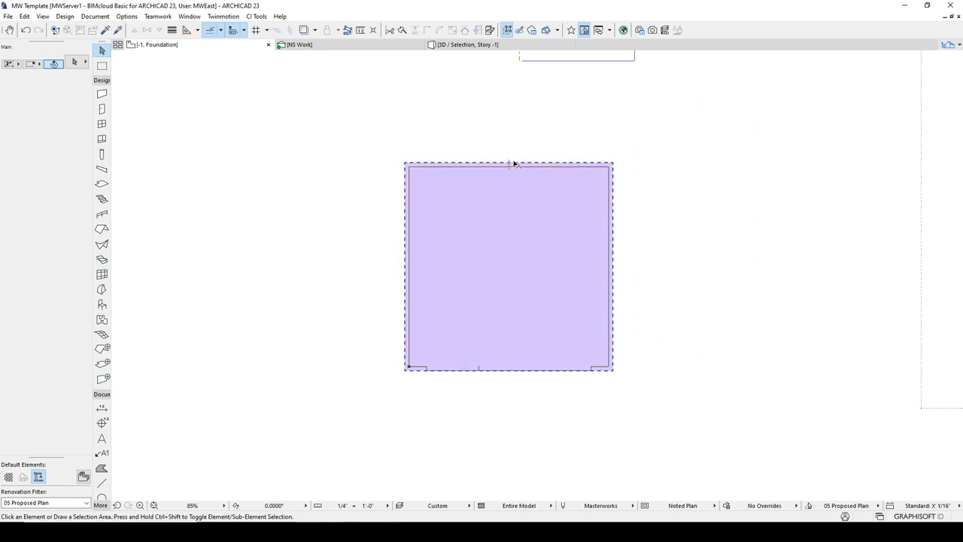
Bring up Solid Element Operations from the sloped roof's Connect menu
{"action": "left_click", "coordinate": [509, 268]}
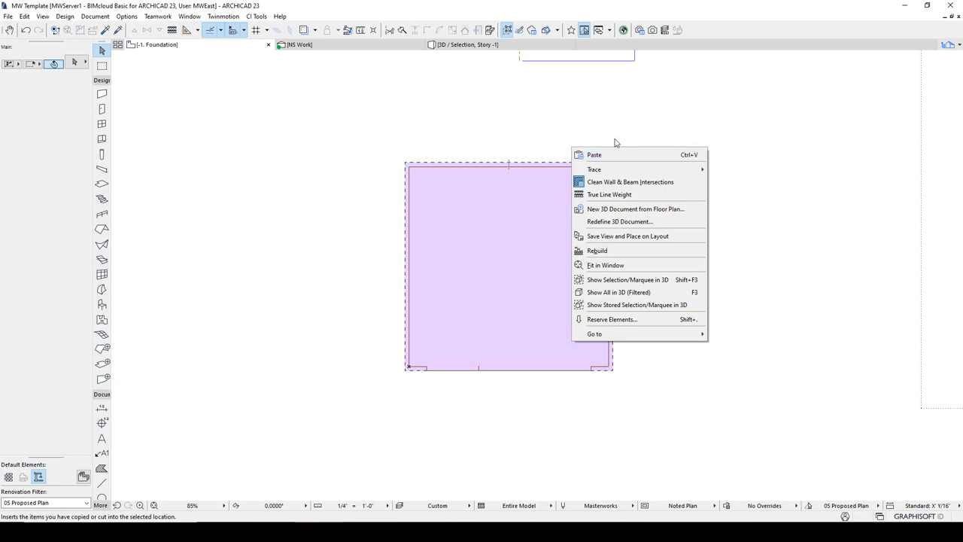
{"action": "left_click", "coordinate": [587, 167]}
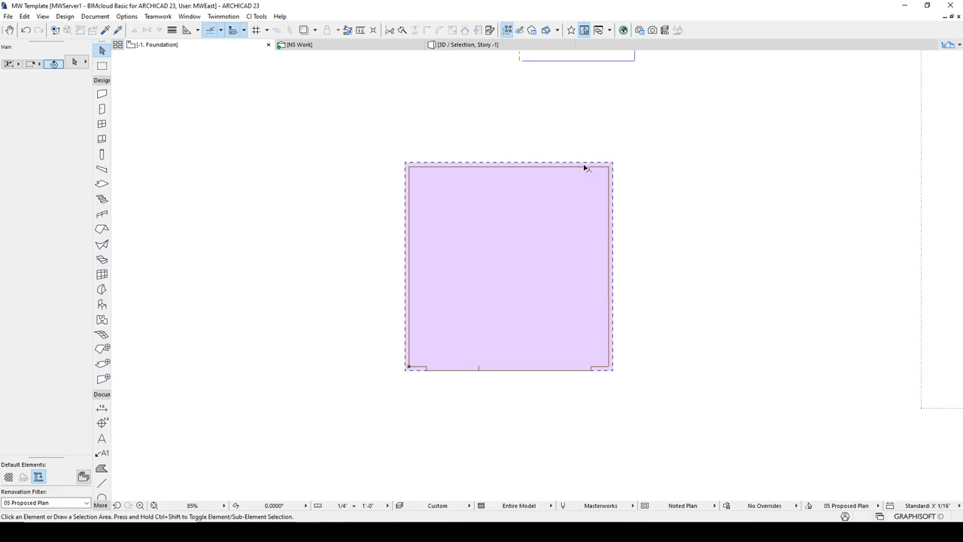
{"action": "right_click", "coordinate": [585, 167]}
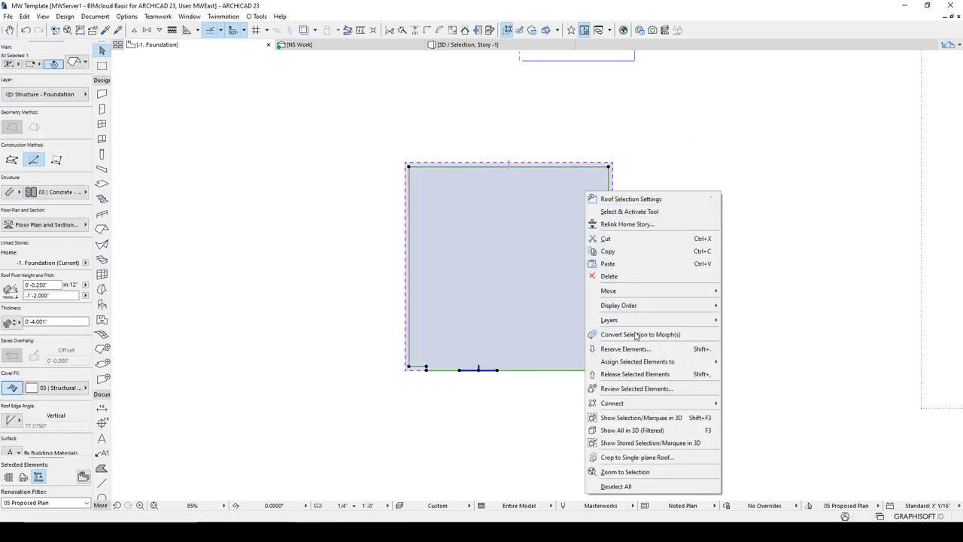
{"action": "mouse_move", "coordinate": [611, 404]}
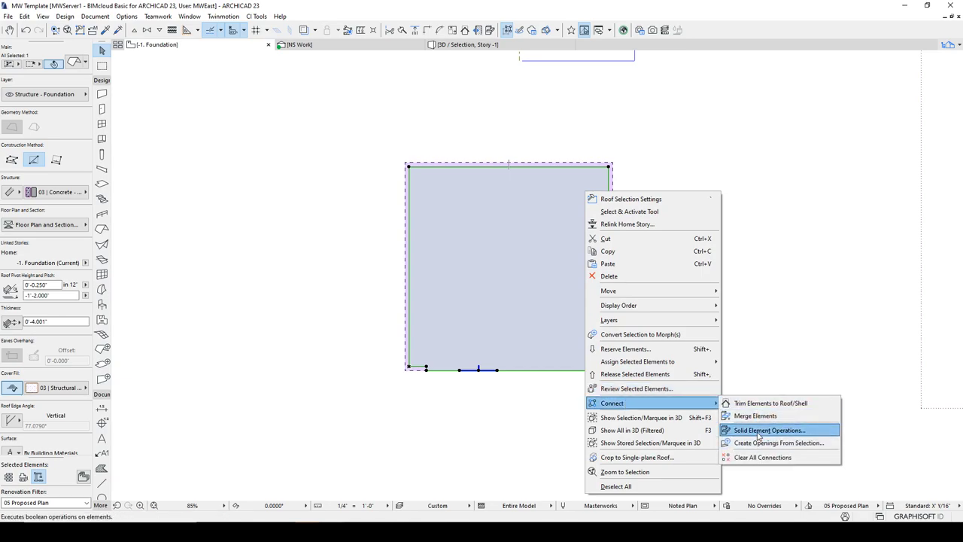
{"action": "left_click", "coordinate": [769, 431]}
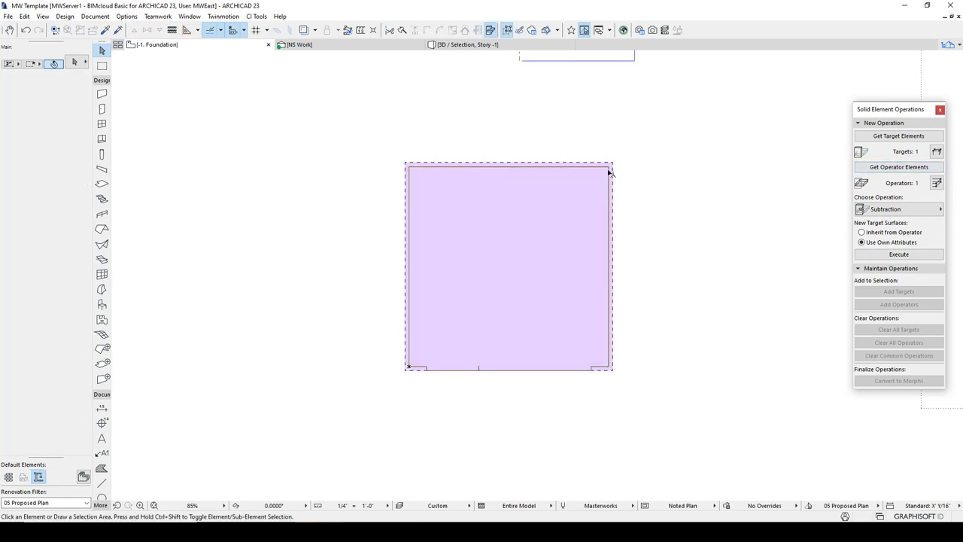
With the pad footing selected, set the operation to Subtraction with upward extrusion
{"action": "left_click", "coordinate": [509, 263]}
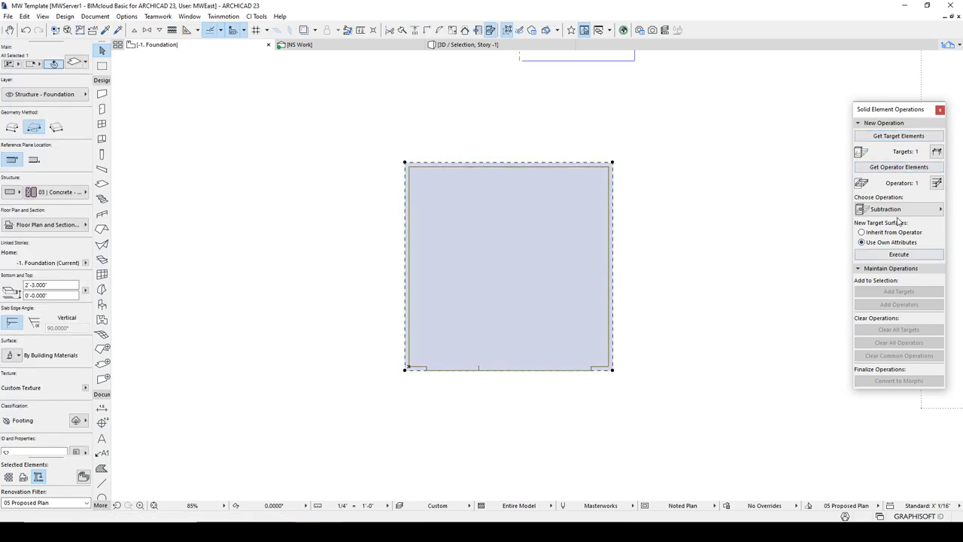
{"action": "left_click", "coordinate": [898, 208]}
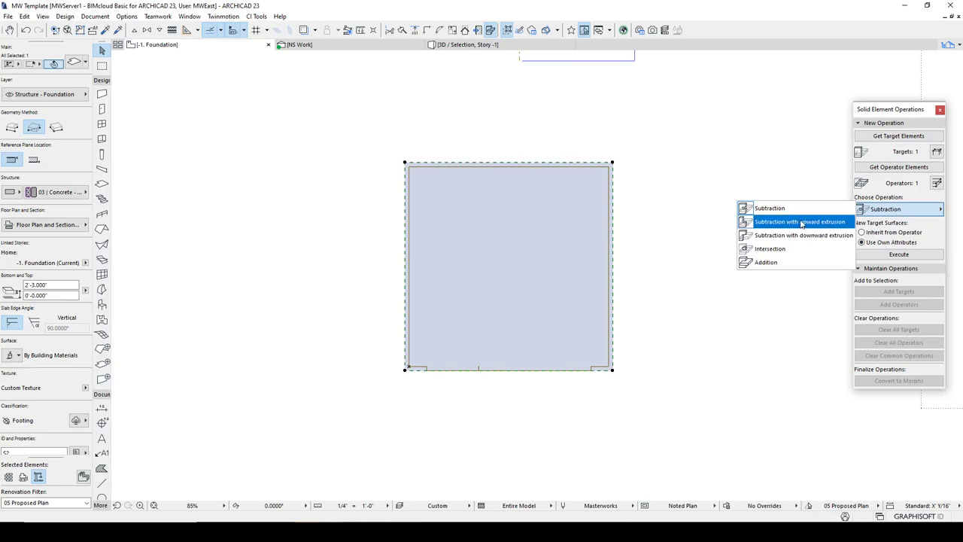
{"action": "left_click", "coordinate": [801, 221]}
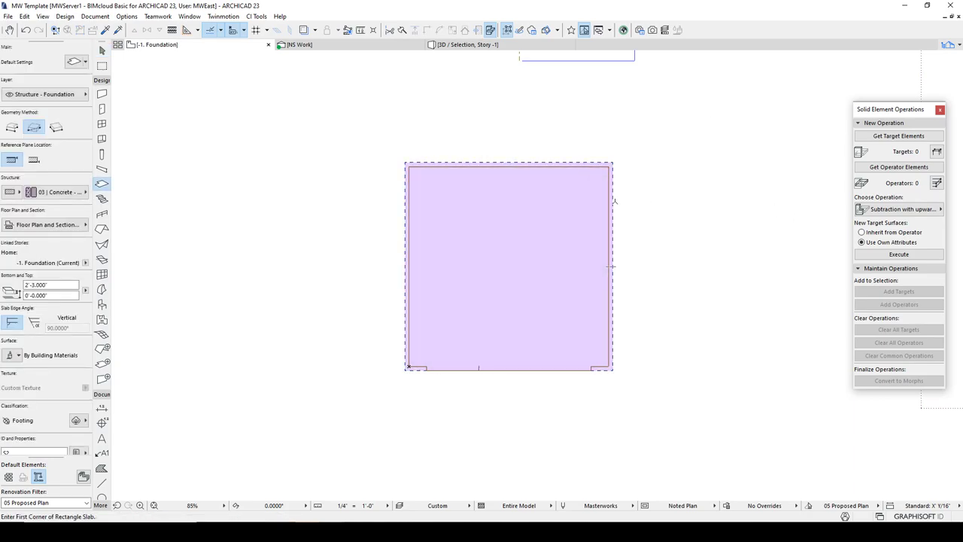
{"action": "mouse_move", "coordinate": [605, 198]}
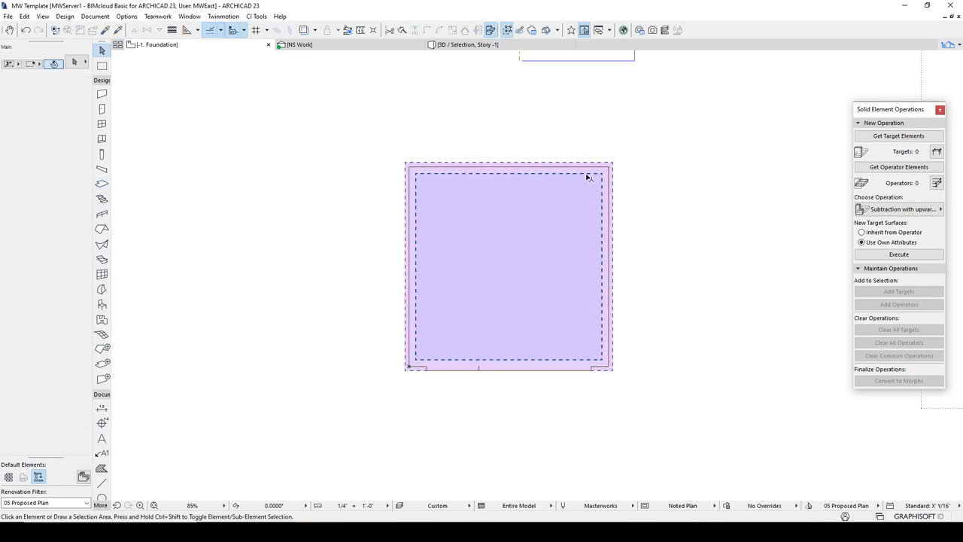
Use the roof as operator, execute the subtraction, and orbit the recessed footing in 3D
{"action": "left_click", "coordinate": [509, 268]}
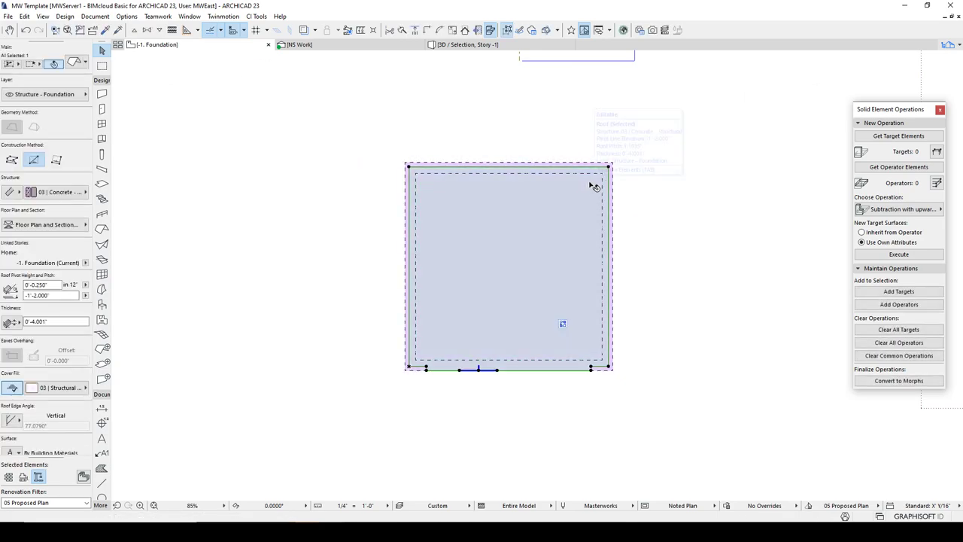
{"action": "left_click", "coordinate": [601, 175]}
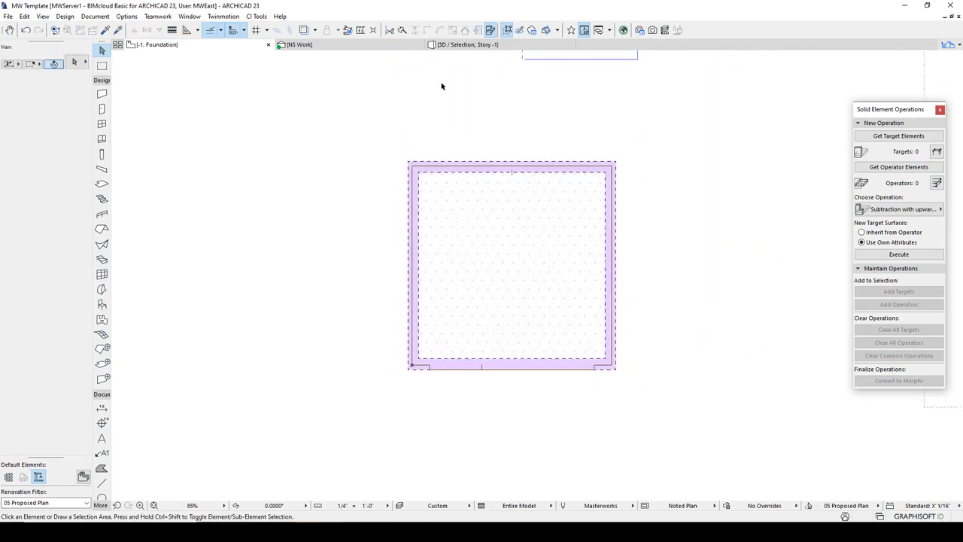
{"action": "left_click", "coordinate": [467, 45]}
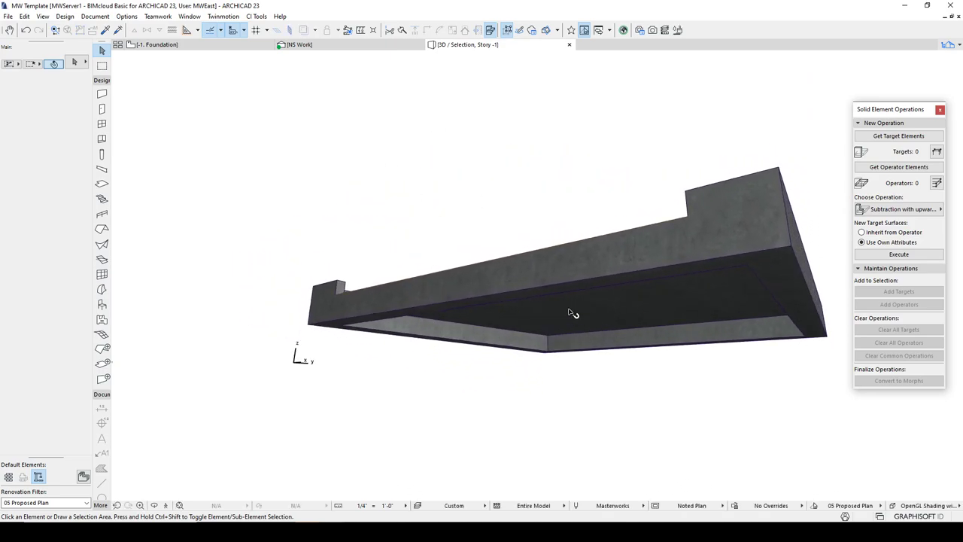
{"action": "left_click_drag", "start_coordinate": [572, 313], "coordinate": [392, 283]}
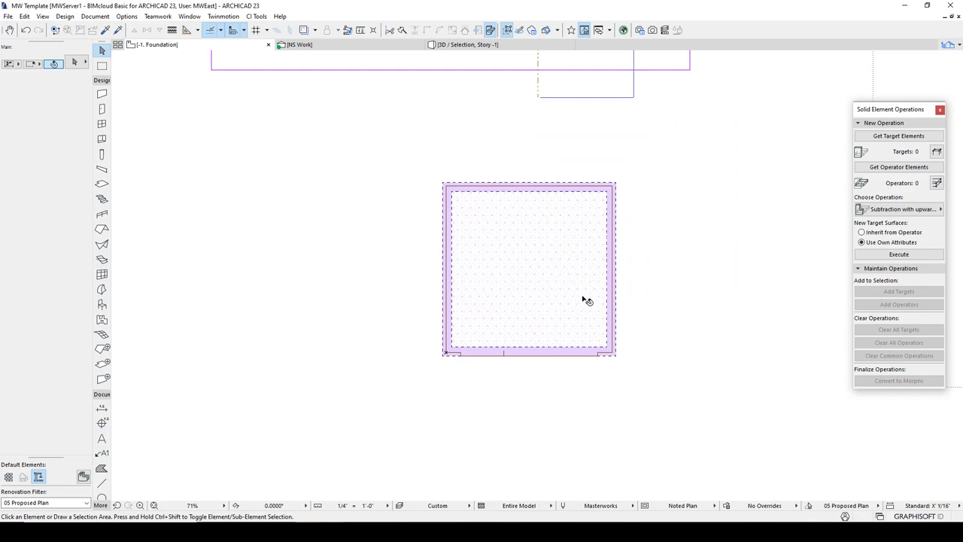
{"action": "left_click", "coordinate": [939, 109]}
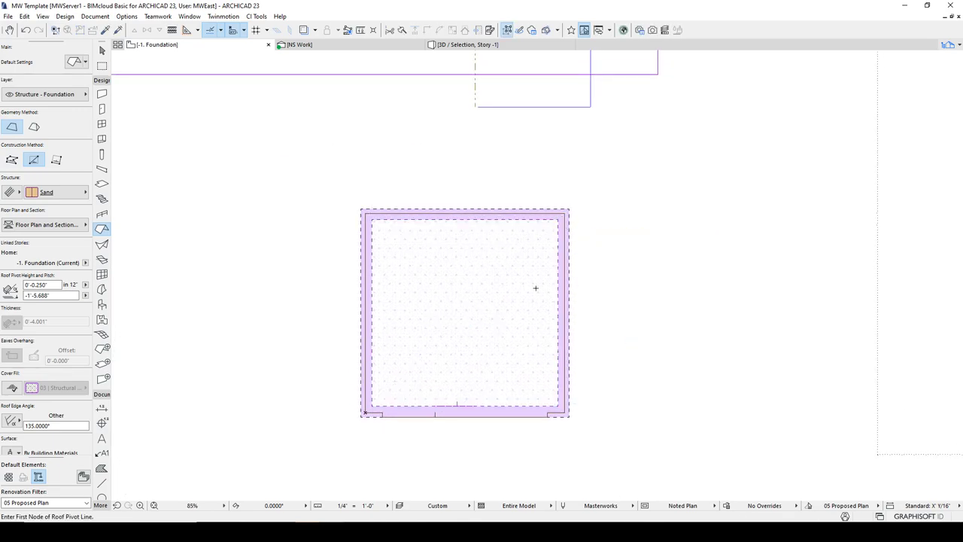
Place the sloped Sand composite roof layer and view it in the NS Work section
{"action": "left_click", "coordinate": [467, 44]}
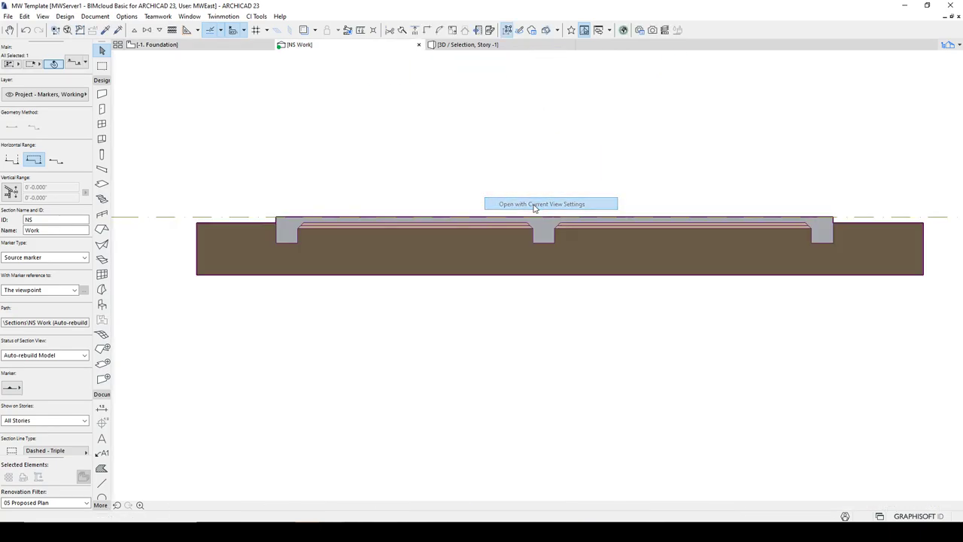
{"action": "left_click", "coordinate": [551, 204]}
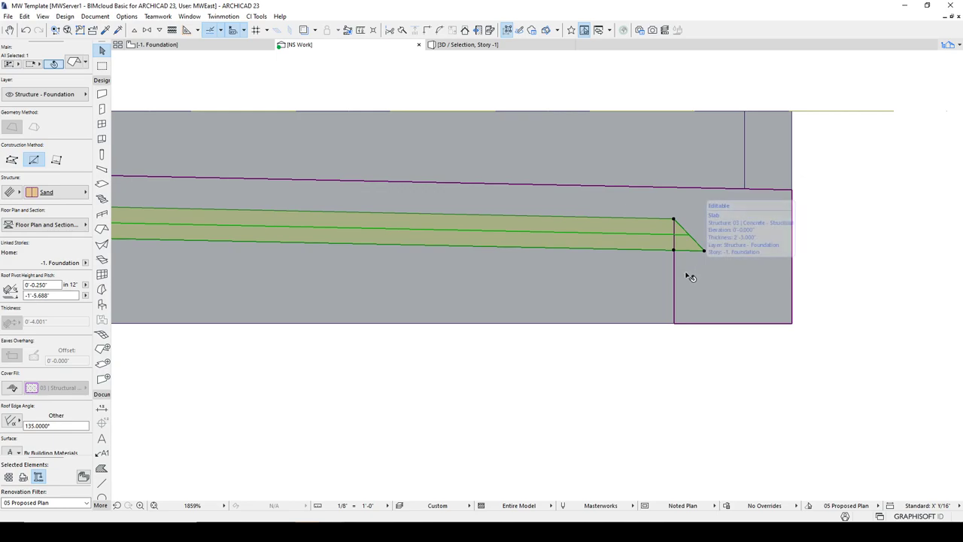
{"action": "scroll", "scroll_direction": "up", "scroll_amount": 3}
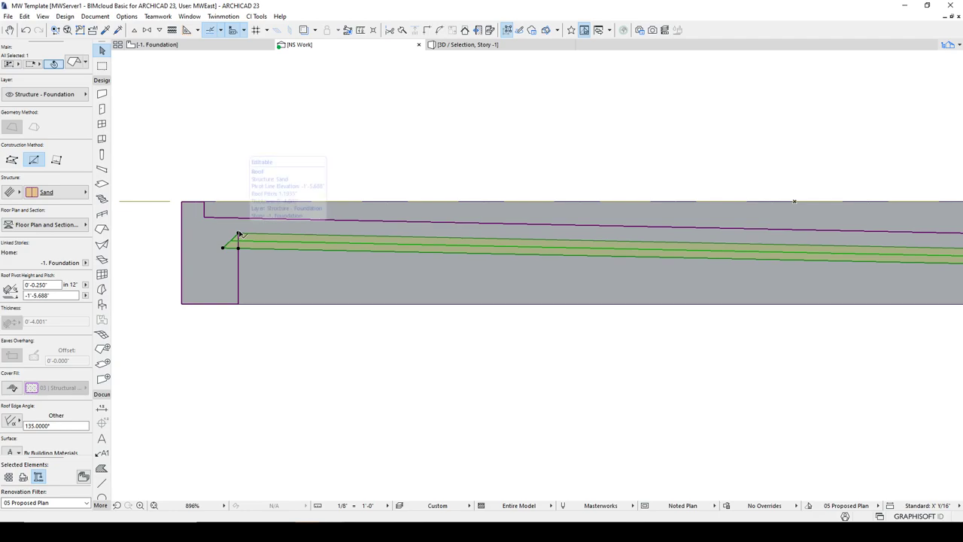
{"action": "mouse_move", "coordinate": [277, 235]}
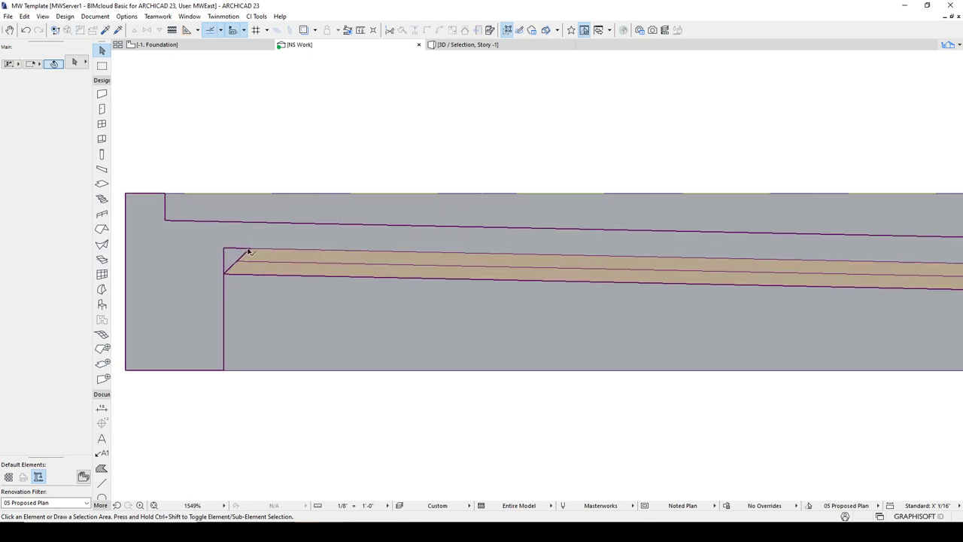
{"action": "mouse_move", "coordinate": [235, 247]}
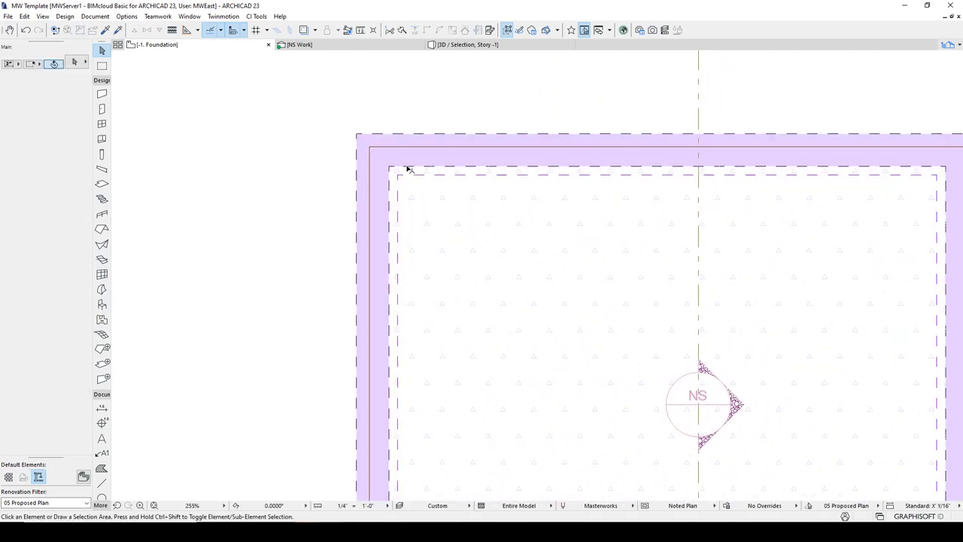
In the house foundation section, start Solid Element Operations on the sloped sand layer
{"action": "left_click", "coordinate": [409, 168]}
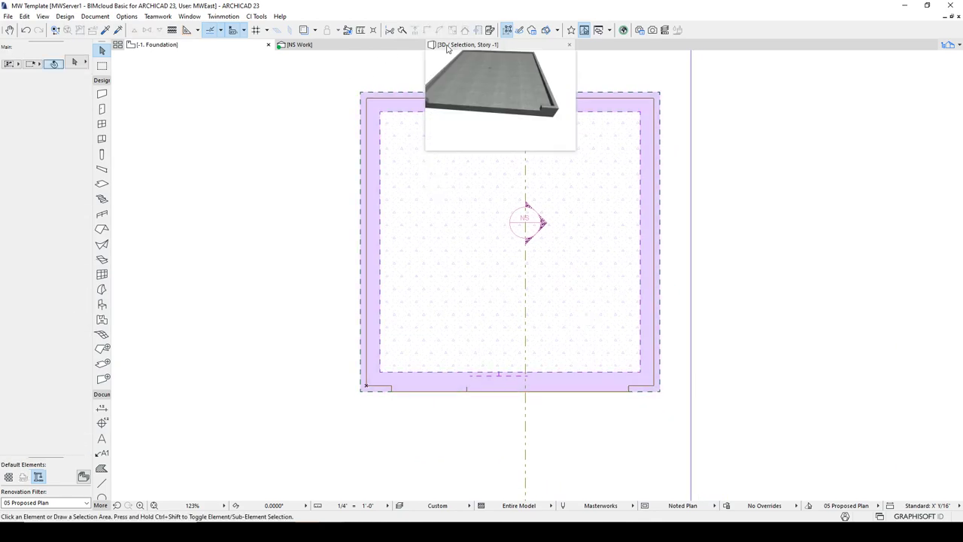
{"action": "left_click", "coordinate": [467, 45]}
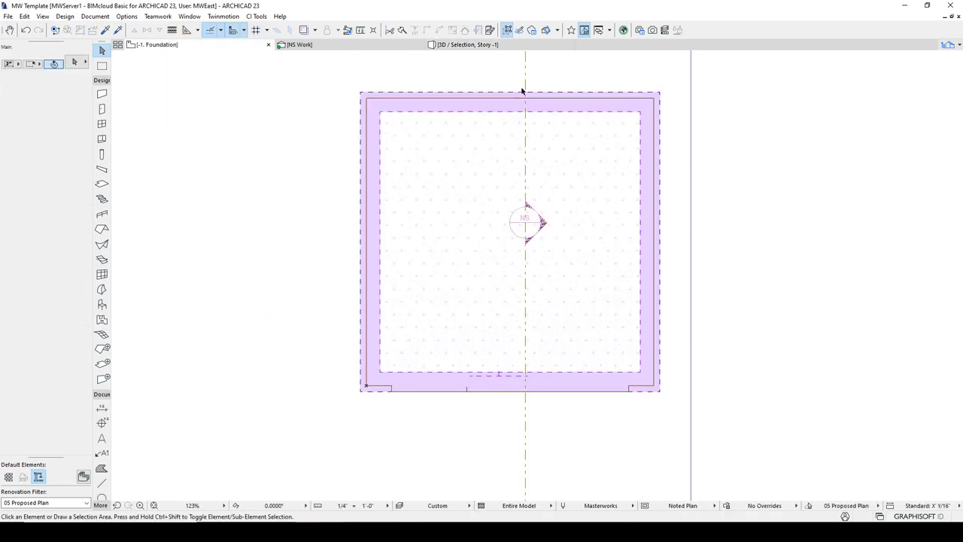
{"action": "right_click", "coordinate": [525, 222]}
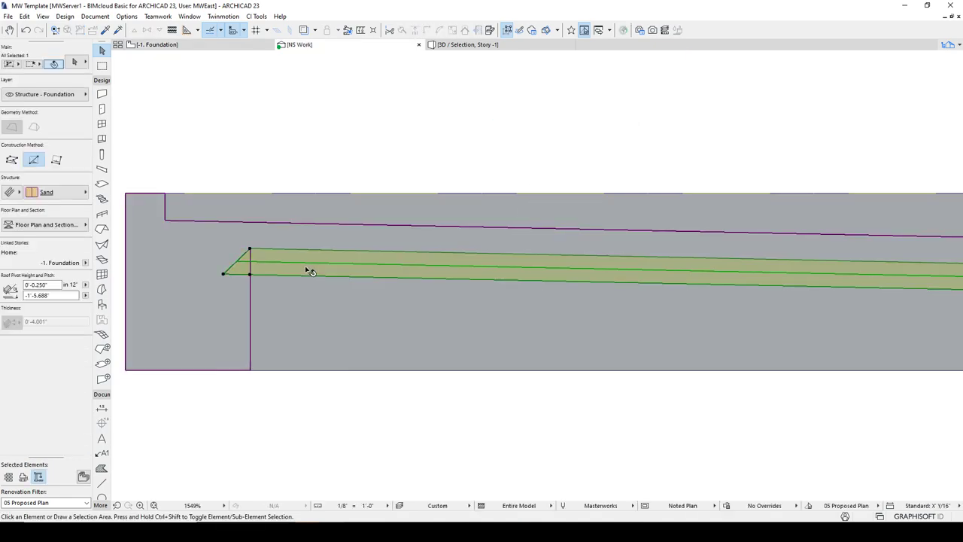
{"action": "right_click", "coordinate": [309, 270]}
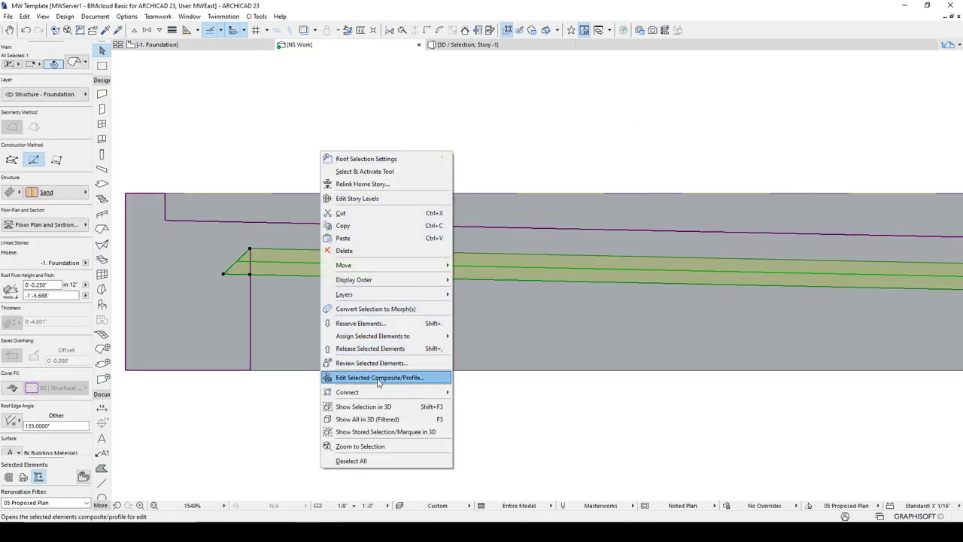
{"action": "mouse_move", "coordinate": [346, 392]}
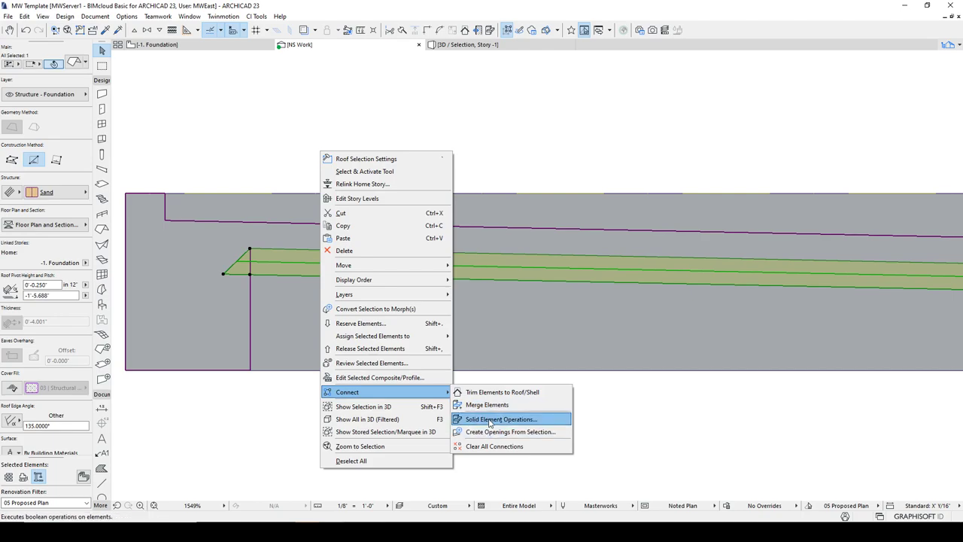
{"action": "left_click", "coordinate": [500, 418]}
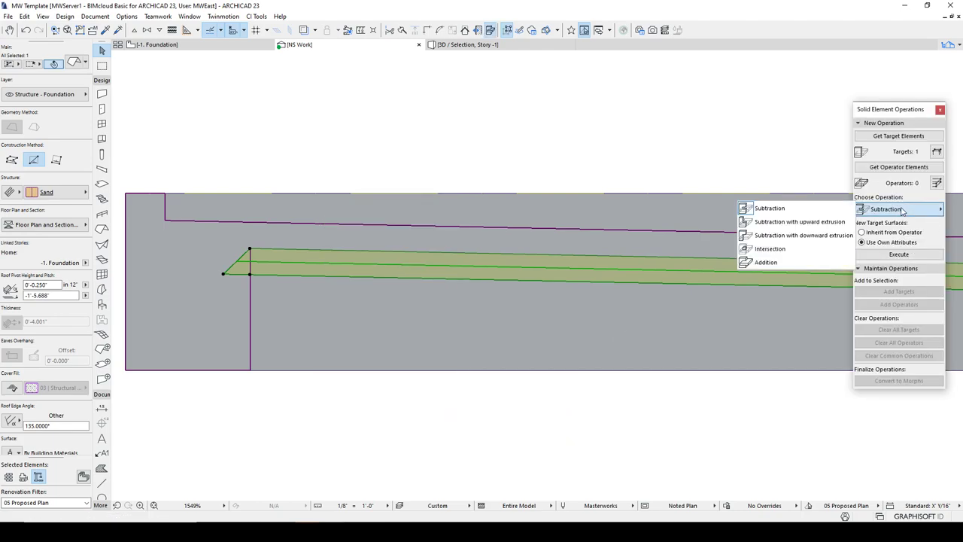
Trim the sand layer with Subtraction with downward extrusion and close the palette
{"action": "left_click", "coordinate": [804, 235]}
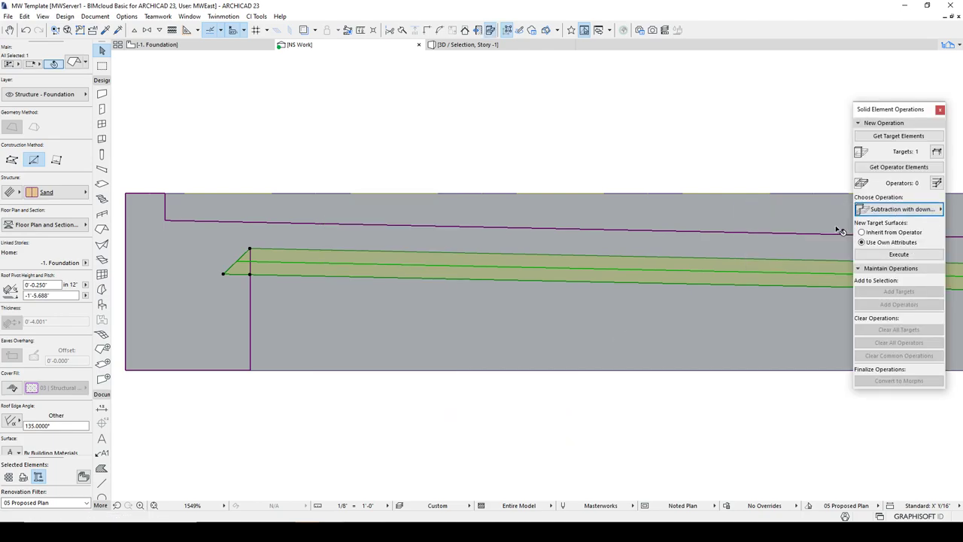
{"action": "left_click", "coordinate": [899, 165]}
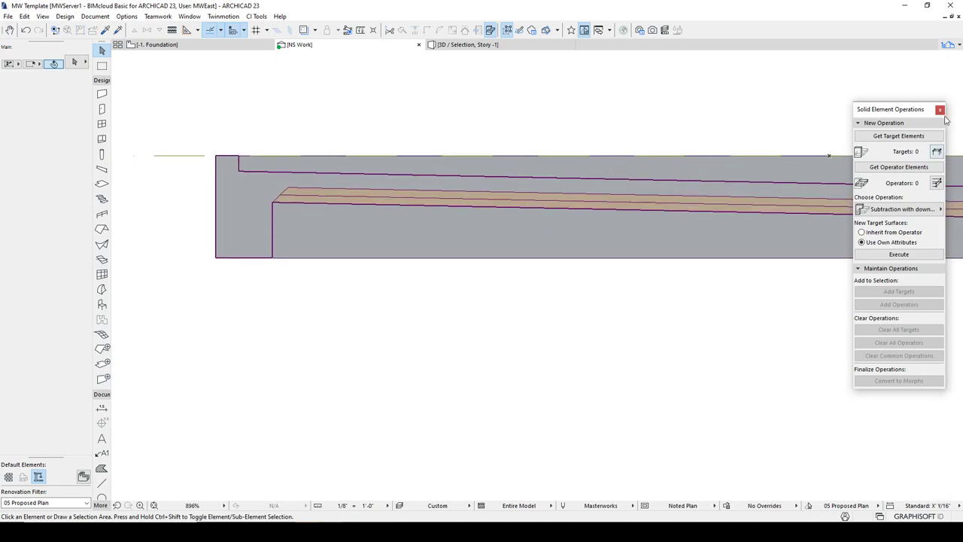
{"action": "left_click", "coordinate": [939, 109]}
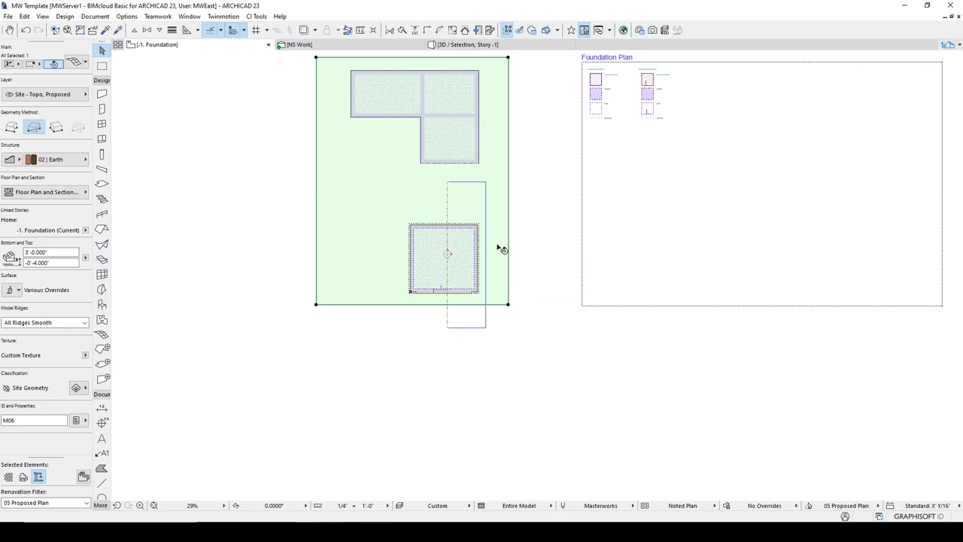
Subtract the garage footing slab from the earth mesh and check the cut in the section
{"action": "left_click", "coordinate": [467, 45]}
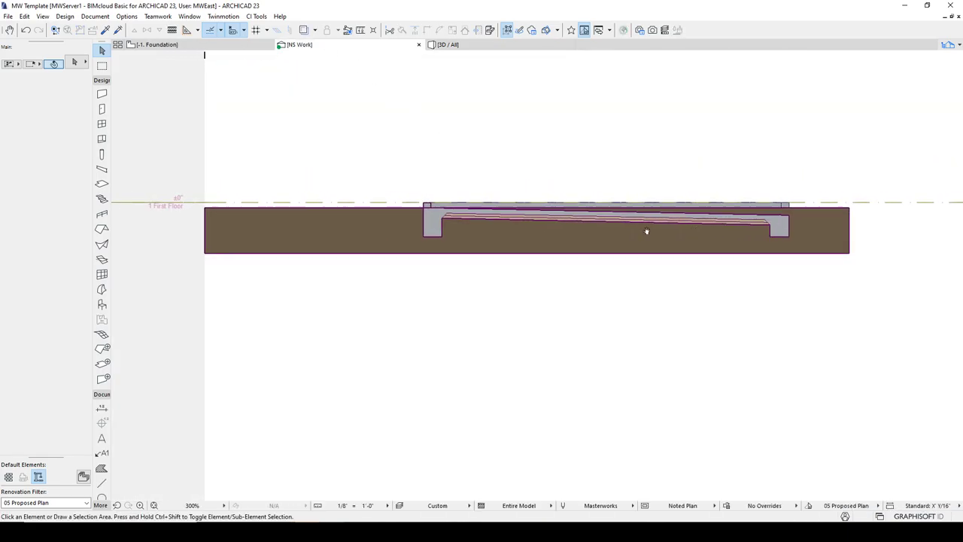
{"action": "left_click", "coordinate": [647, 218]}
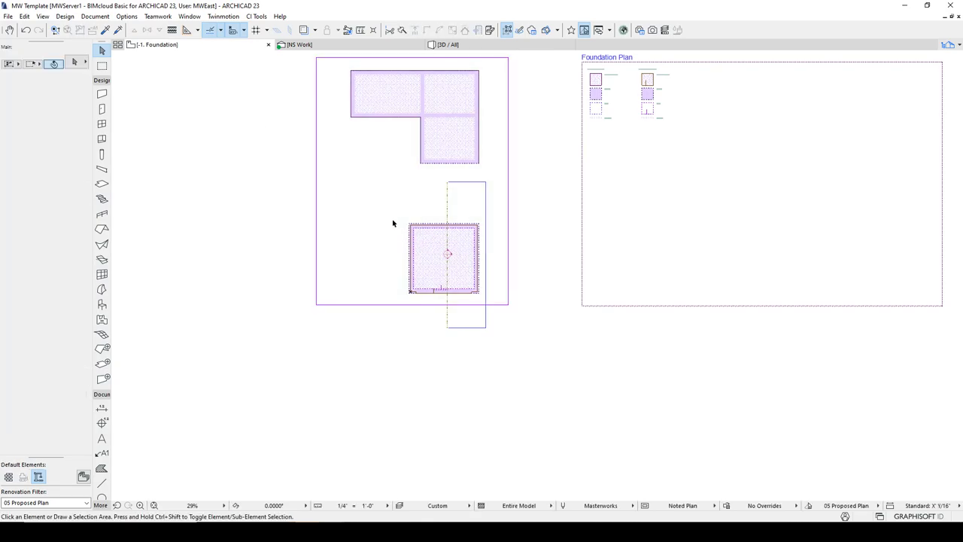
{"action": "left_click", "coordinate": [444, 256]}
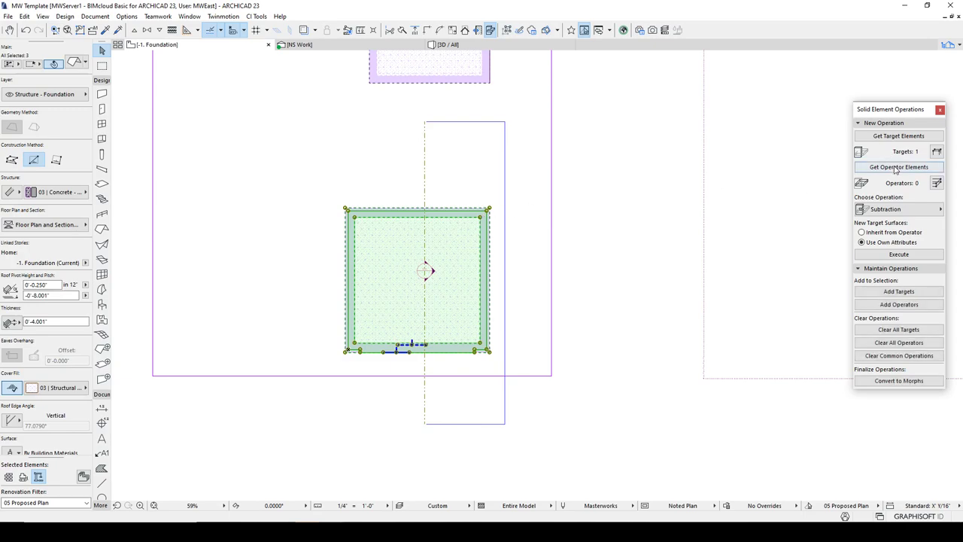
{"action": "left_click", "coordinate": [899, 166]}
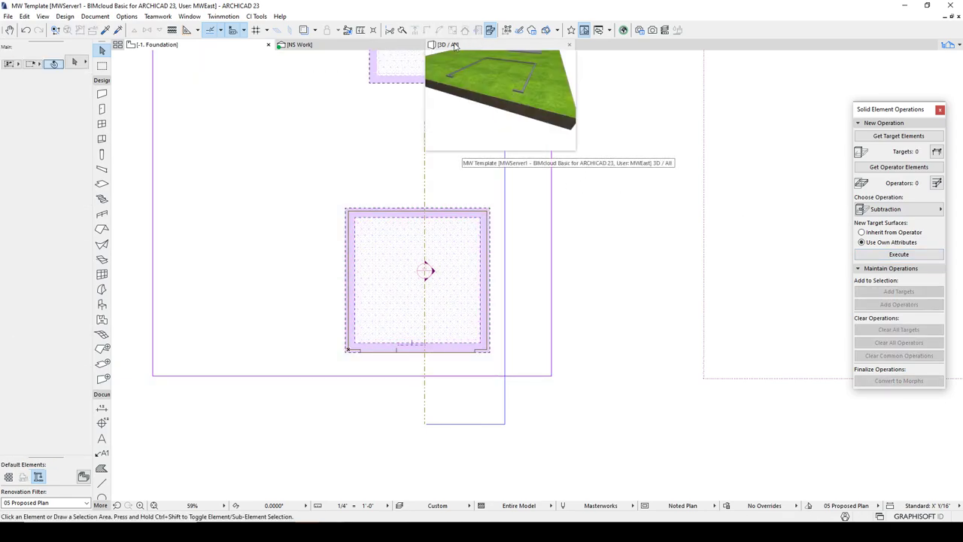
{"action": "left_click", "coordinate": [444, 44]}
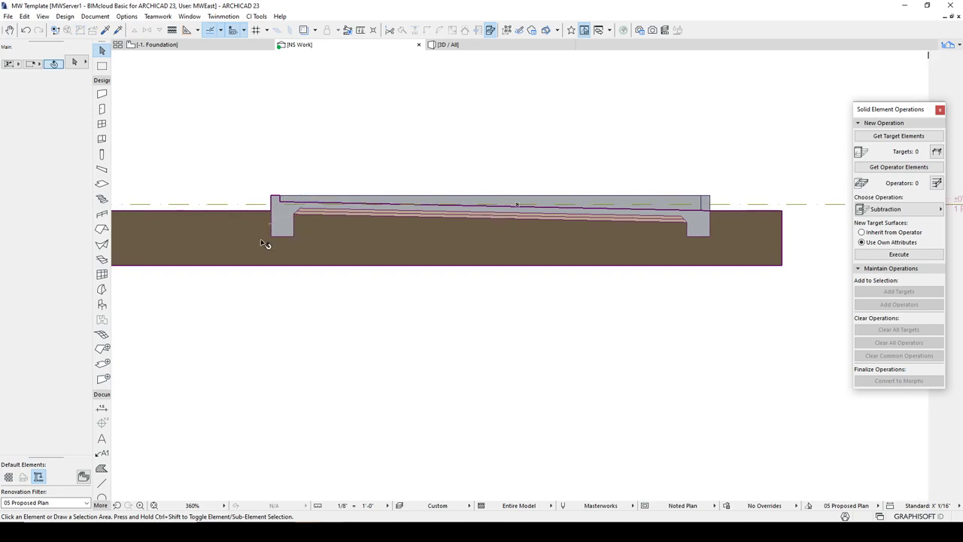
{"action": "mouse_move", "coordinate": [818, 259]}
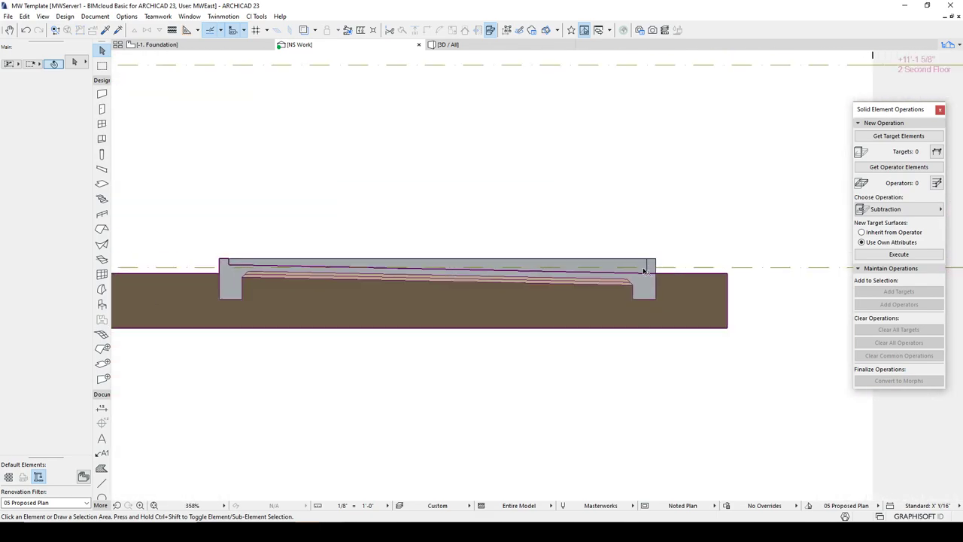
{"action": "scroll", "scroll_direction": "down", "scroll_amount": 3}
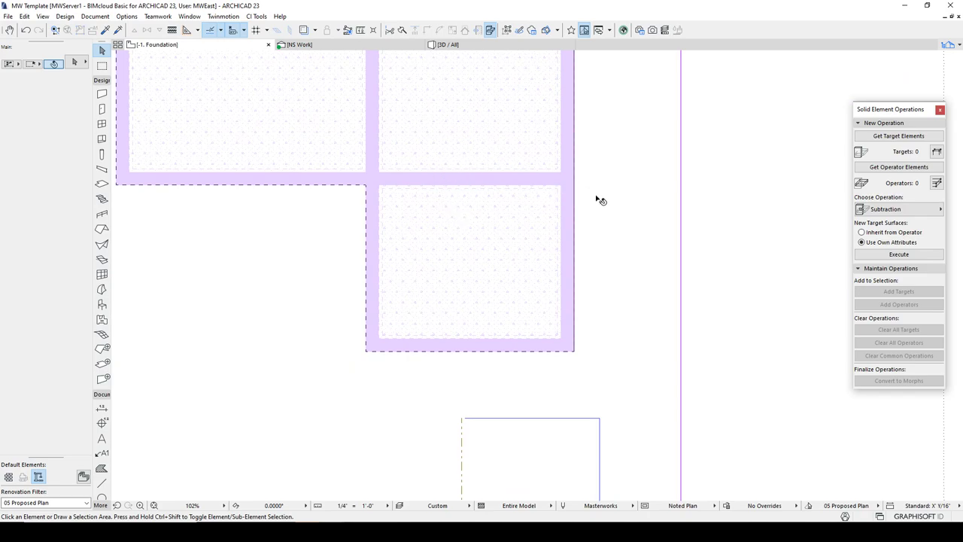
{"action": "mouse_move", "coordinate": [566, 177]}
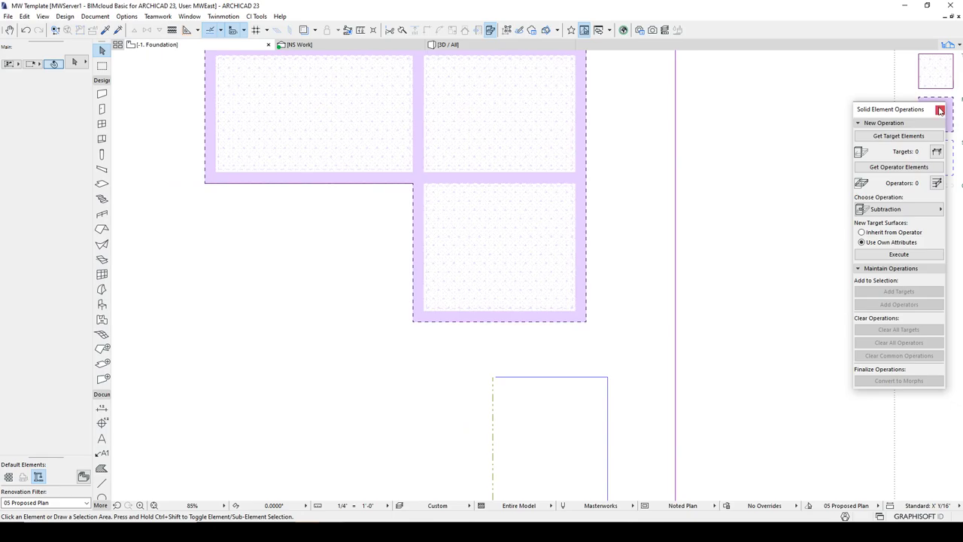
{"action": "left_click", "coordinate": [940, 108]}
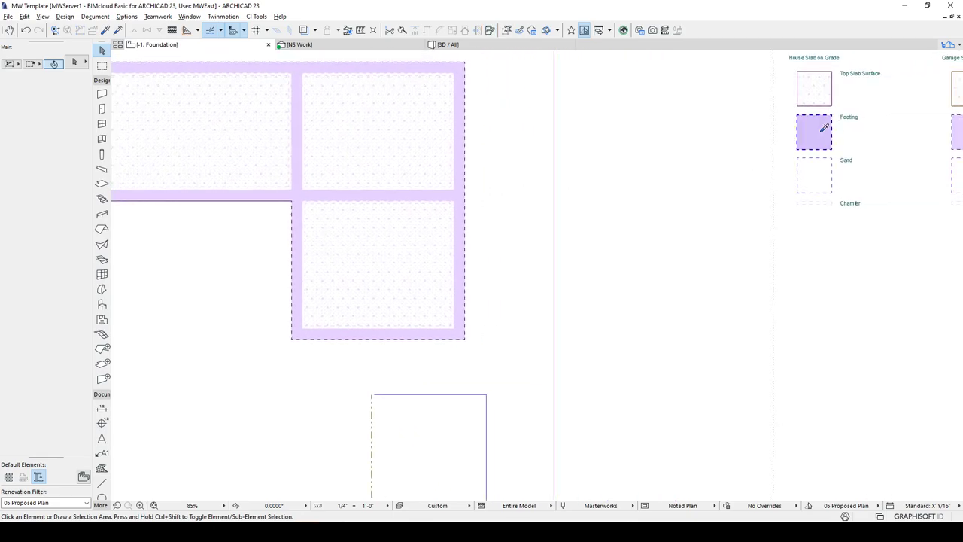
{"action": "left_click", "coordinate": [813, 132]}
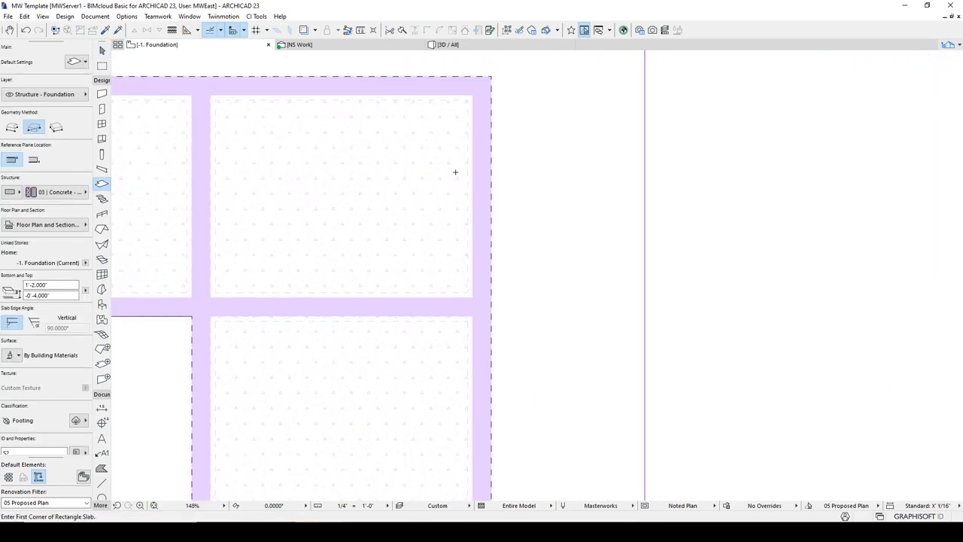
{"action": "mouse_move", "coordinate": [464, 172]}
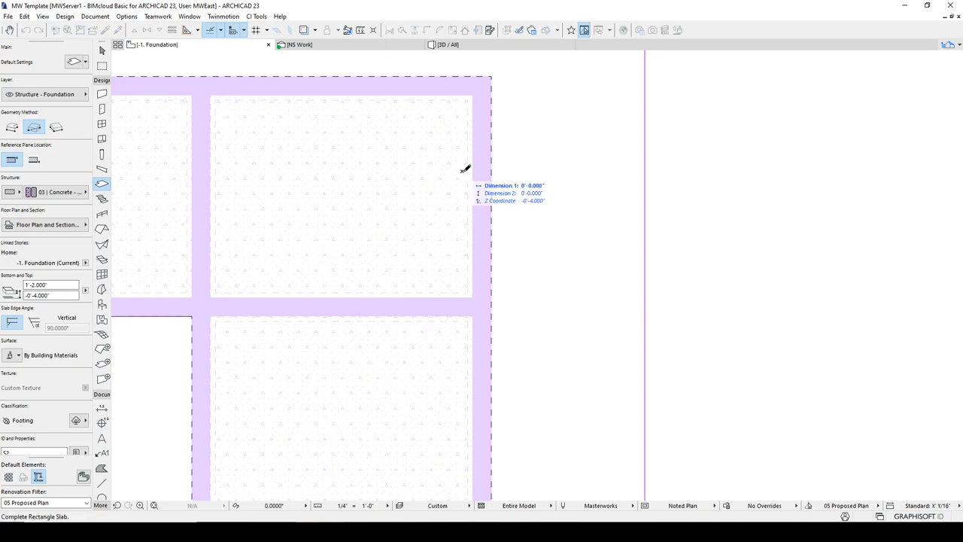
{"action": "left_click_drag", "start_coordinate": [465, 168], "coordinate": [500, 208]}
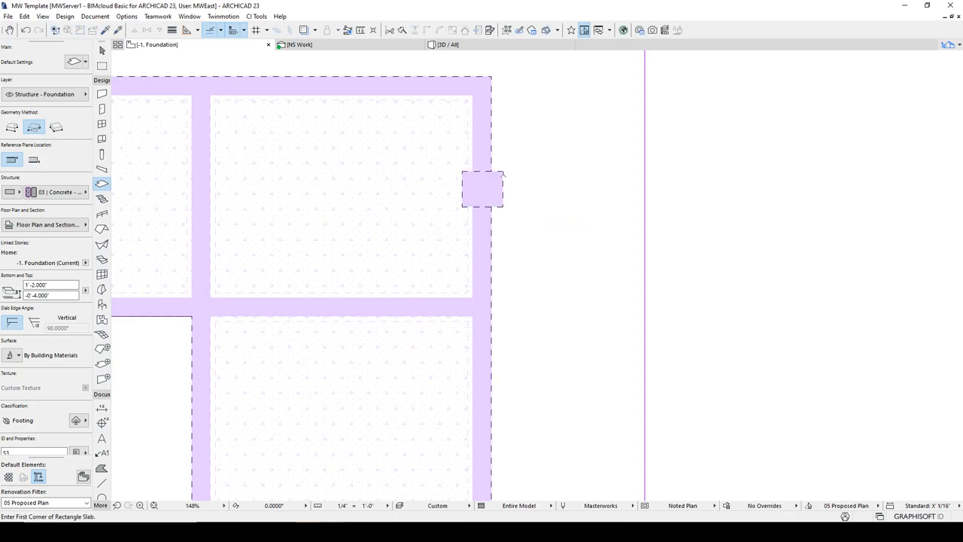
{"action": "left_click", "coordinate": [482, 188]}
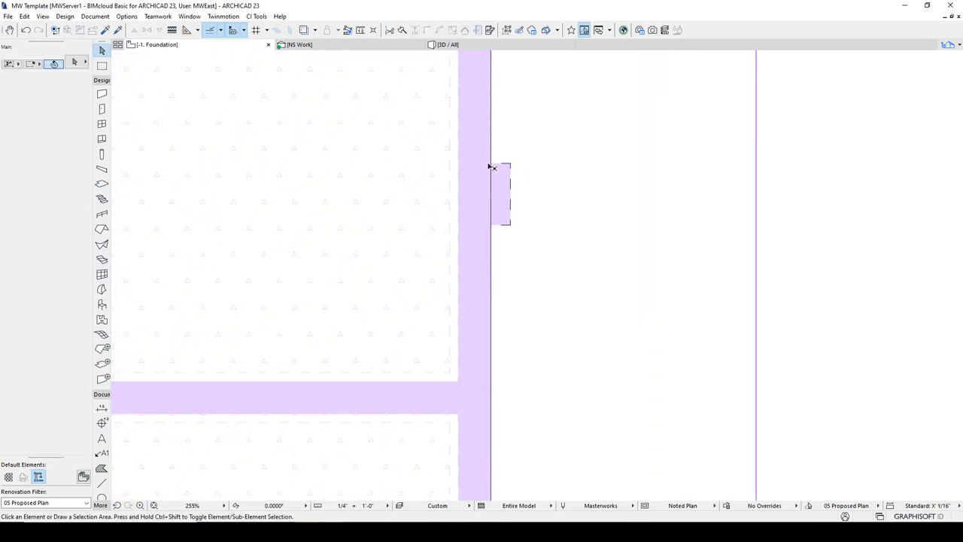
{"action": "left_click", "coordinate": [500, 192]}
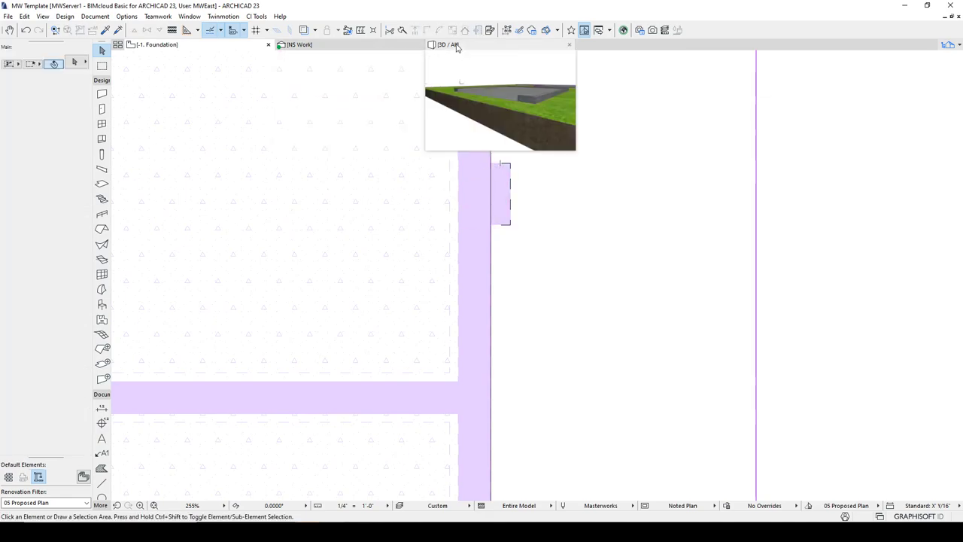
{"action": "left_click", "coordinate": [569, 46]}
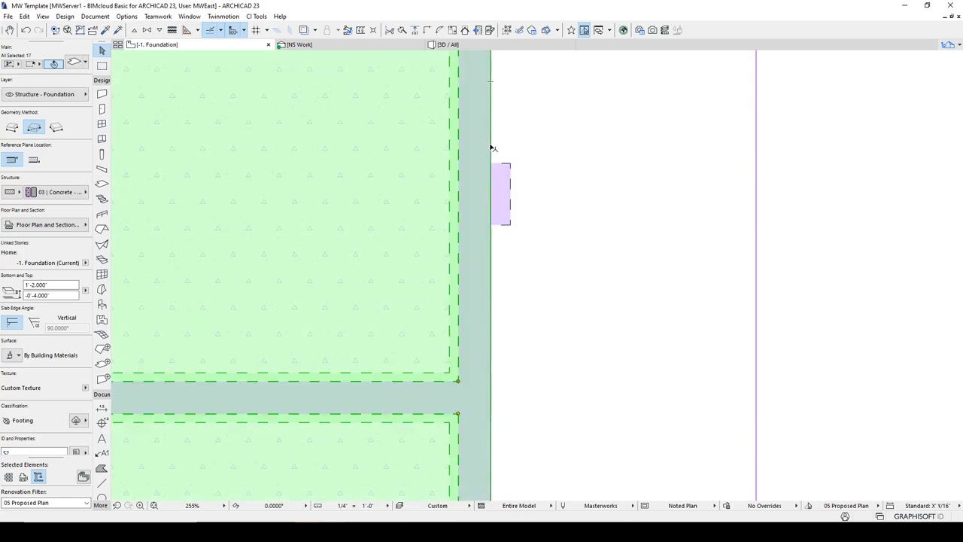
{"action": "mouse_move", "coordinate": [488, 298]}
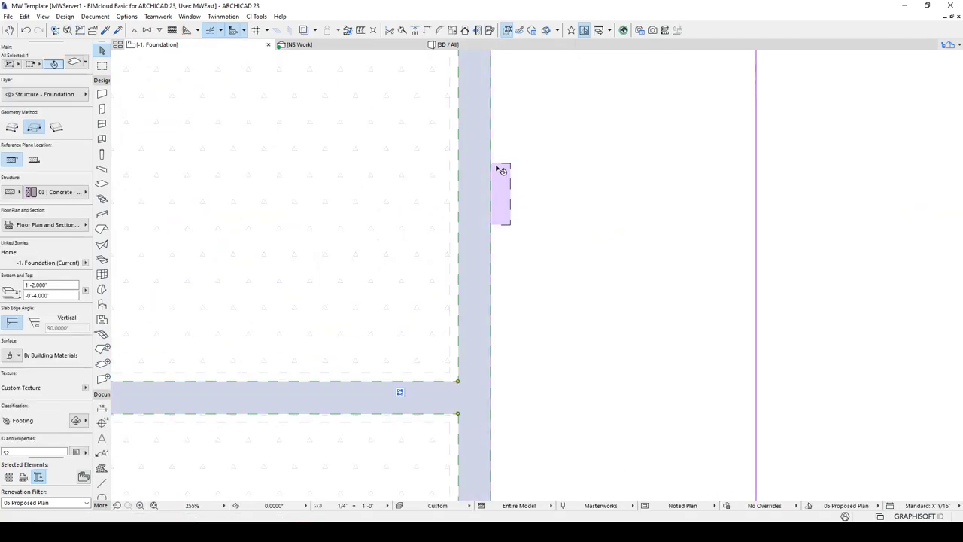
{"action": "mouse_move", "coordinate": [489, 148]}
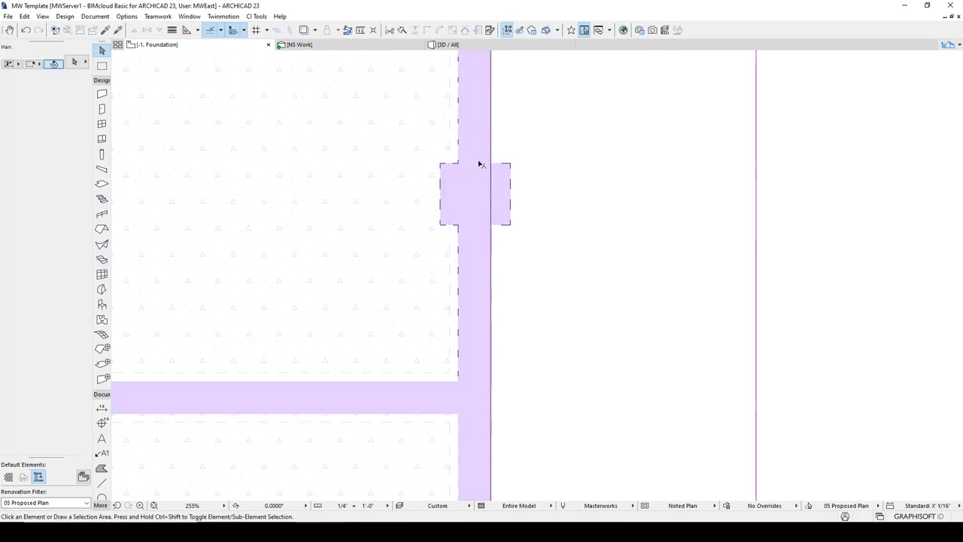
{"action": "mouse_move", "coordinate": [455, 228]}
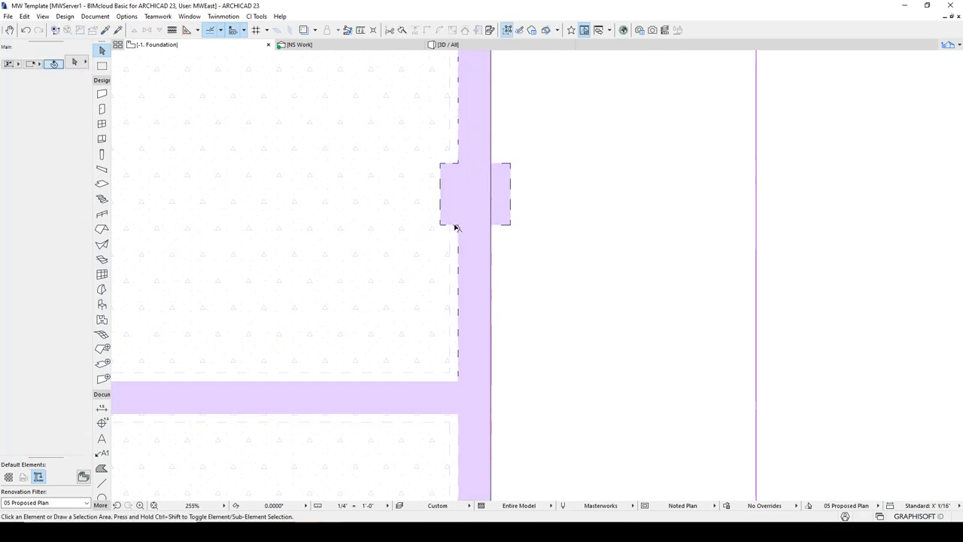
{"action": "mouse_move", "coordinate": [482, 200]}
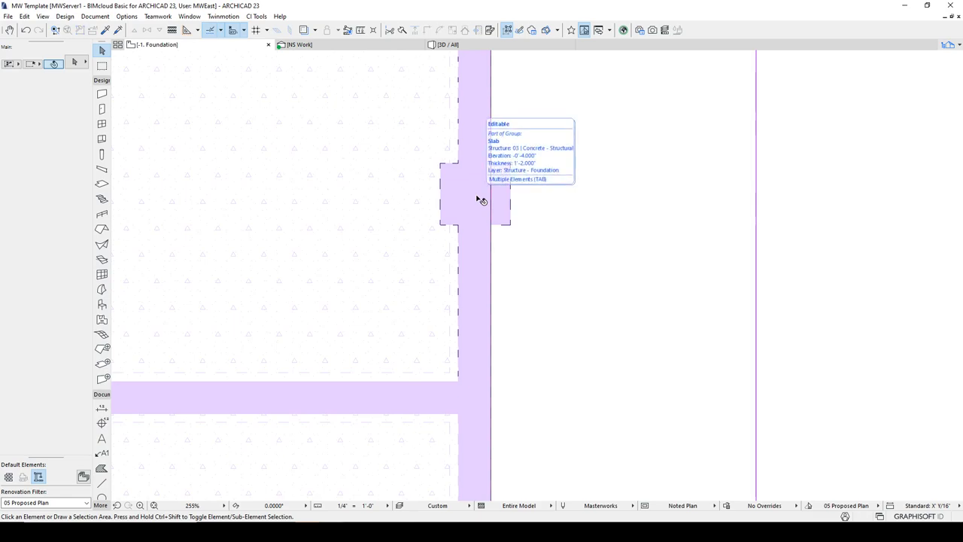
{"action": "mouse_move", "coordinate": [445, 150]}
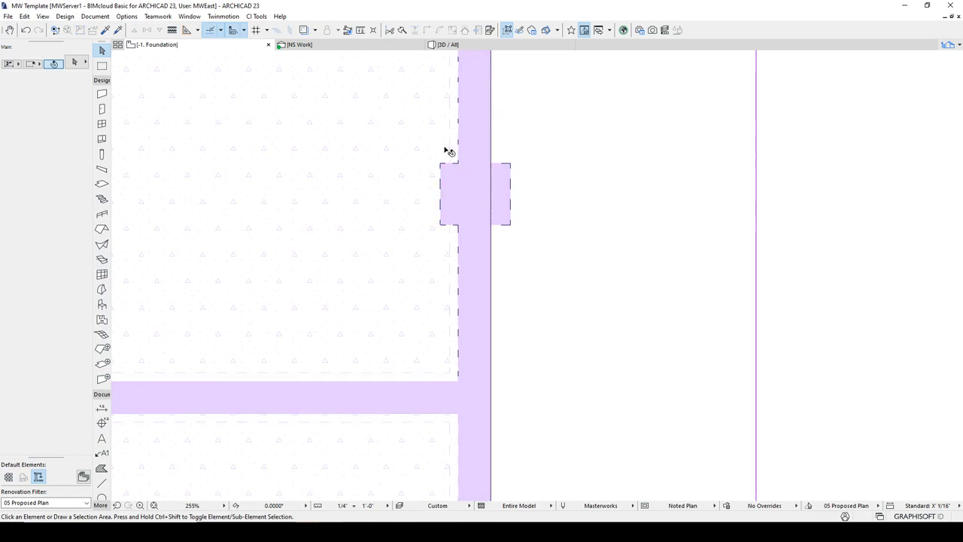
{"action": "left_click", "coordinate": [458, 180]}
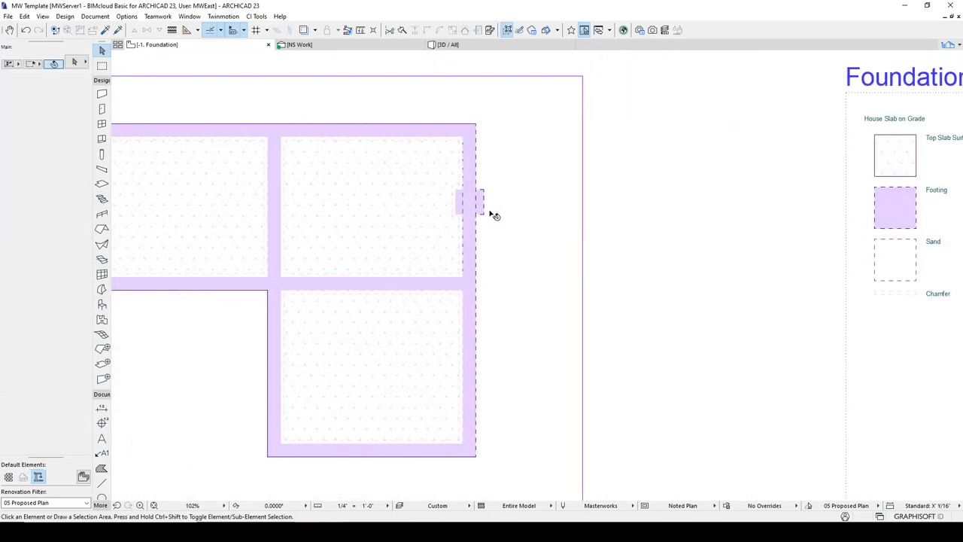
Orbit the slab and footings in 3D, then bring up the NS Work section
{"action": "left_click", "coordinate": [444, 46]}
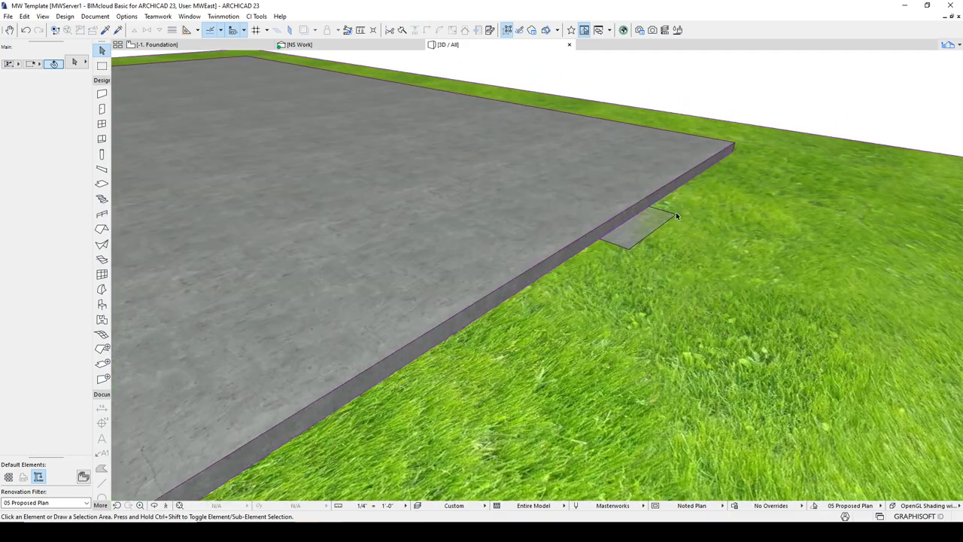
{"action": "left_click", "coordinate": [625, 226]}
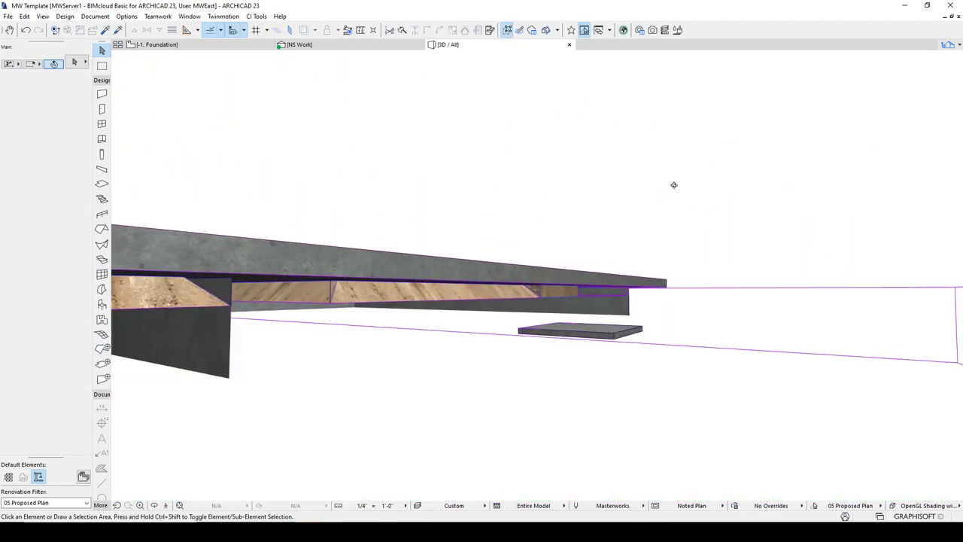
{"action": "left_click", "coordinate": [579, 330]}
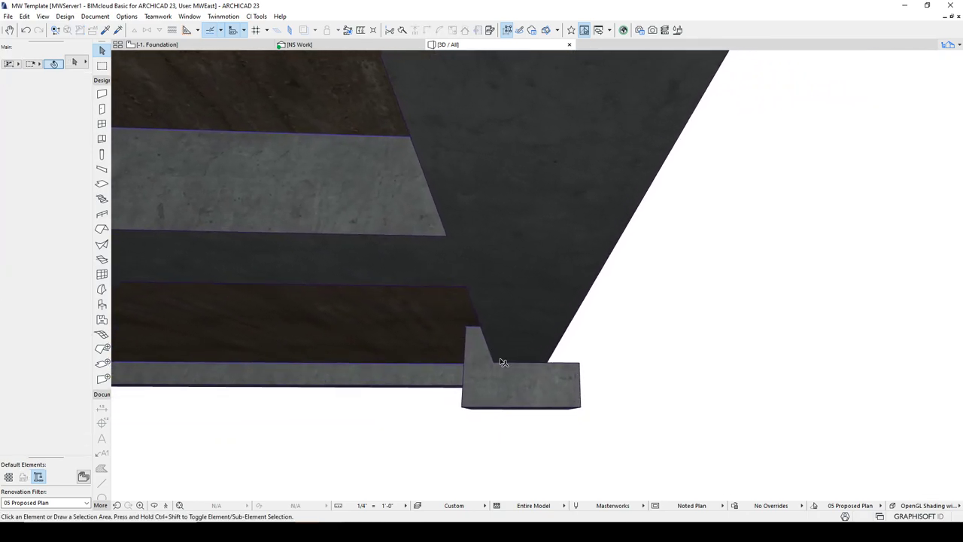
{"action": "left_click", "coordinate": [503, 363]}
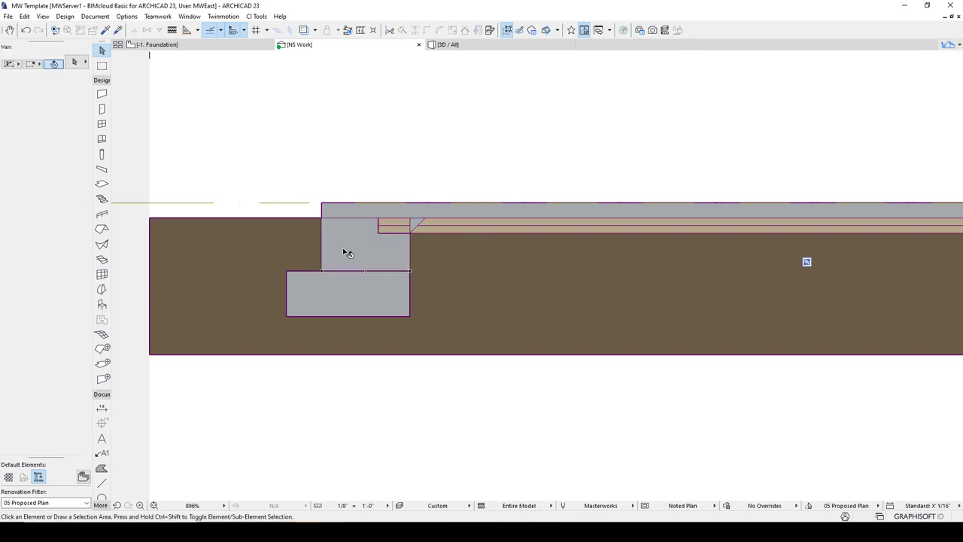
Select the pad footing under the wall footing and start Solid Element Operations on it
{"action": "left_click", "coordinate": [348, 293]}
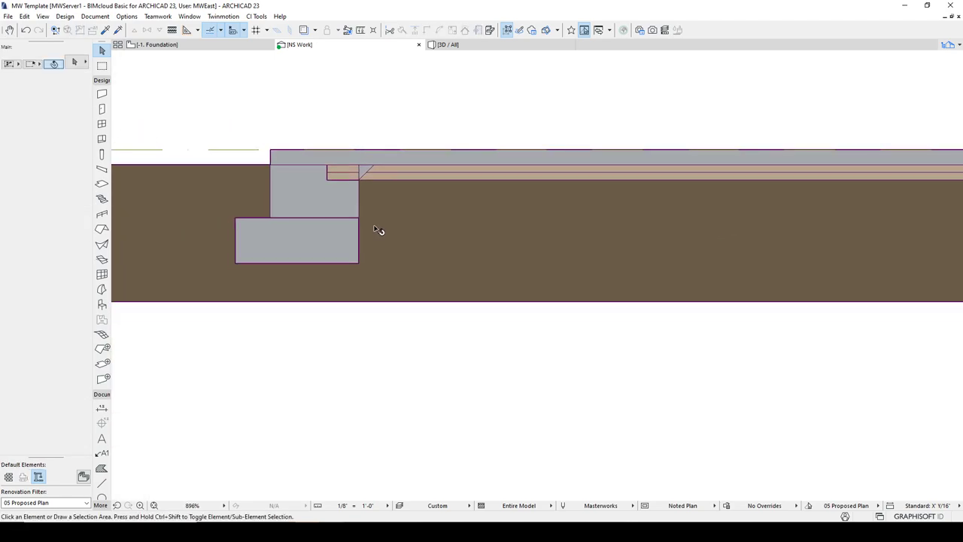
{"action": "mouse_move", "coordinate": [286, 206]}
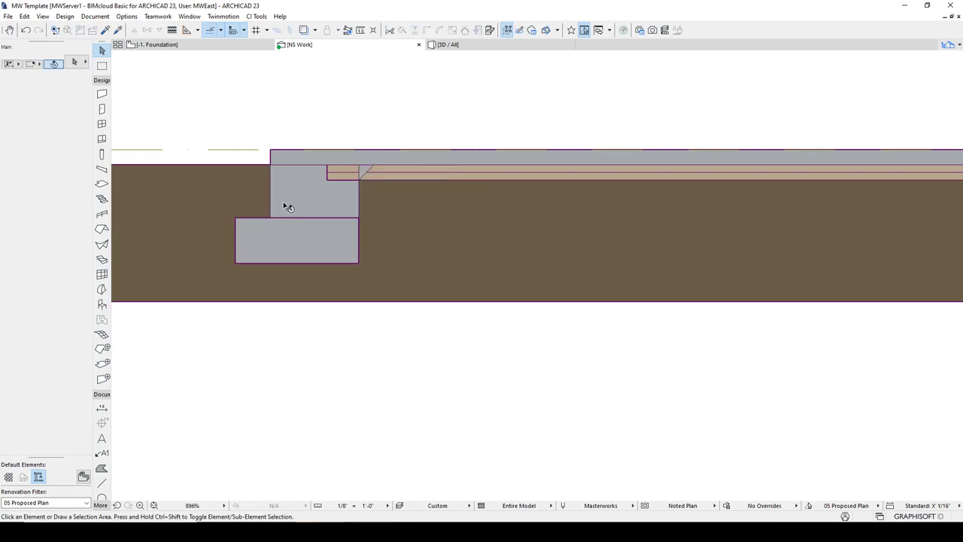
{"action": "left_click", "coordinate": [527, 233]}
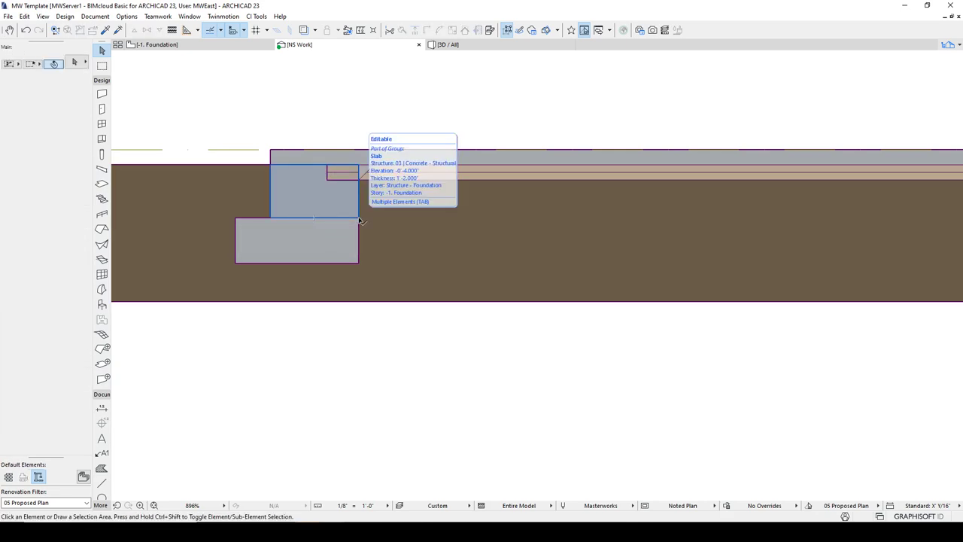
{"action": "left_click", "coordinate": [297, 241]}
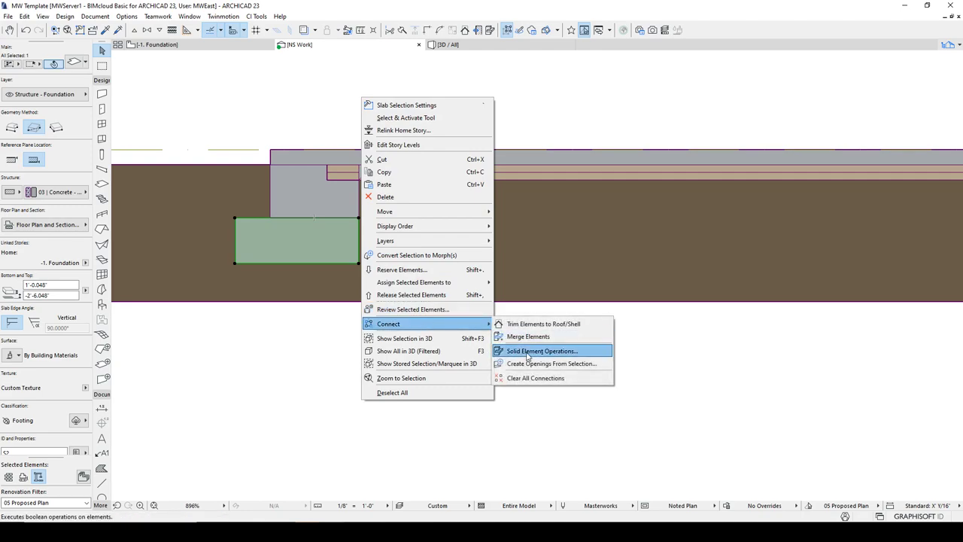
{"action": "left_click", "coordinate": [542, 351]}
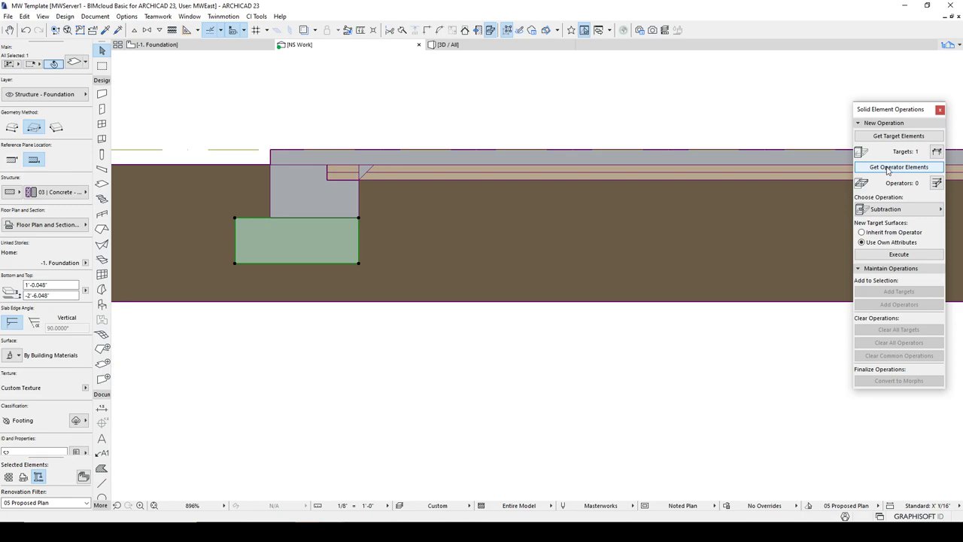
Load the pad footing as operator and run the subtraction to cut the earth around it
{"action": "left_click", "coordinate": [899, 166]}
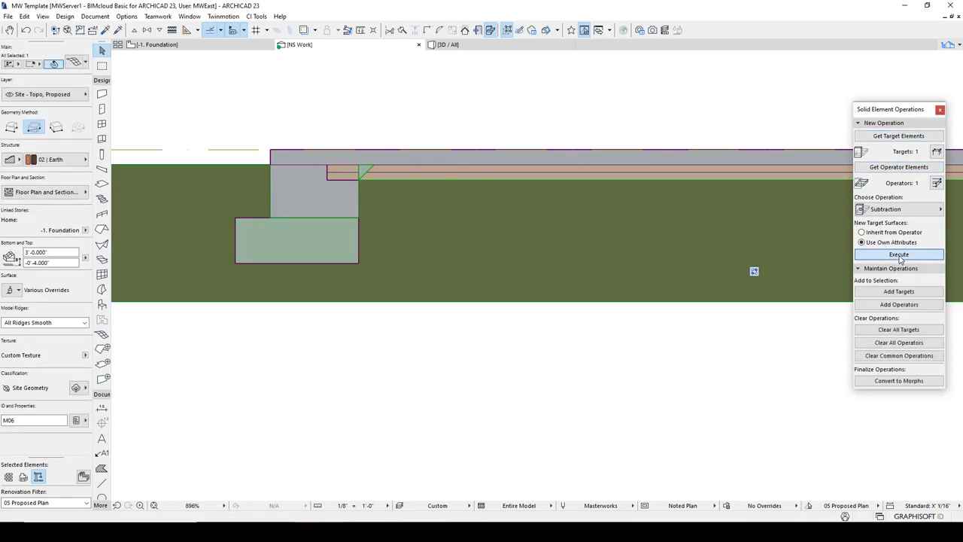
{"action": "left_click", "coordinate": [899, 252]}
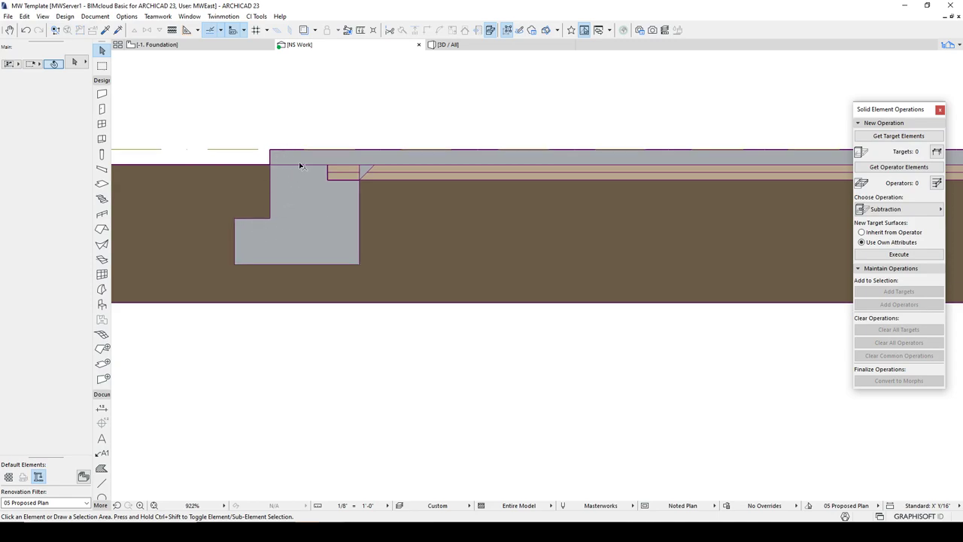
{"action": "left_click", "coordinate": [301, 158]}
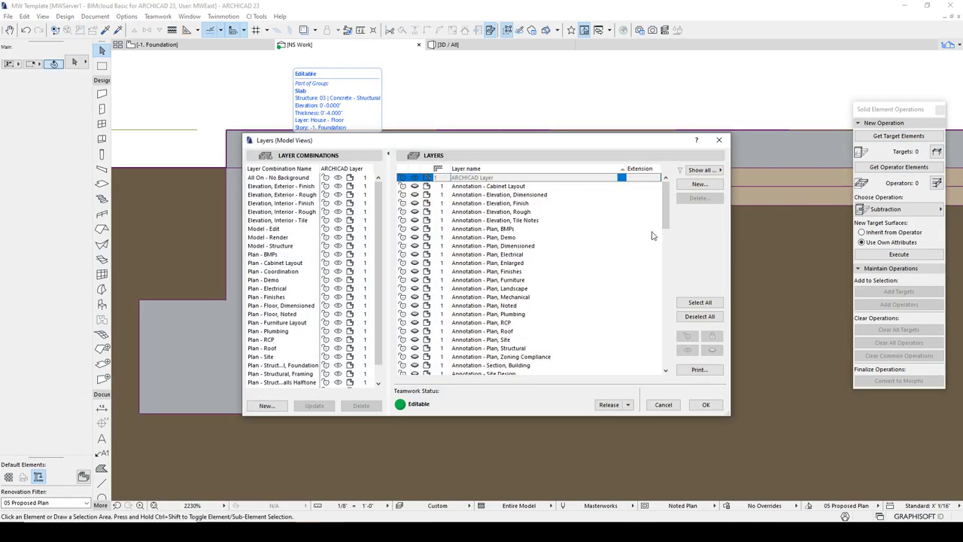
{"action": "scroll", "scroll_direction": "down", "scroll_amount": 3}
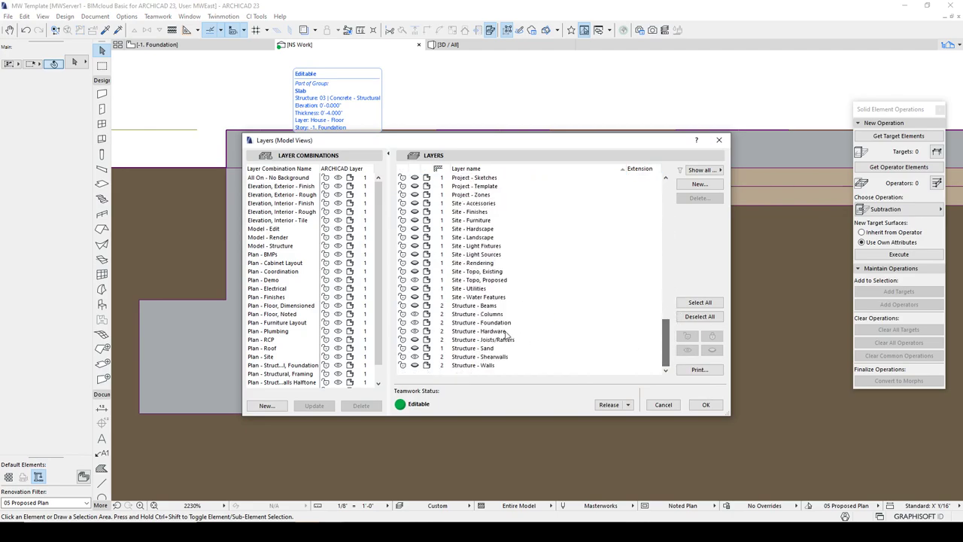
{"action": "left_click", "coordinate": [478, 323]}
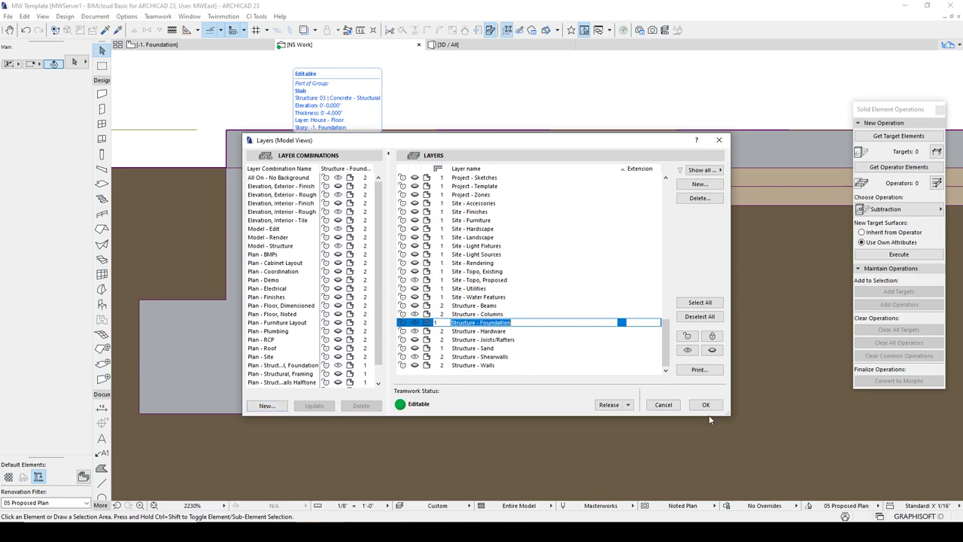
{"action": "left_click", "coordinate": [705, 405]}
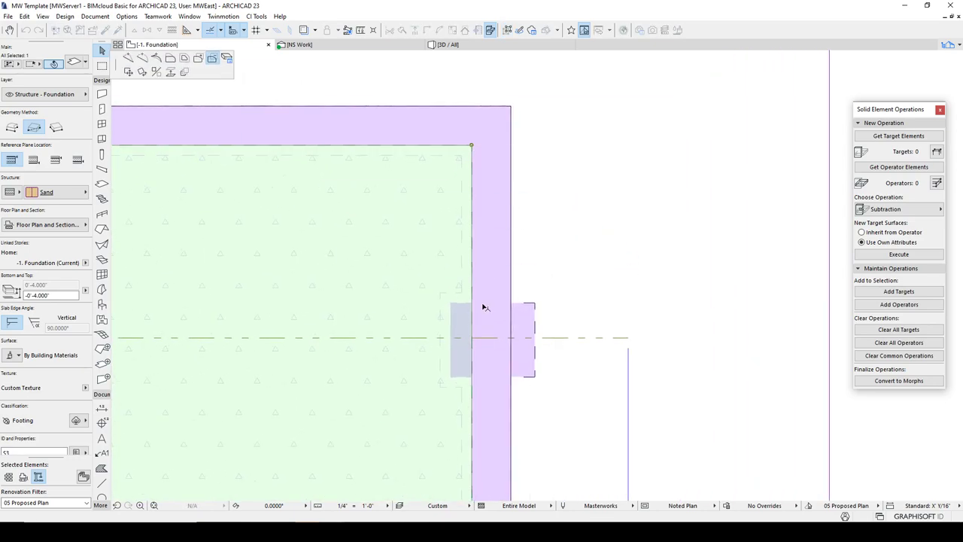
Check the sand slab and chamfer, then fit the NS Work section showing all footings cut into the earth
{"action": "left_click", "coordinate": [452, 374]}
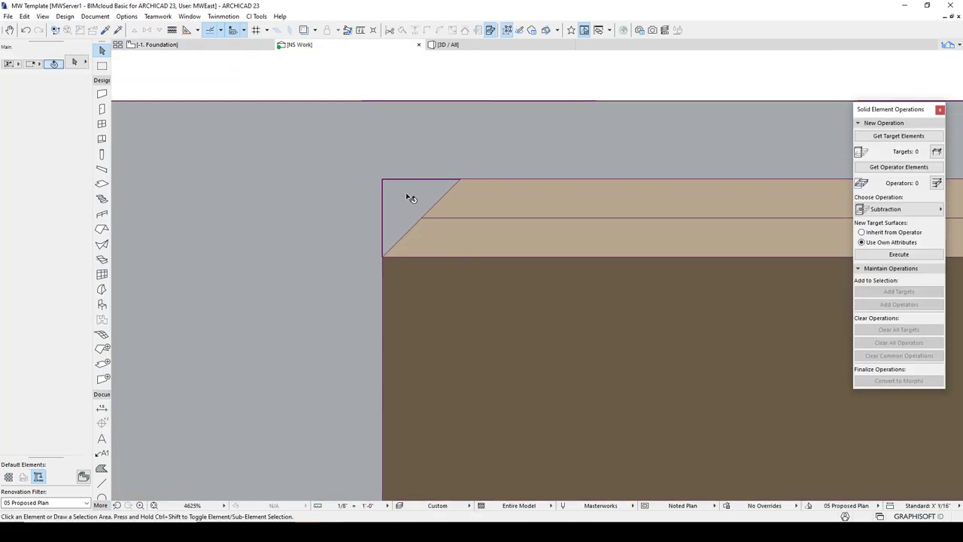
{"action": "left_click", "coordinate": [419, 214]}
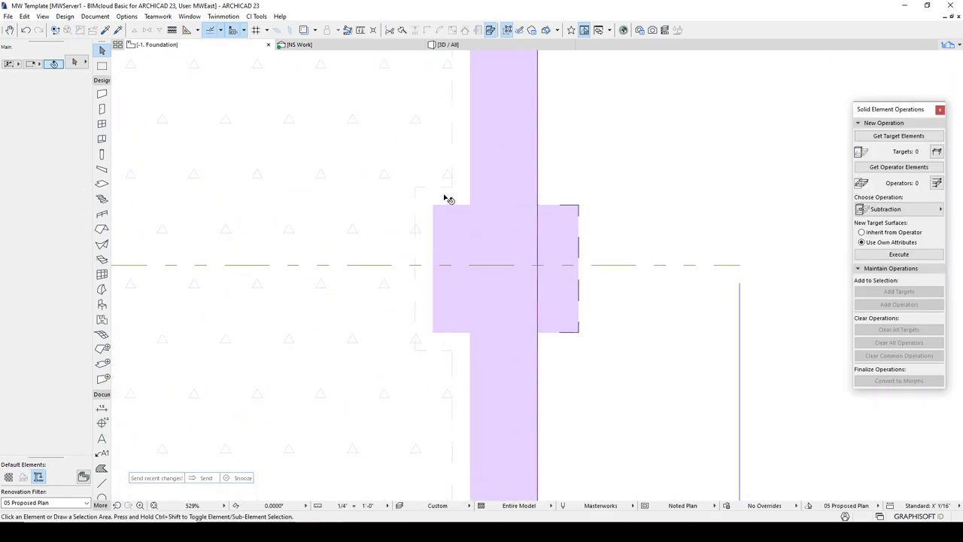
{"action": "left_click", "coordinate": [449, 271]}
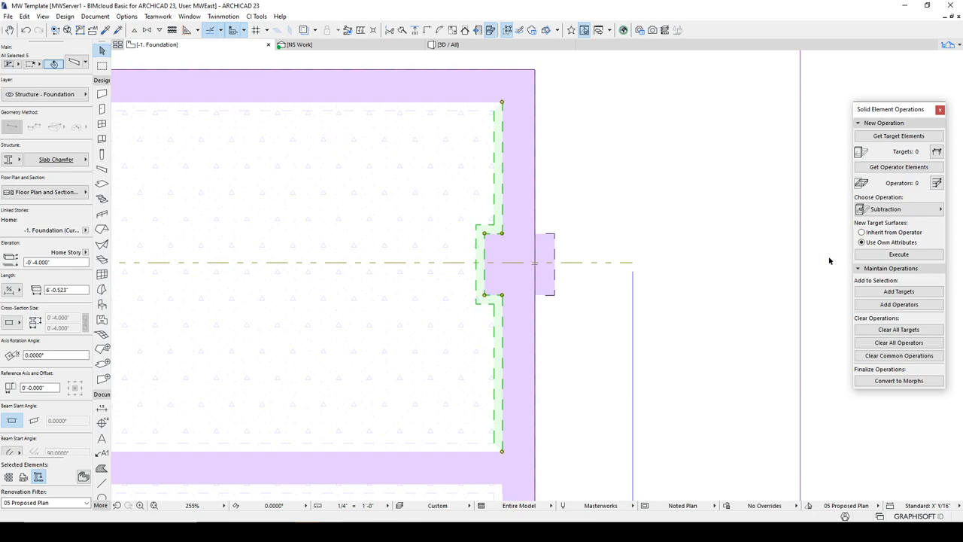
{"action": "mouse_move", "coordinate": [870, 190]}
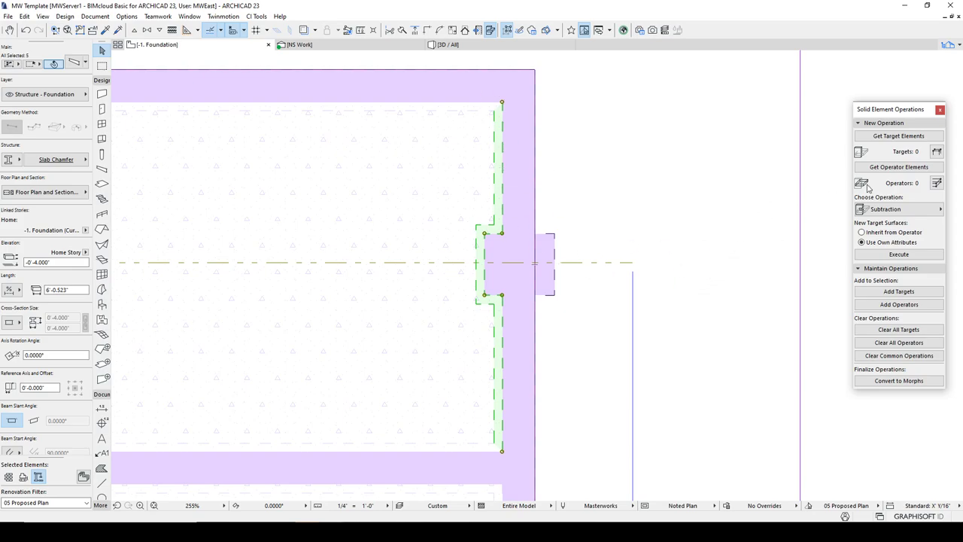
{"action": "left_click", "coordinate": [899, 165]}
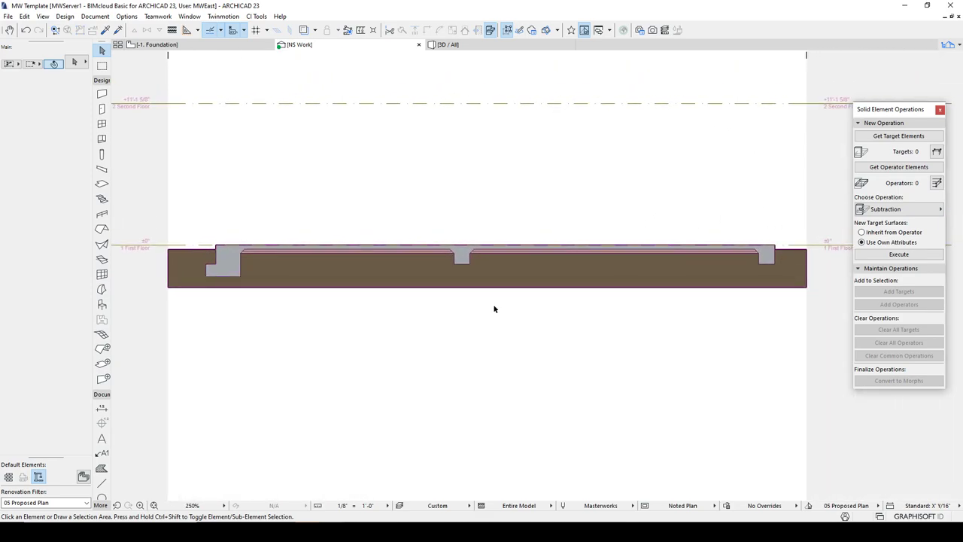
{"action": "mouse_move", "coordinate": [506, 315]}
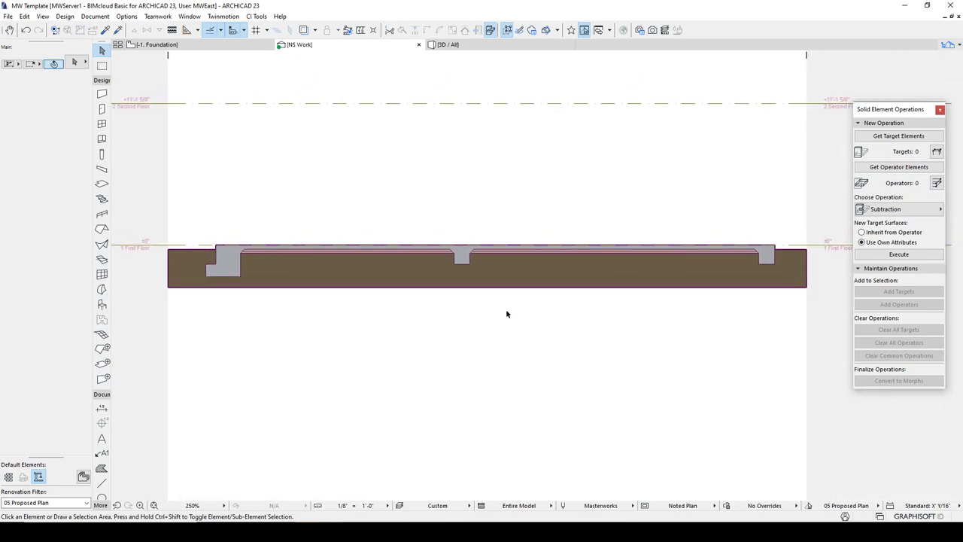